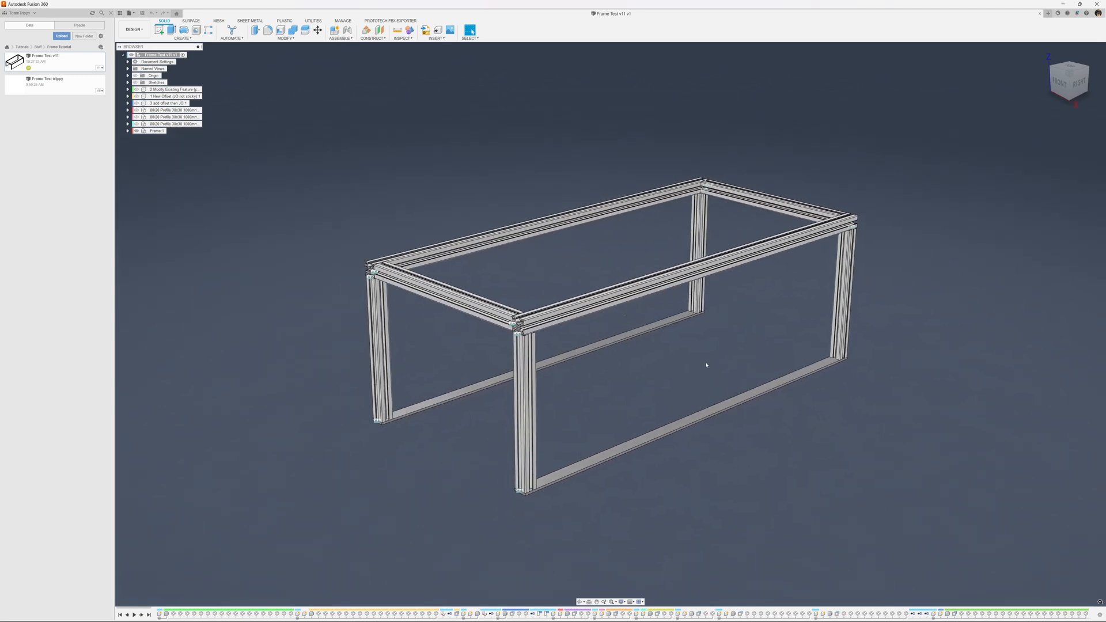
- Orbit the frame, then review user parameters like metalBaseHeight and close the dialog
{"action": "left_click_drag", "start_coordinate": [705, 366], "coordinate": [448, 312]}
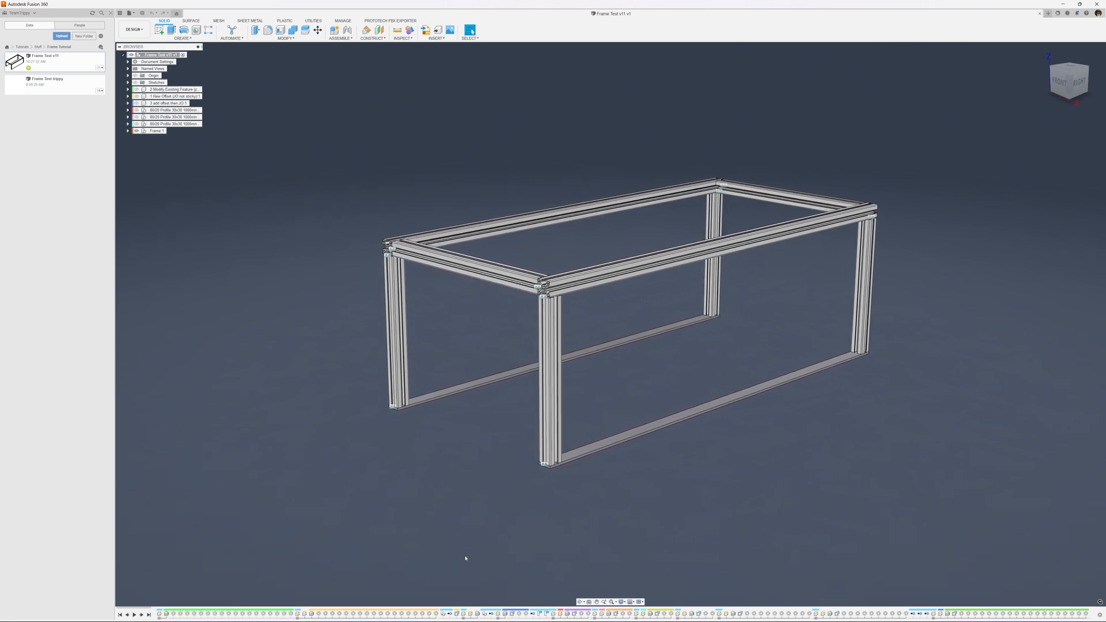
{"action": "left_click_drag", "start_coordinate": [466, 557], "coordinate": [416, 455]}
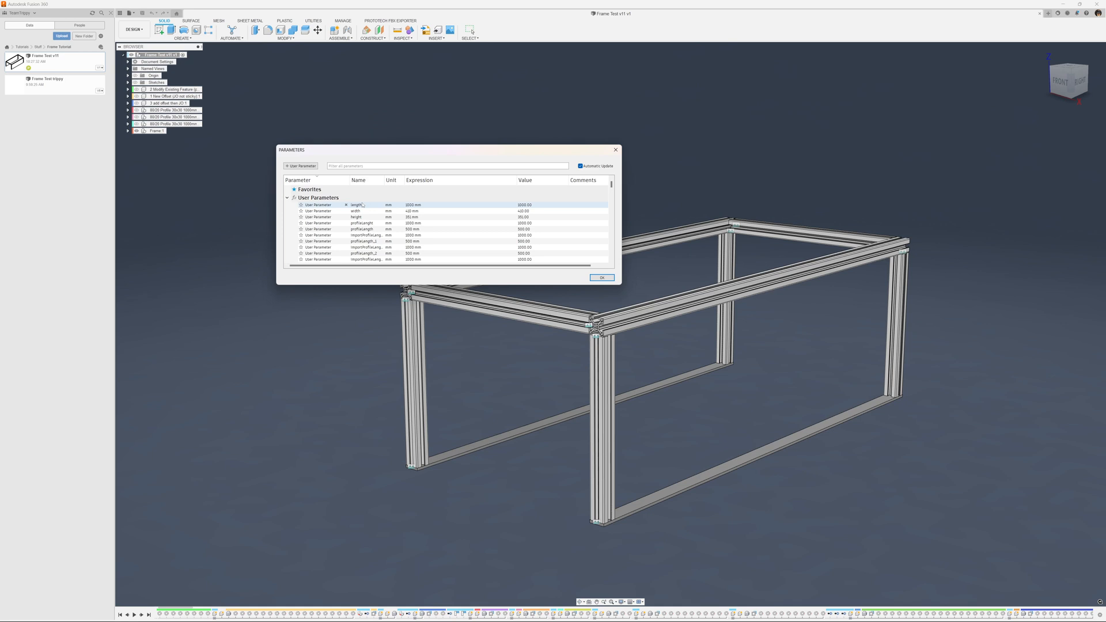
{"action": "scroll", "scroll_direction": "down", "scroll_amount": 3}
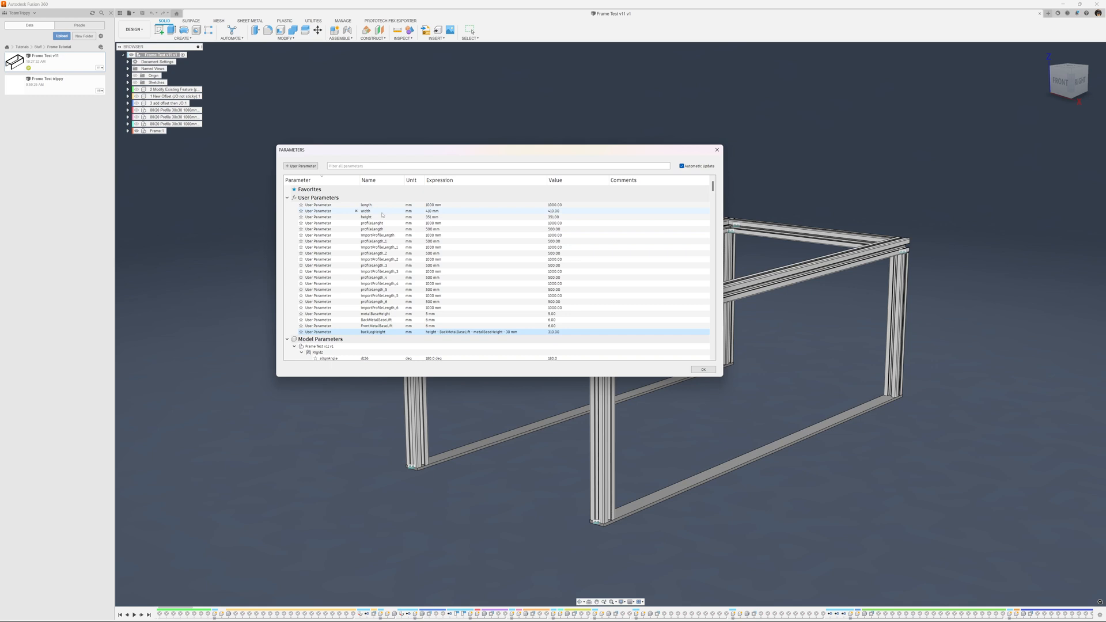
{"action": "mouse_move", "coordinate": [745, 455]}
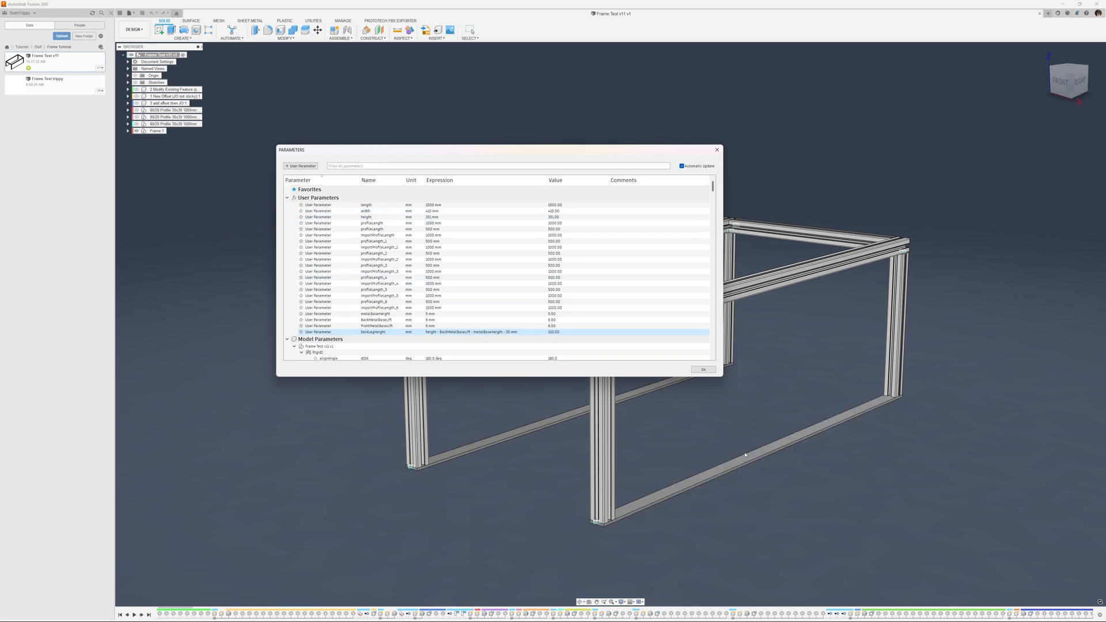
{"action": "mouse_move", "coordinate": [643, 425]}
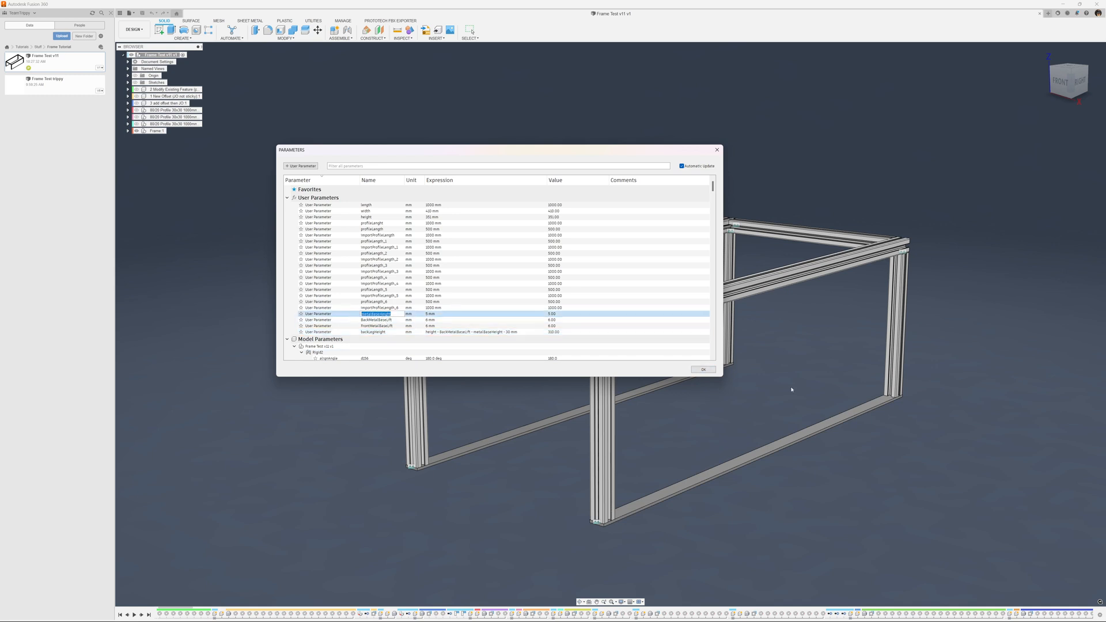
{"action": "left_click", "coordinate": [703, 369]}
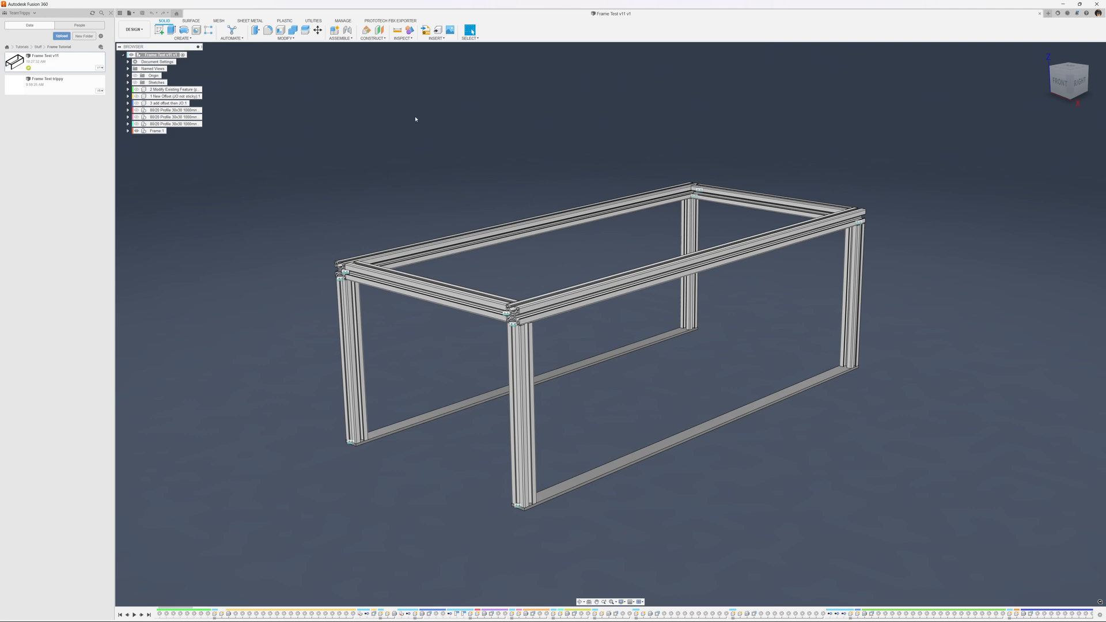
{"action": "mouse_move", "coordinate": [443, 464]}
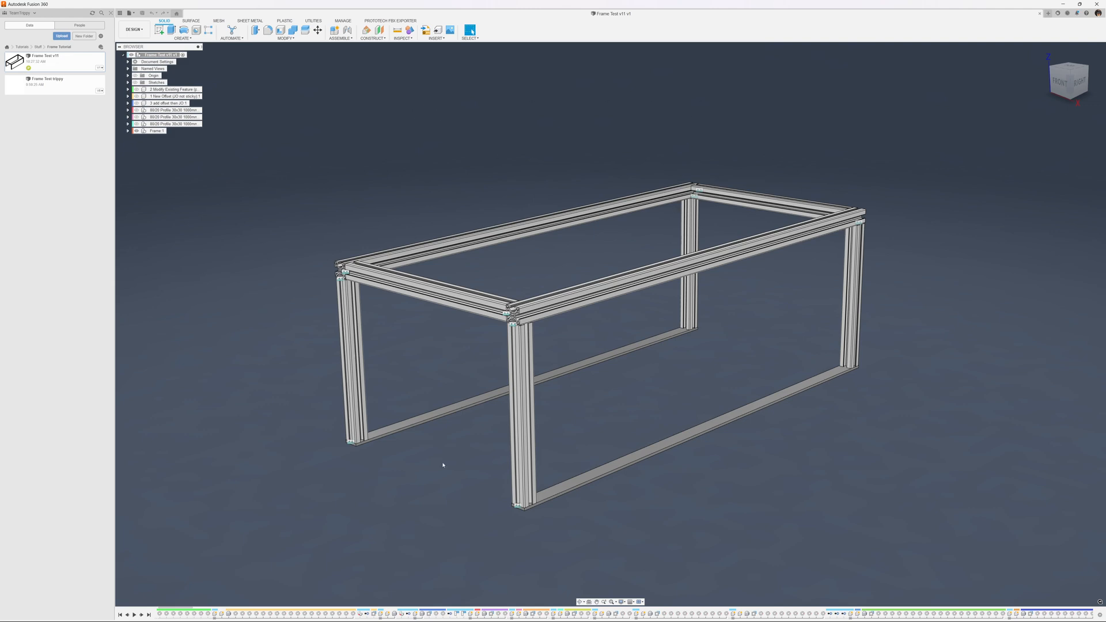
{"action": "mouse_move", "coordinate": [381, 134]}
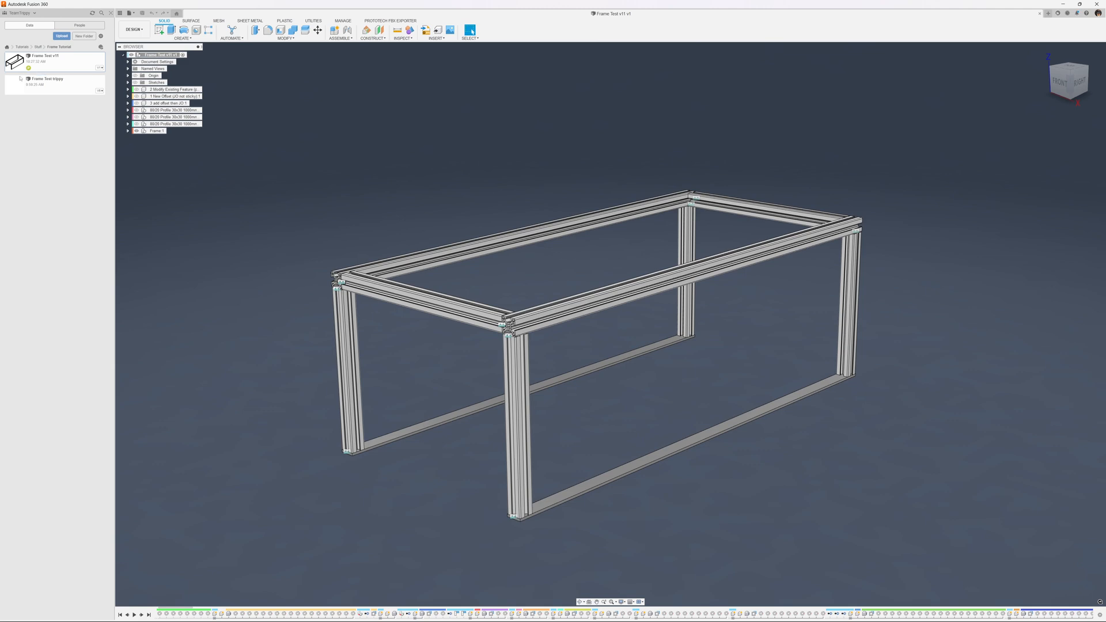
- Open Frame Test Klippy and close its four-item user parameters list
{"action": "double_click", "coordinate": [46, 81]}
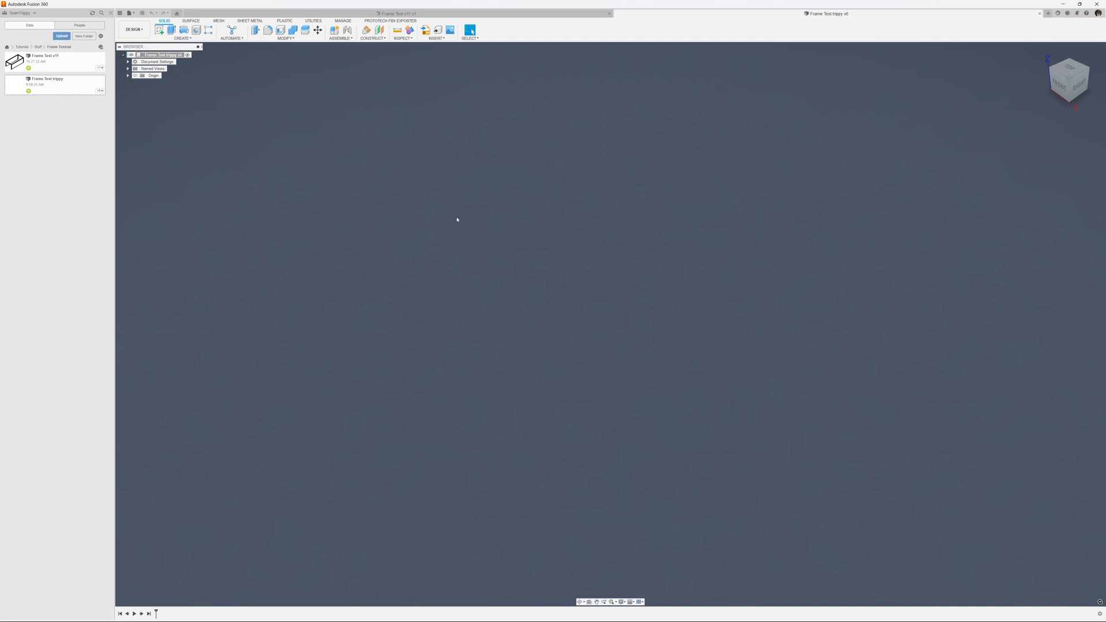
{"action": "mouse_move", "coordinate": [347, 182]}
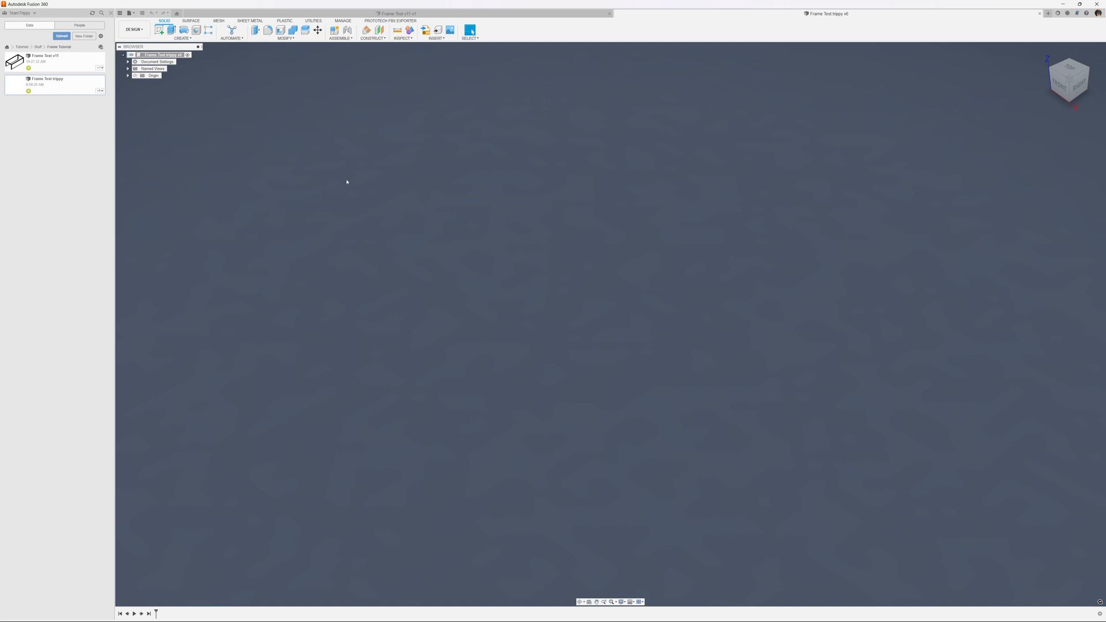
{"action": "mouse_move", "coordinate": [339, 56]}
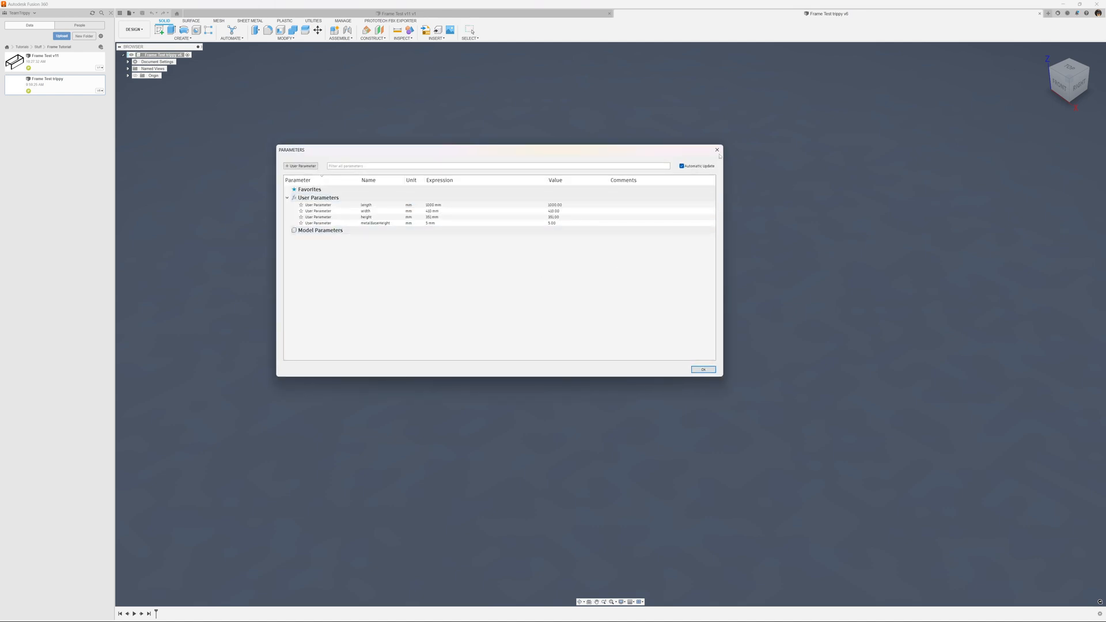
{"action": "left_click", "coordinate": [704, 369]}
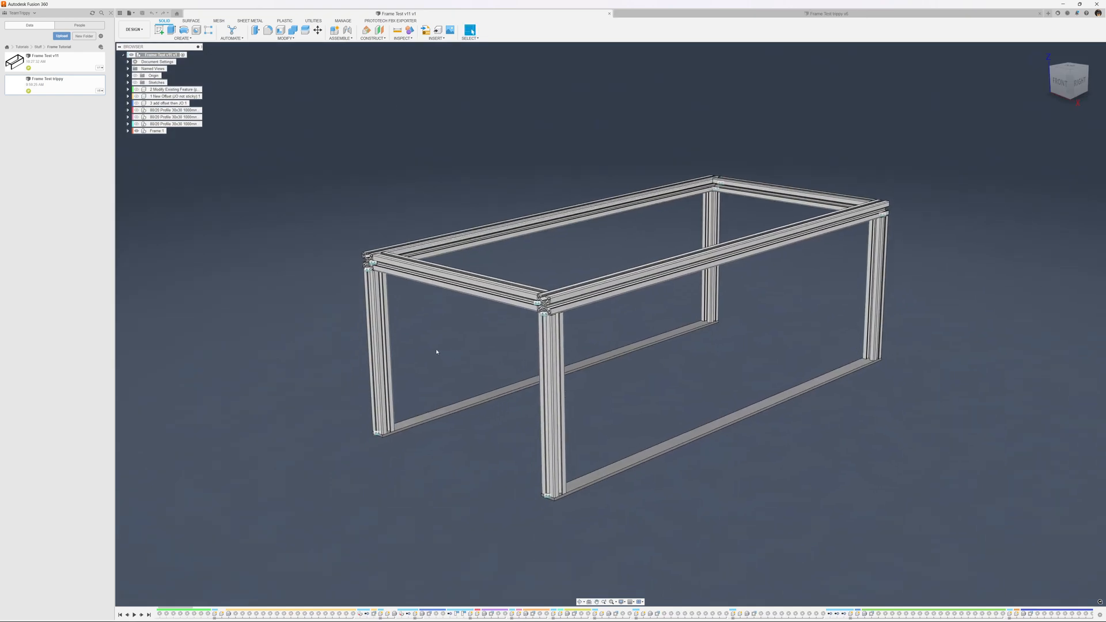
- Save a table leg's 8020 Profile component as its own design with Save Copy As
{"action": "left_click", "coordinate": [377, 345]}
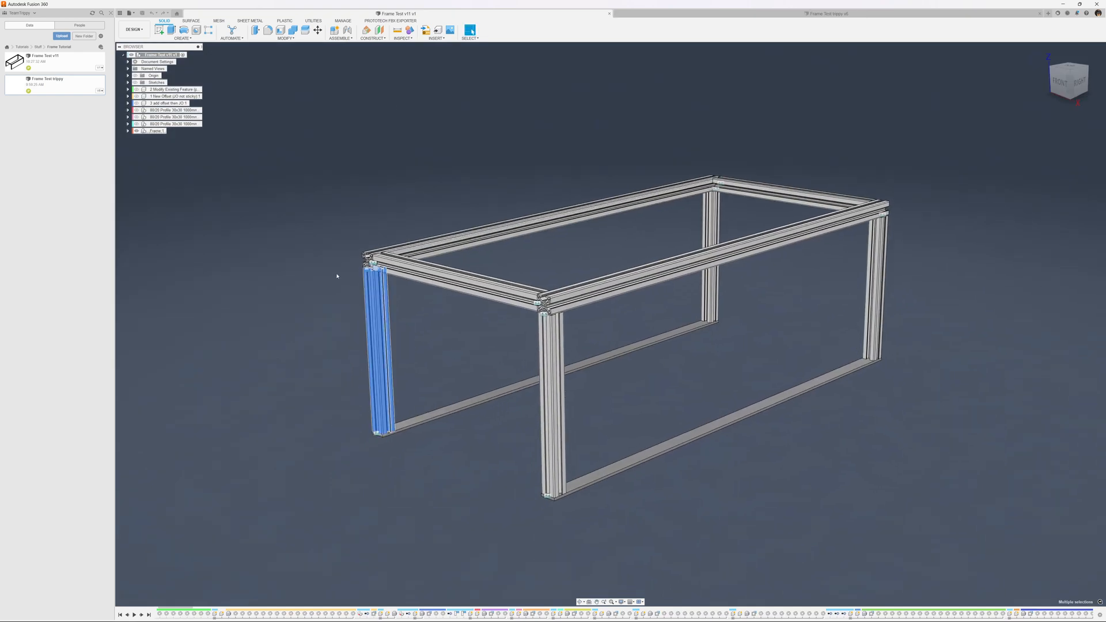
{"action": "right_click", "coordinate": [166, 110]}
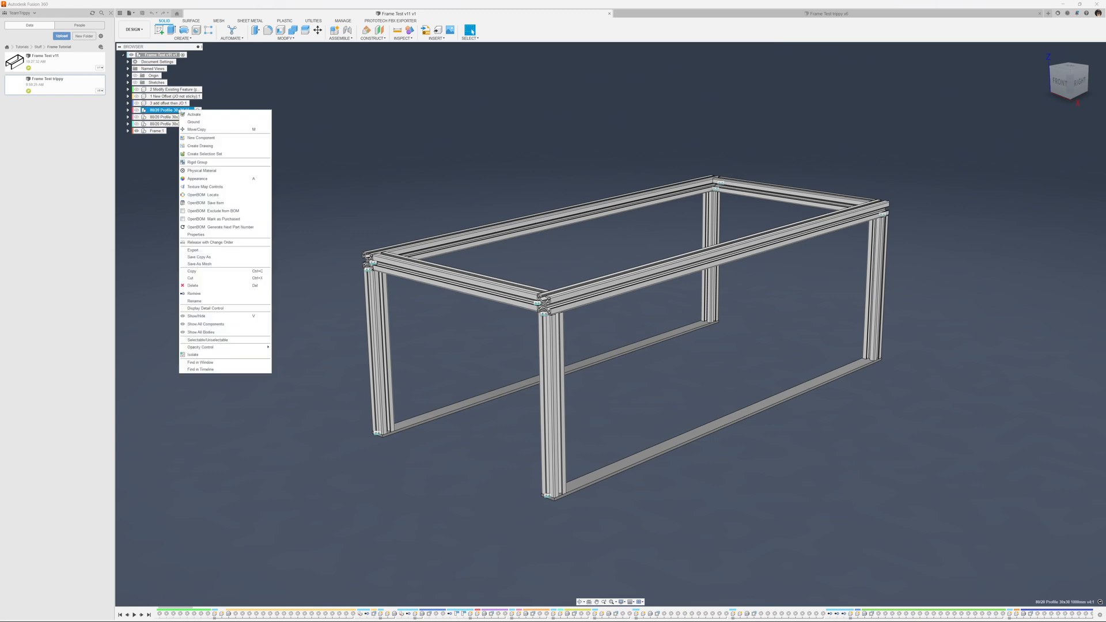
{"action": "left_click", "coordinate": [199, 257]}
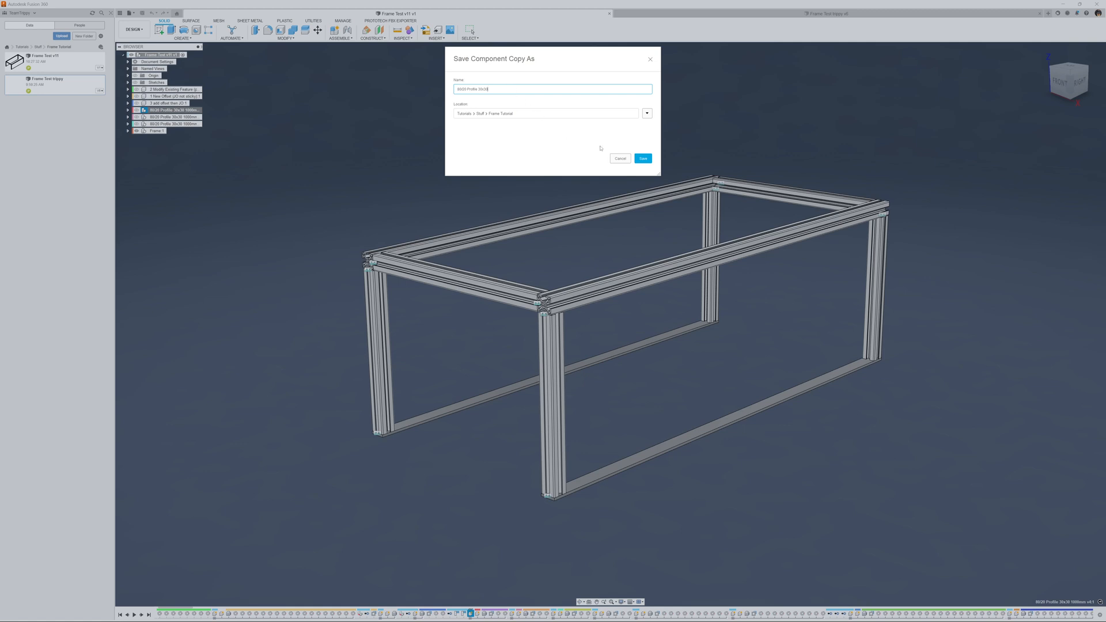
{"action": "left_click", "coordinate": [642, 157]}
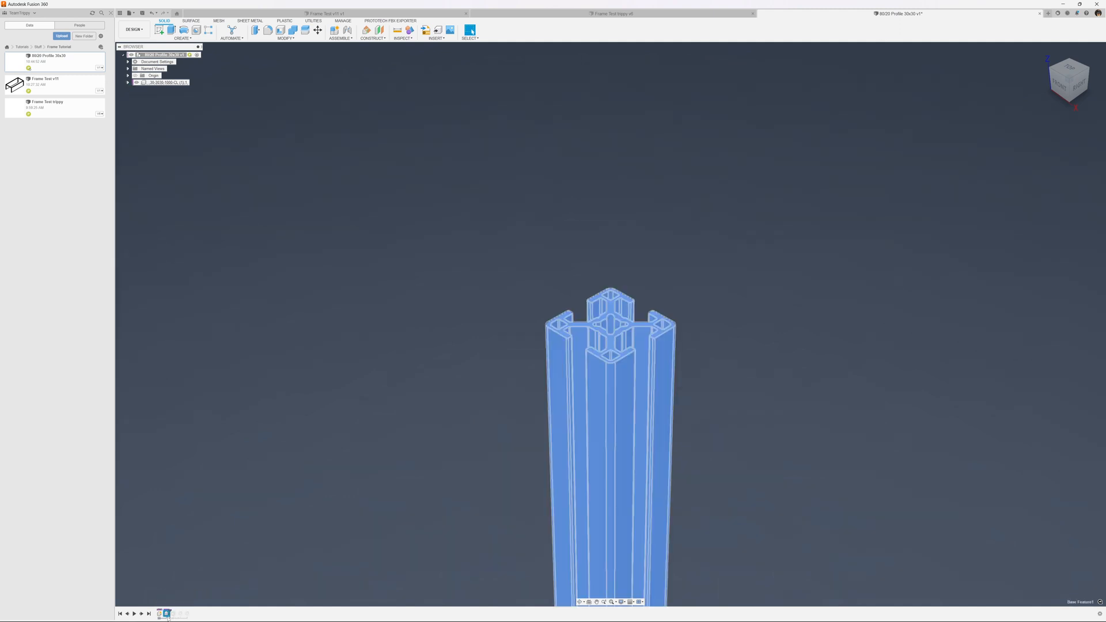
- Expand the copied profile component and move its body out to the root level
{"action": "right_click", "coordinate": [173, 613]}
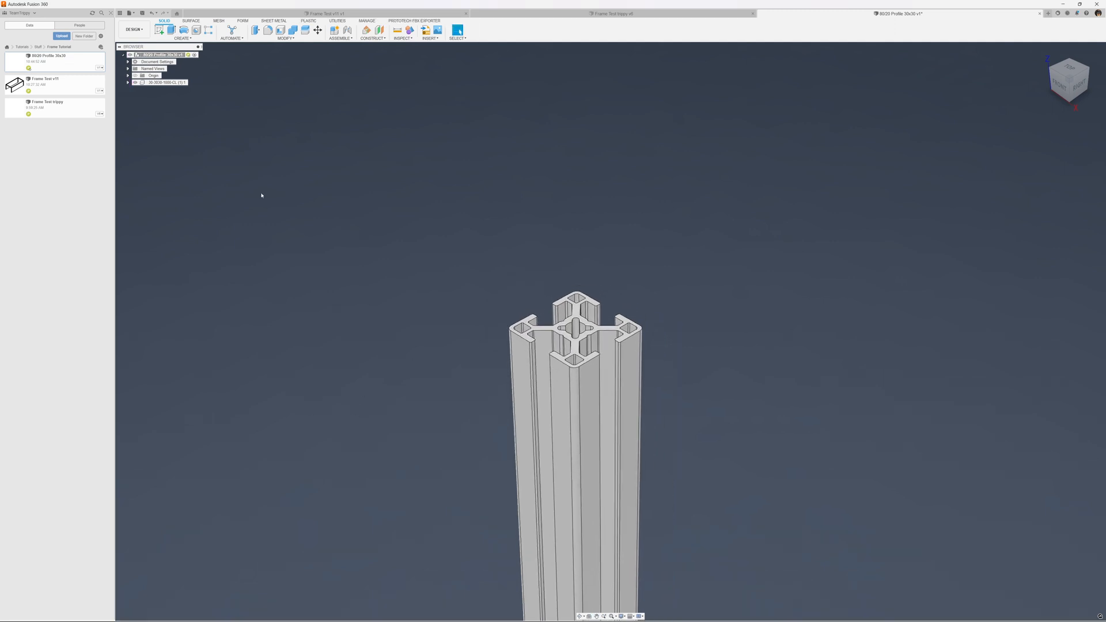
{"action": "left_click", "coordinate": [129, 82]}
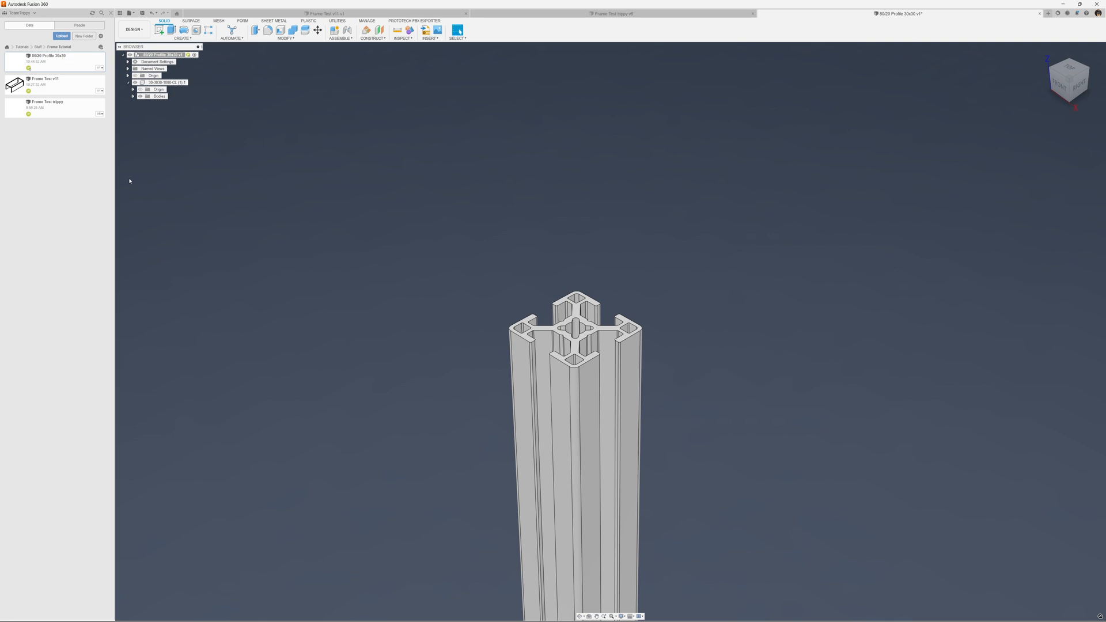
{"action": "mouse_move", "coordinate": [249, 125]}
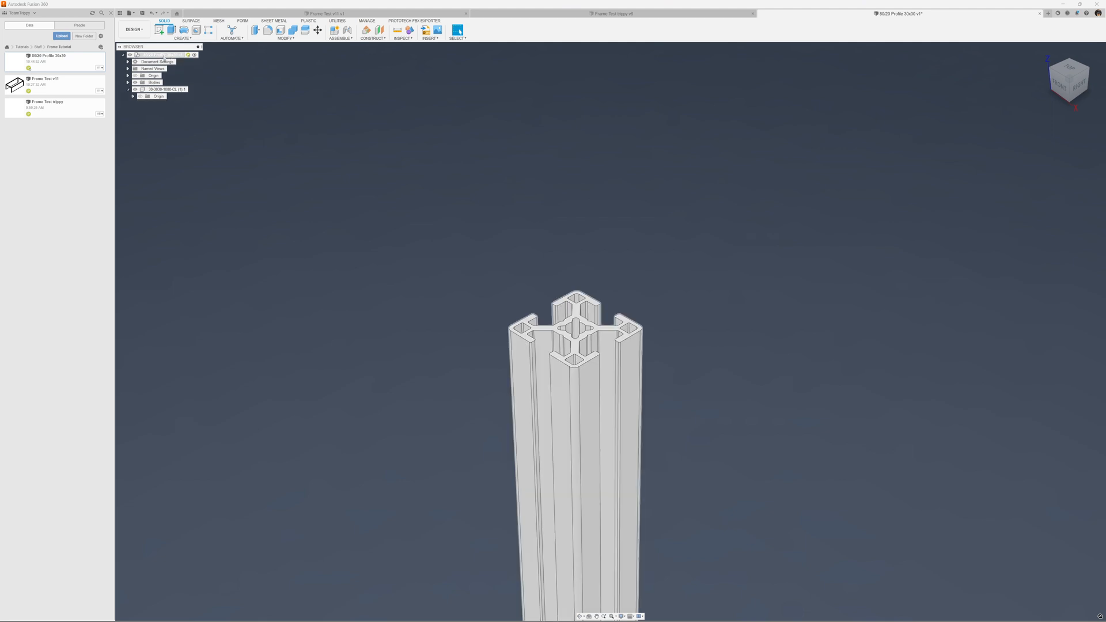
{"action": "right_click", "coordinate": [161, 90]}
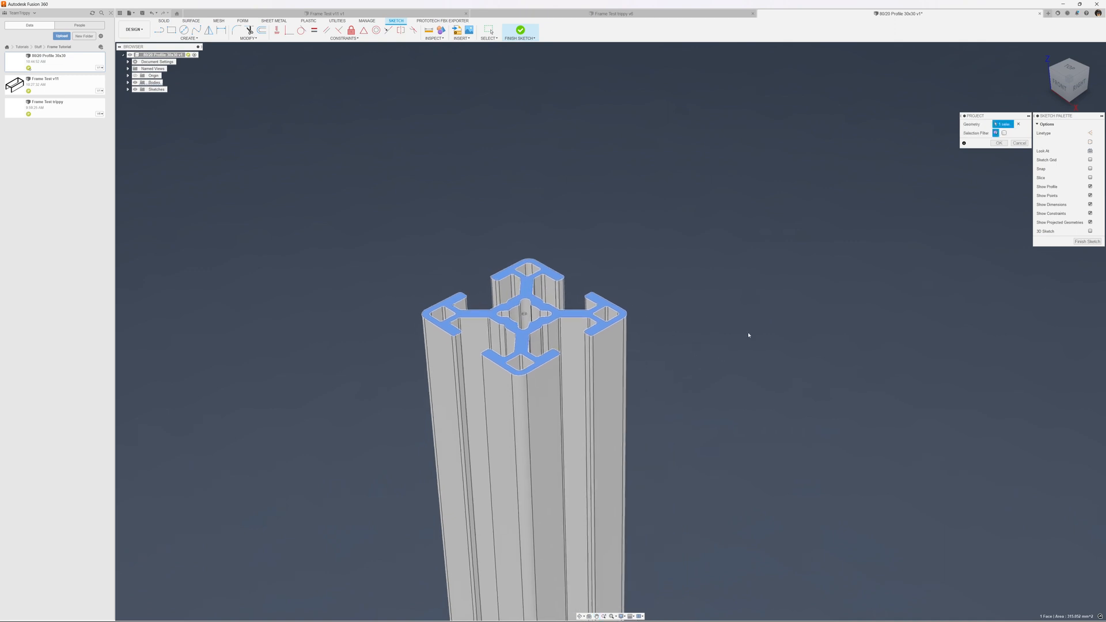
{"action": "mouse_move", "coordinate": [729, 407]}
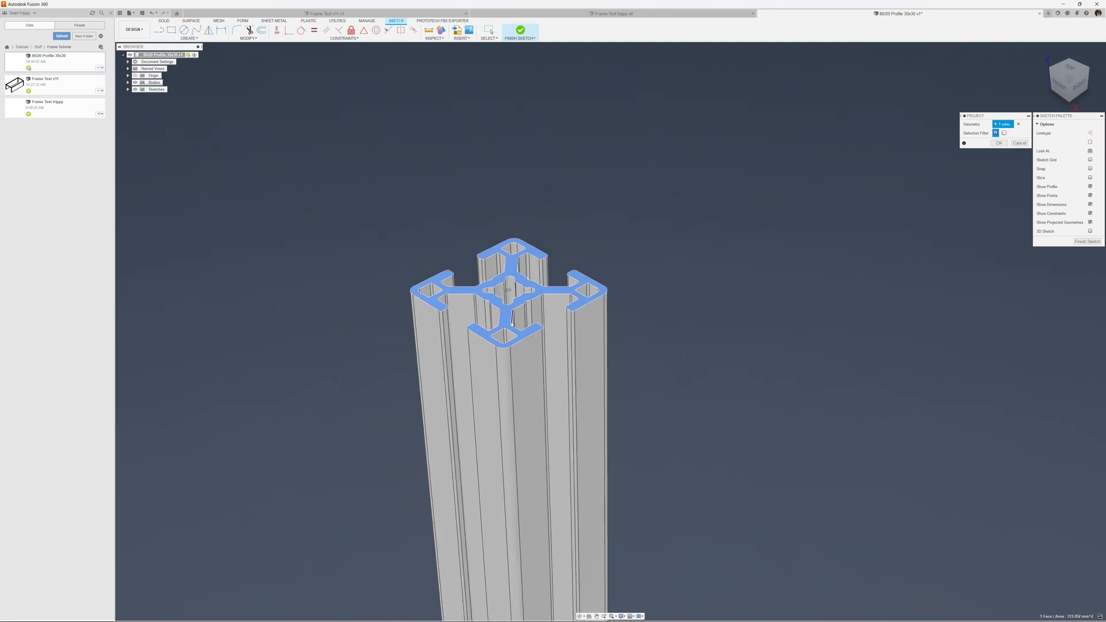
- Project the profile's end face outline into a sketch, leaving only the cross-section
{"action": "left_click", "coordinate": [999, 142]}
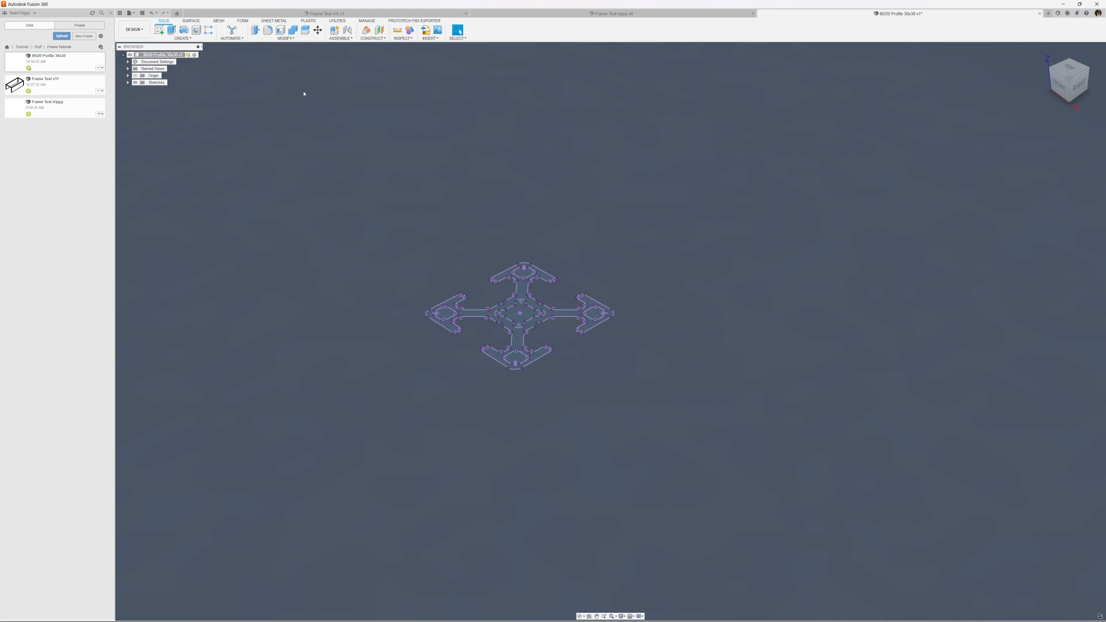
- Place a joint origin at the profile centre, offset 15 mm in X and Y
{"action": "left_click", "coordinate": [341, 33]}
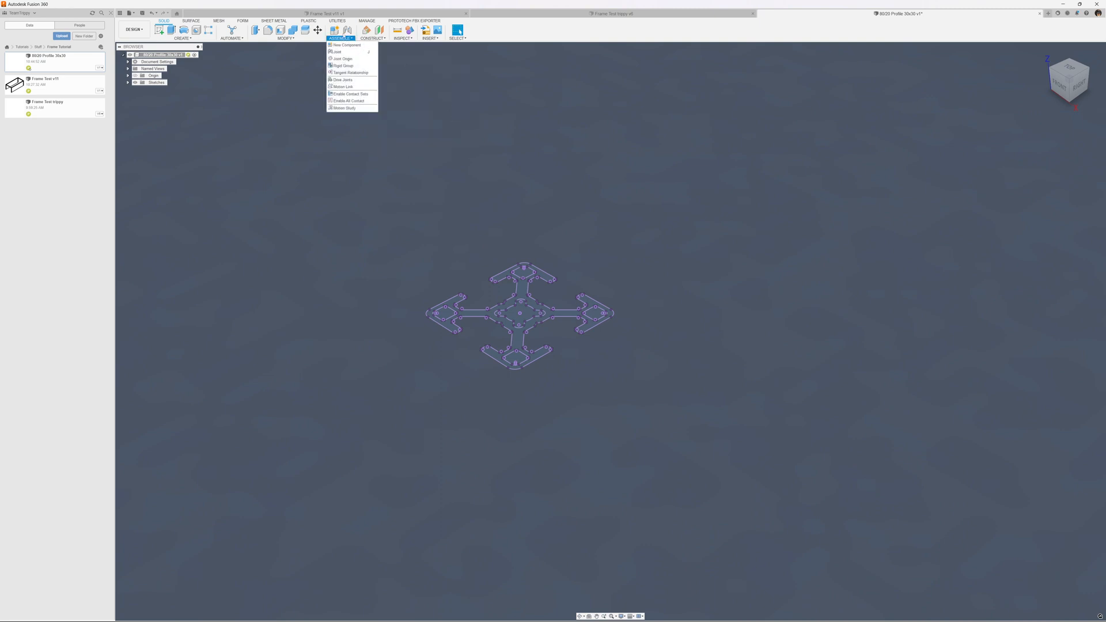
{"action": "left_click", "coordinate": [345, 59]}
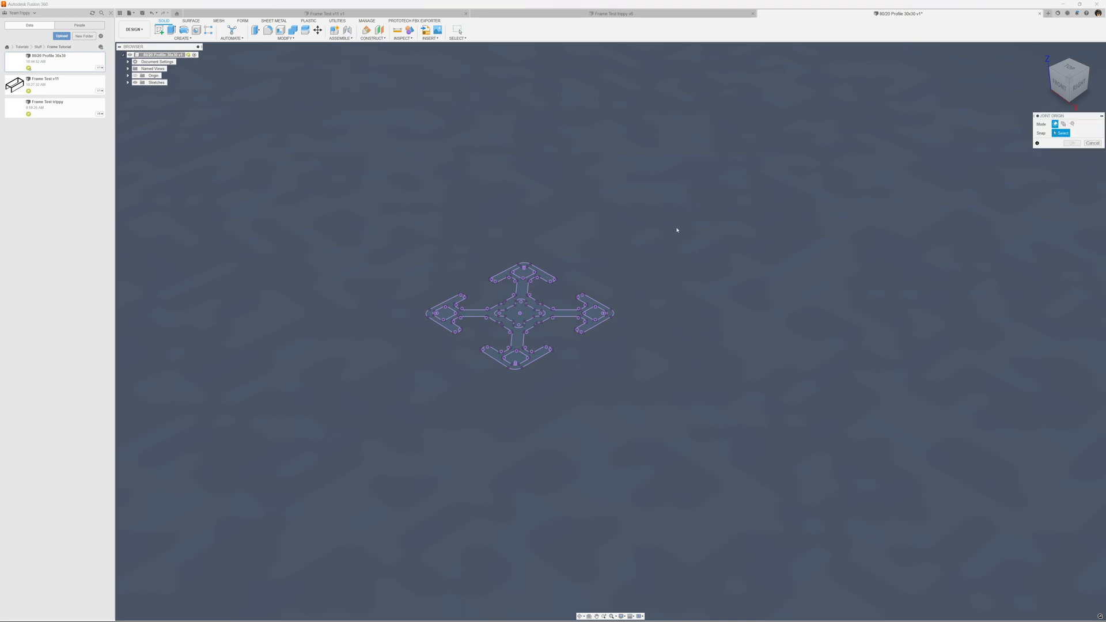
{"action": "left_click", "coordinate": [541, 302]}
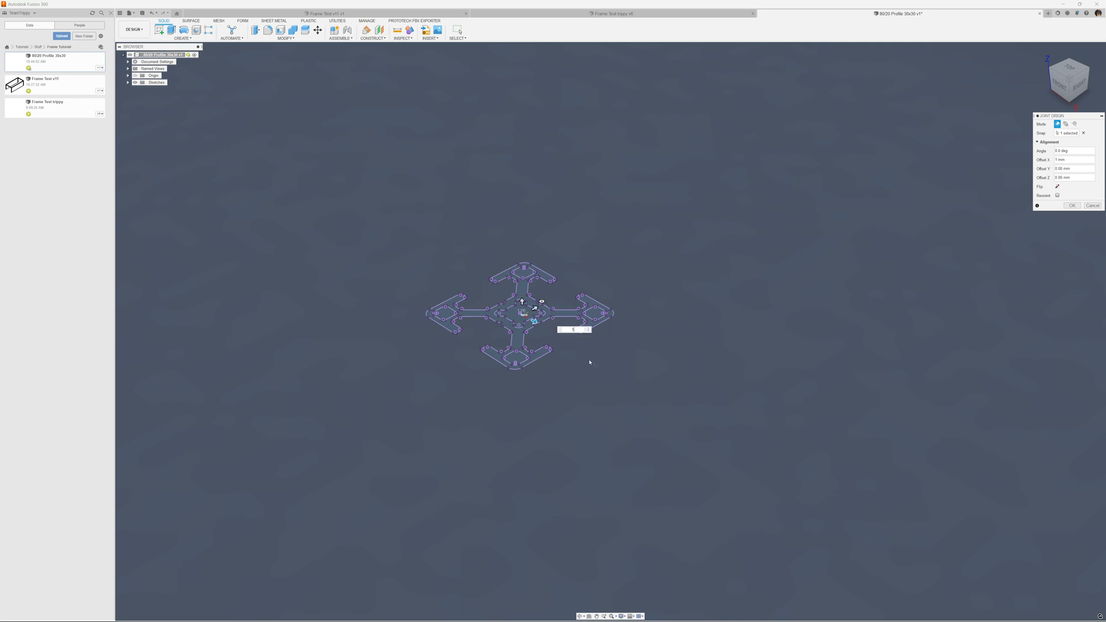
{"action": "left_click_drag", "start_coordinate": [534, 322], "coordinate": [578, 346]}
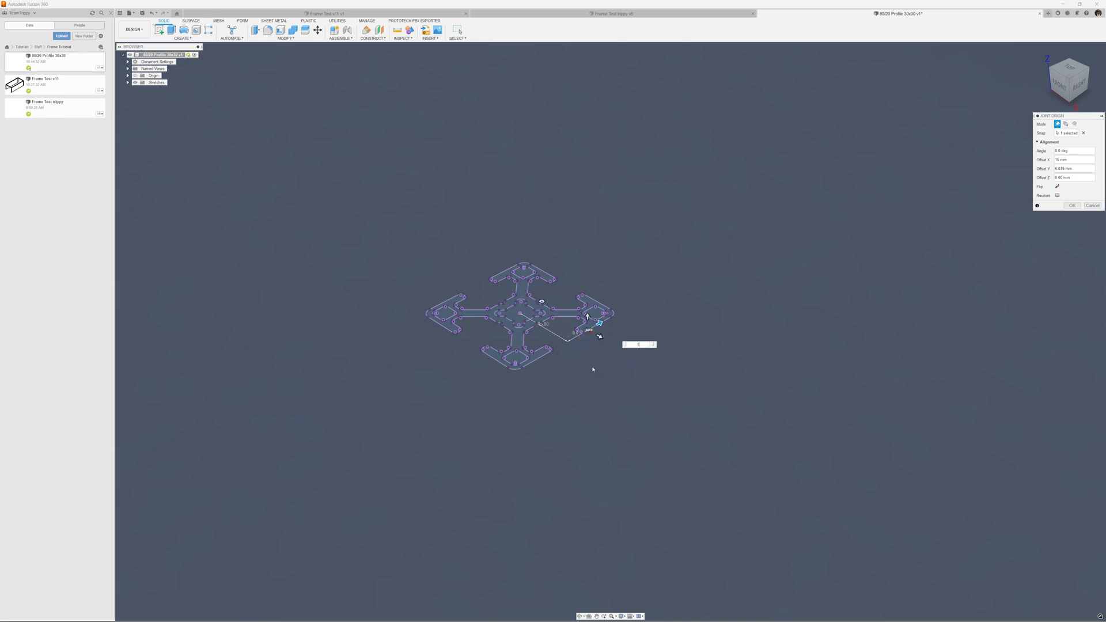
{"action": "type", "text": "15"}
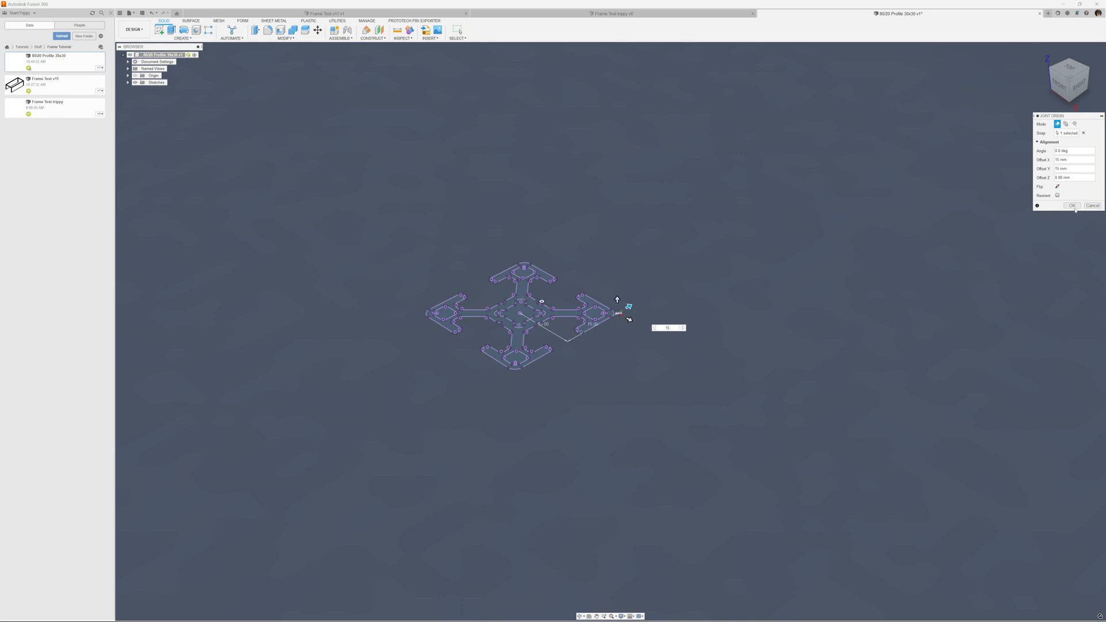
{"action": "left_click", "coordinate": [1071, 205]}
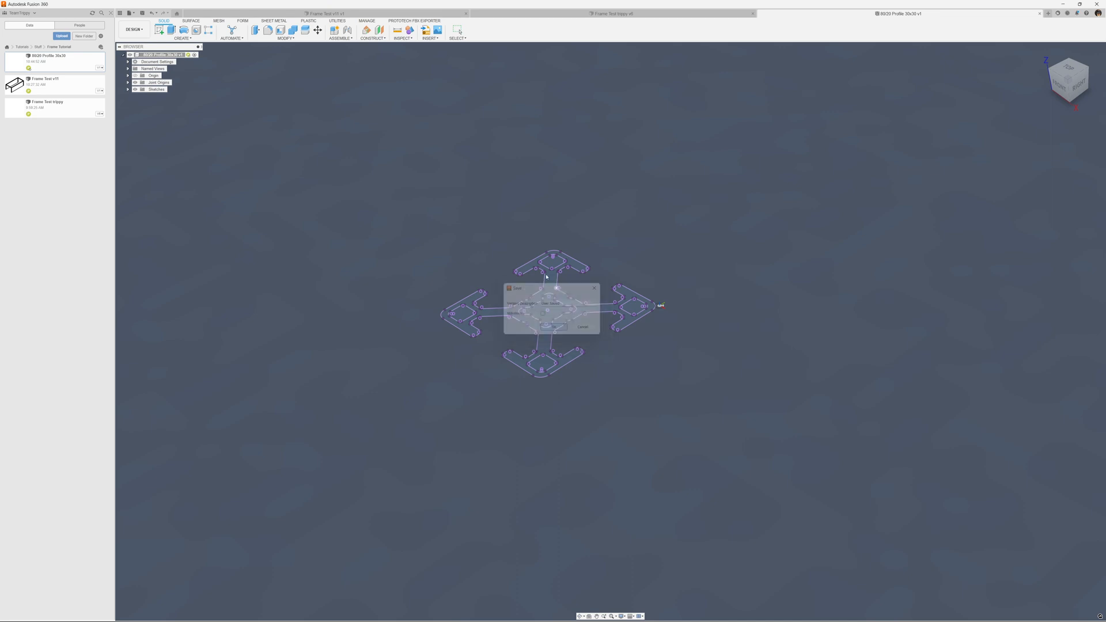
{"action": "left_click", "coordinate": [552, 326]}
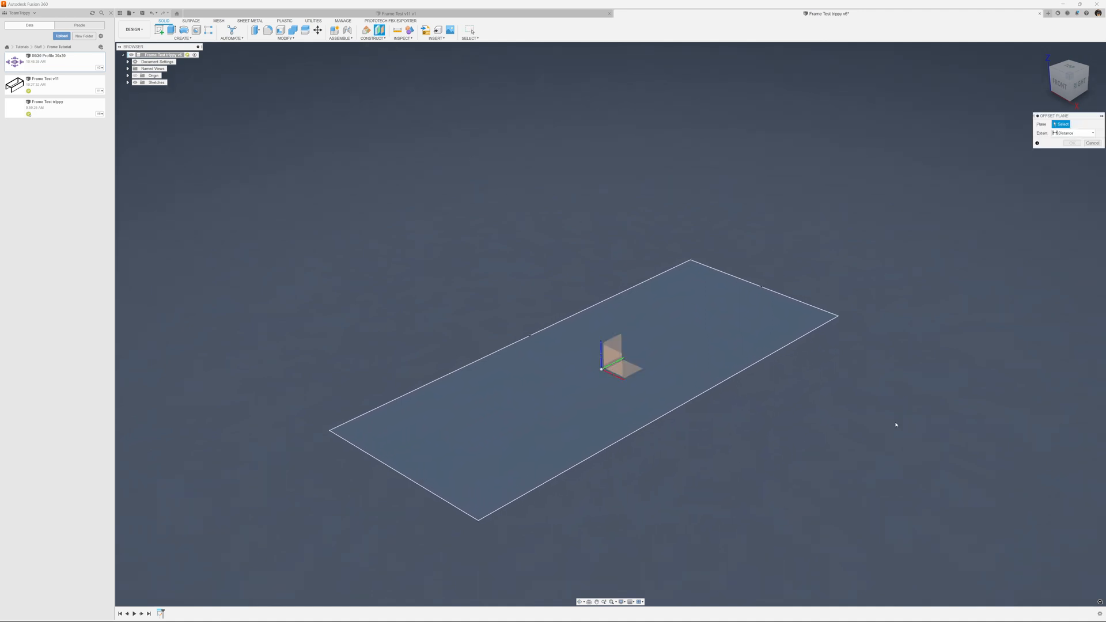
{"action": "mouse_move", "coordinate": [787, 443]}
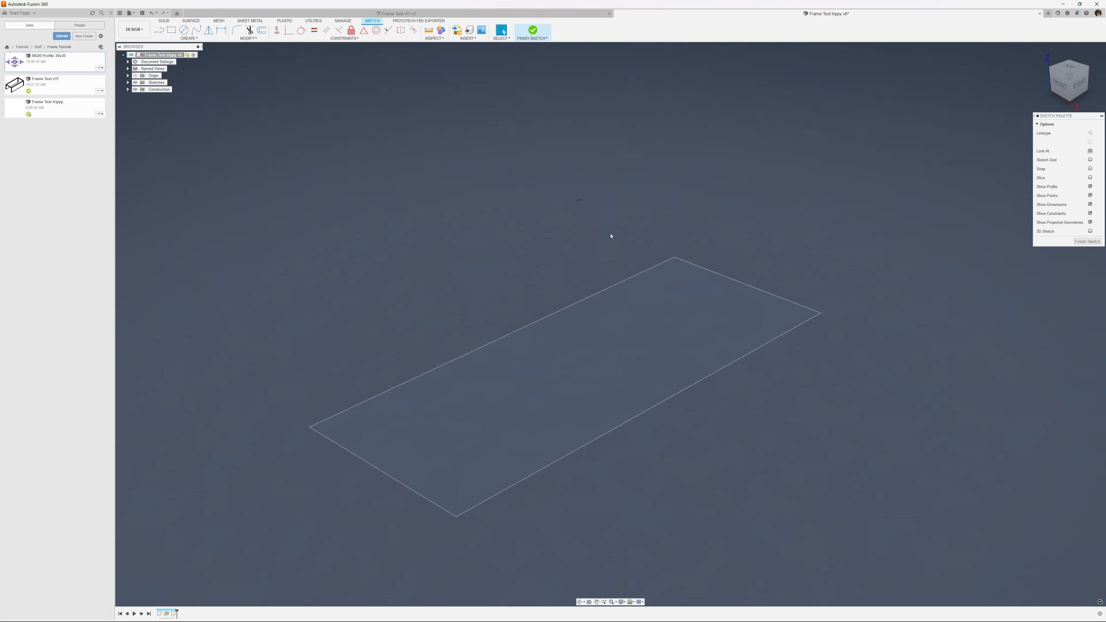
- Project the rectangle edges onto the offset plane and draw vertical corner-joining lines
{"action": "right_click", "coordinate": [610, 235]}
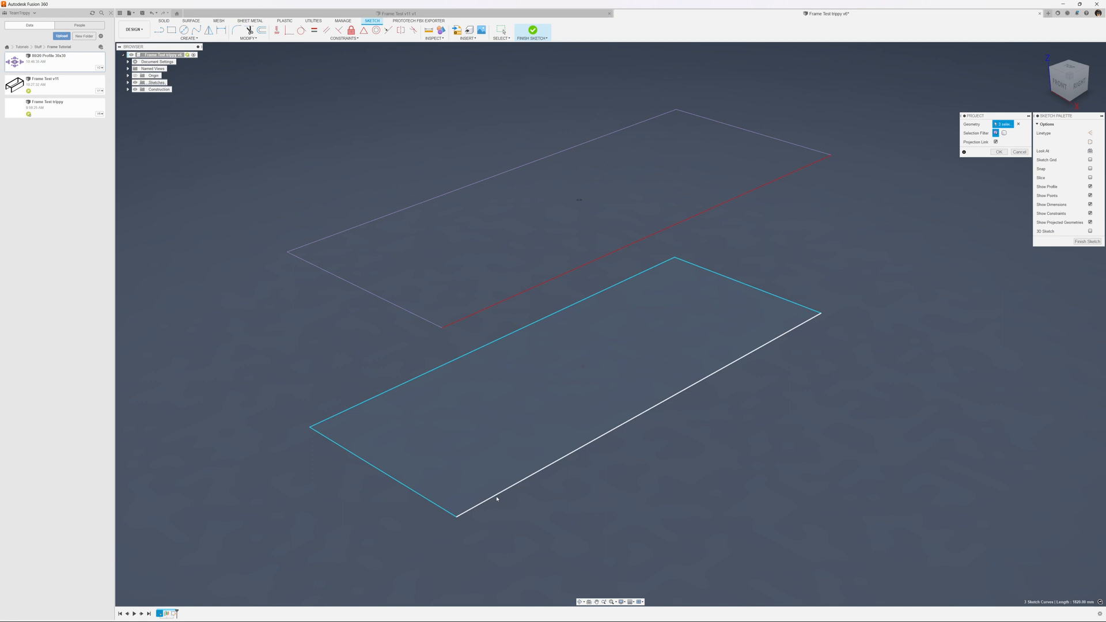
{"action": "left_click", "coordinate": [999, 151]}
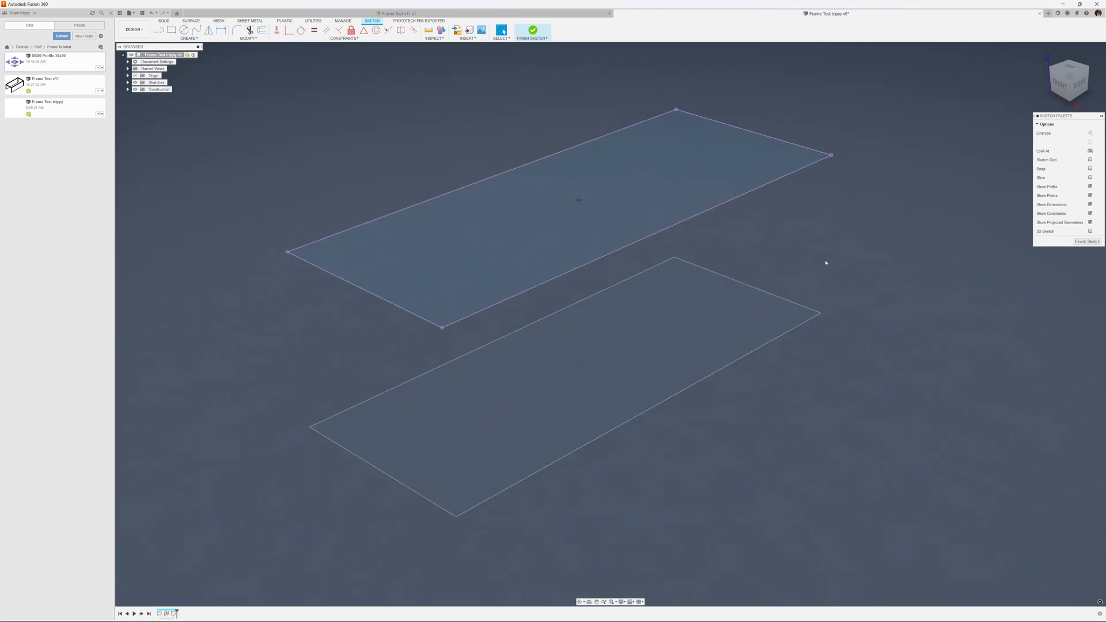
{"action": "mouse_move", "coordinate": [855, 278]}
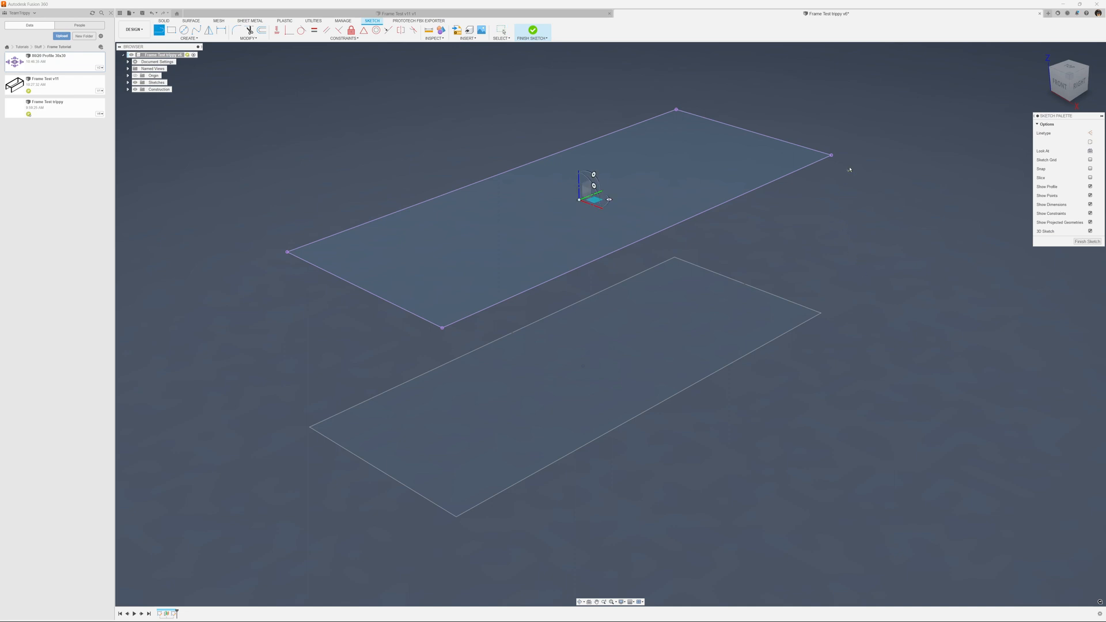
{"action": "left_click_drag", "start_coordinate": [593, 187], "coordinate": [839, 148]}
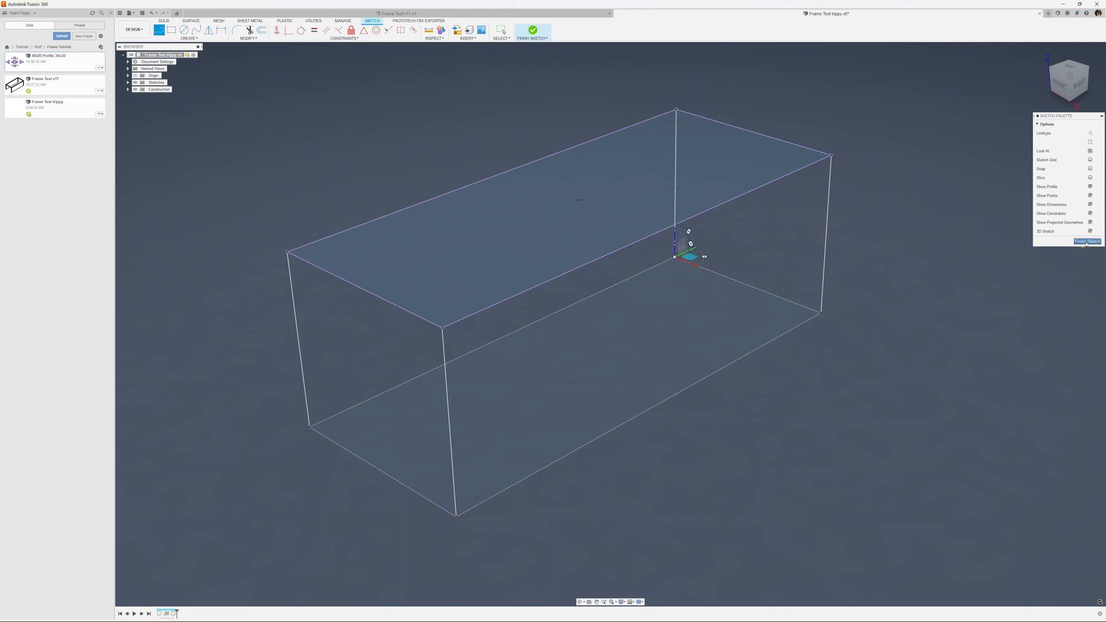
- Finish the outline sketch and create a new component named Base Plate
{"action": "left_click", "coordinate": [532, 31]}
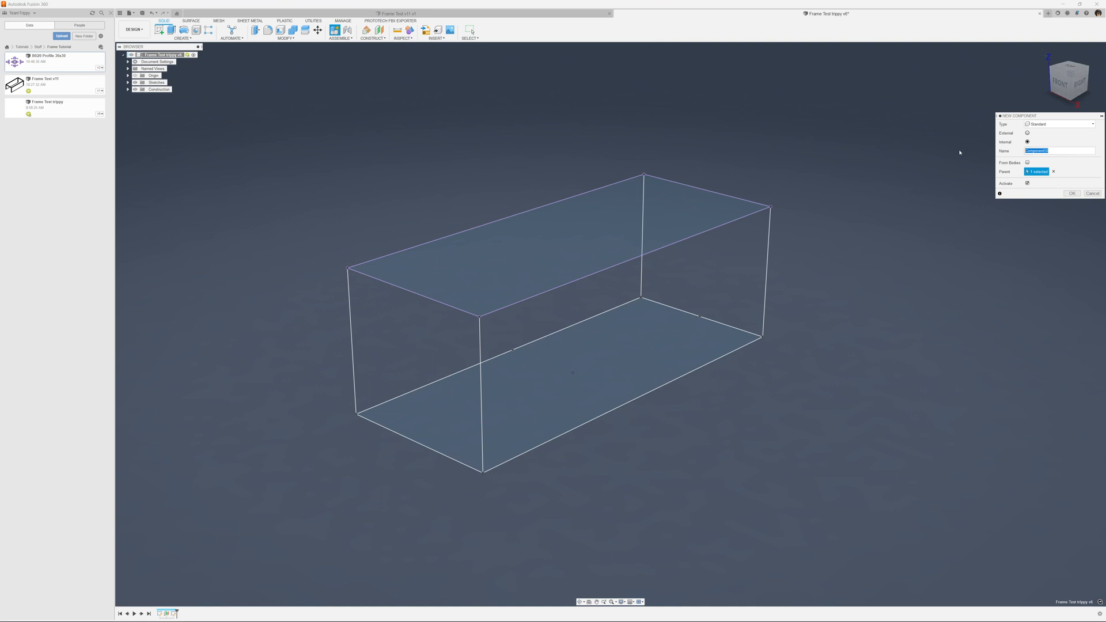
{"action": "type", "text": "Base Plate"}
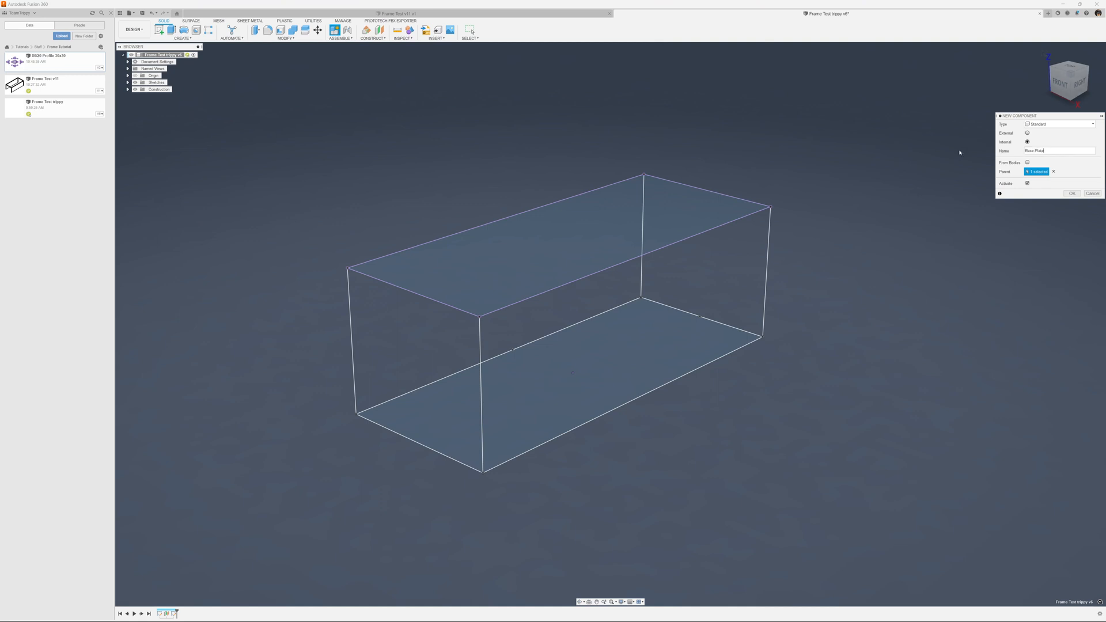
{"action": "left_click", "coordinate": [1071, 194]}
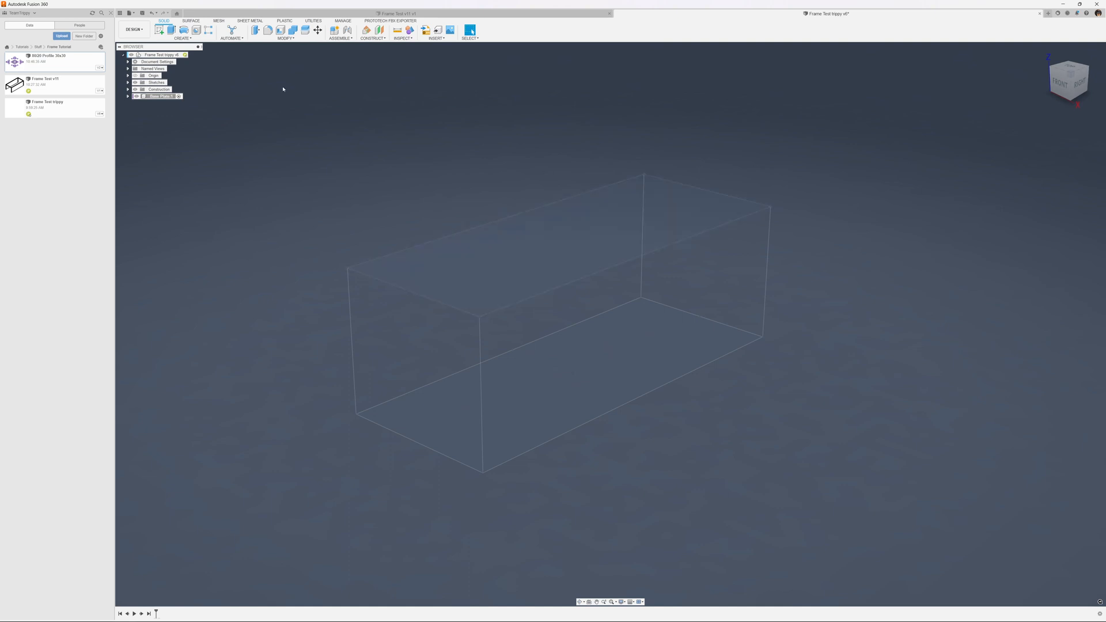
- Joint the Base Plate's origin to the box's front bottom corner
{"action": "left_click", "coordinate": [129, 96]}
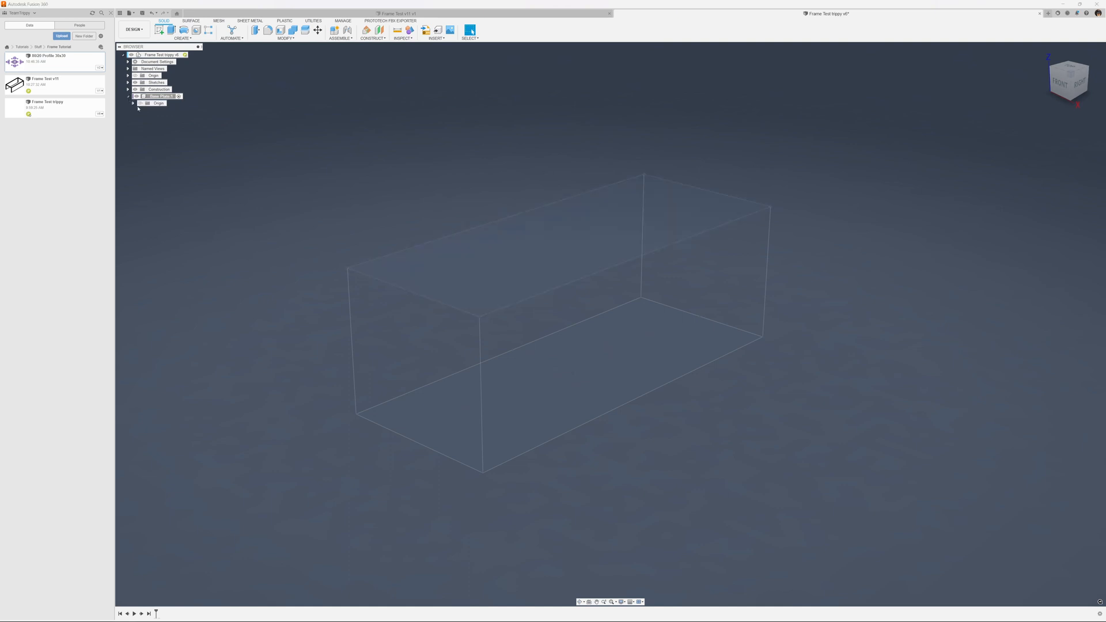
{"action": "left_click", "coordinate": [158, 103]}
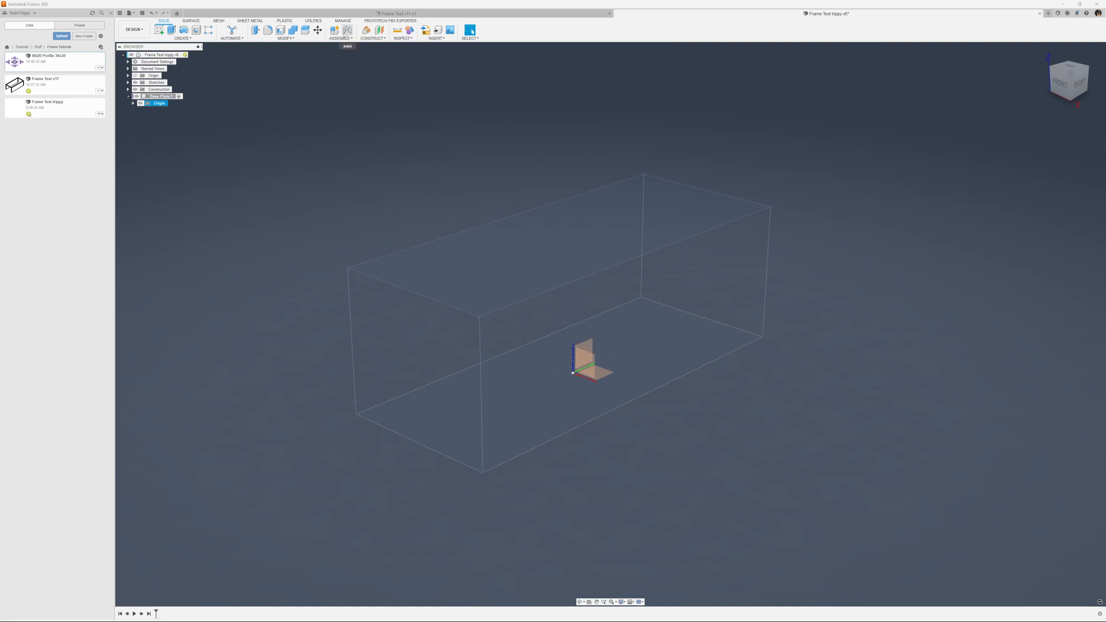
{"action": "left_click", "coordinate": [333, 30]}
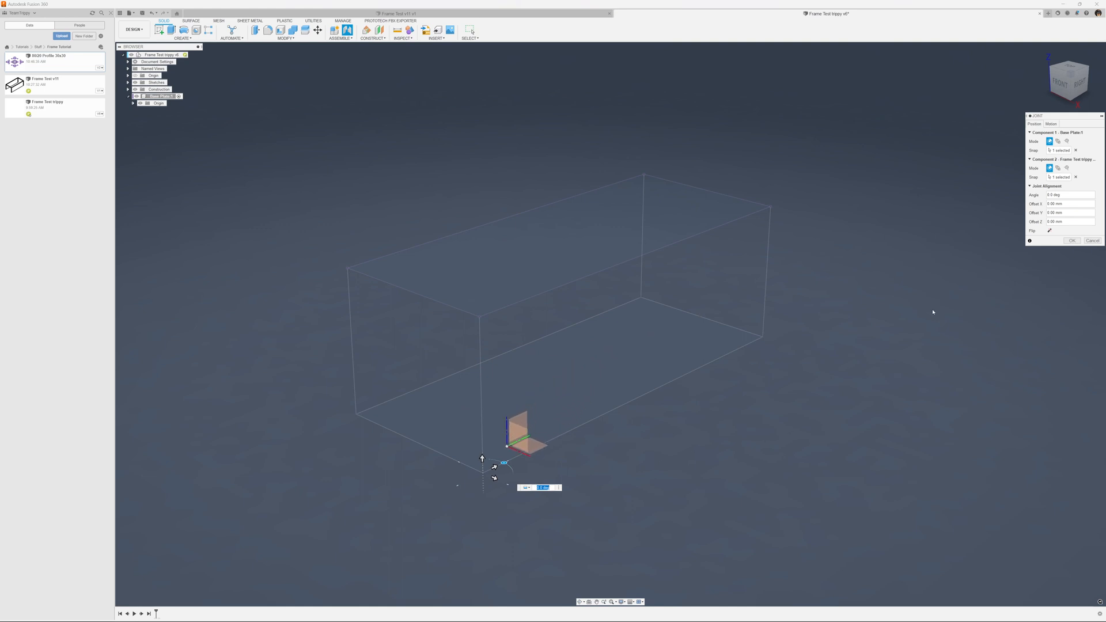
{"action": "left_click", "coordinate": [1072, 241]}
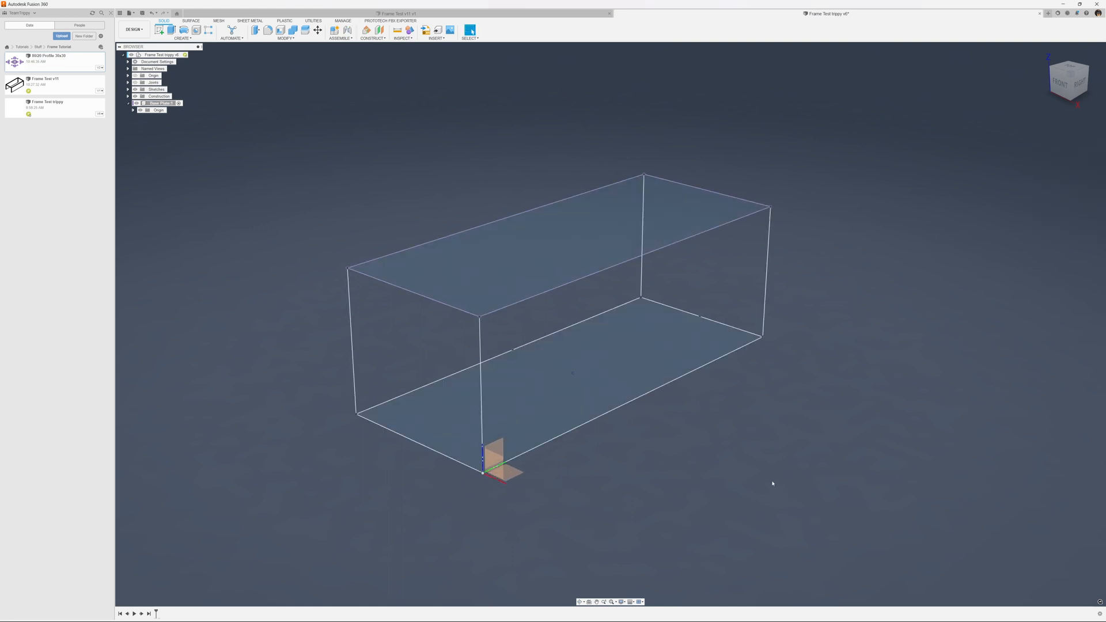
{"action": "right_click", "coordinate": [738, 523]}
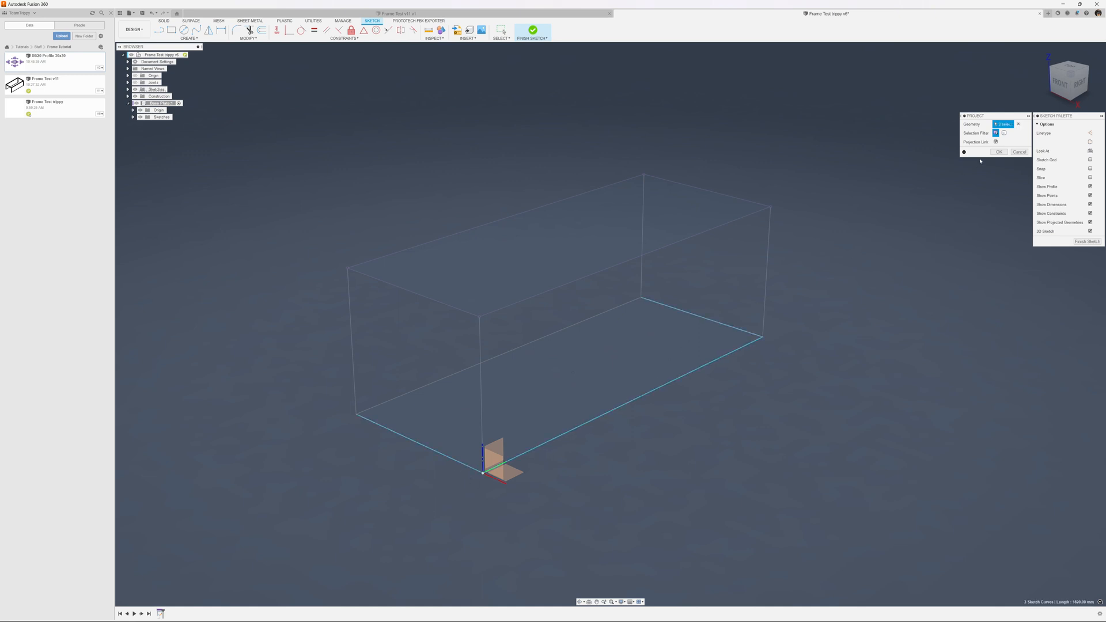
- Project the two bottom edges and select the thin strip profile for extrusion
{"action": "left_click", "coordinate": [999, 151]}
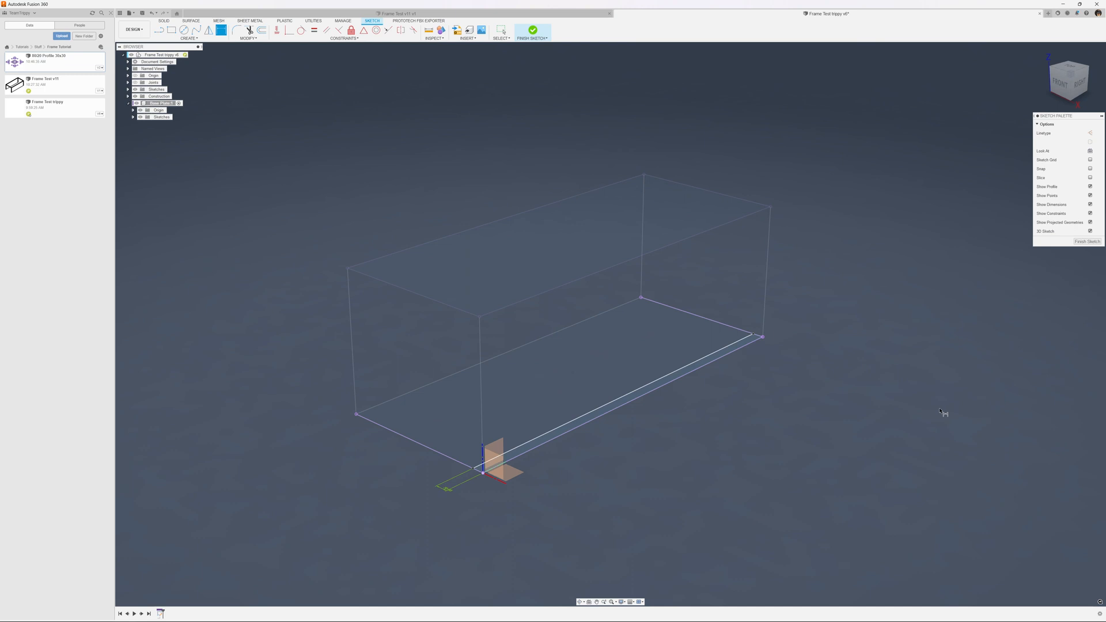
{"action": "mouse_move", "coordinate": [666, 396]}
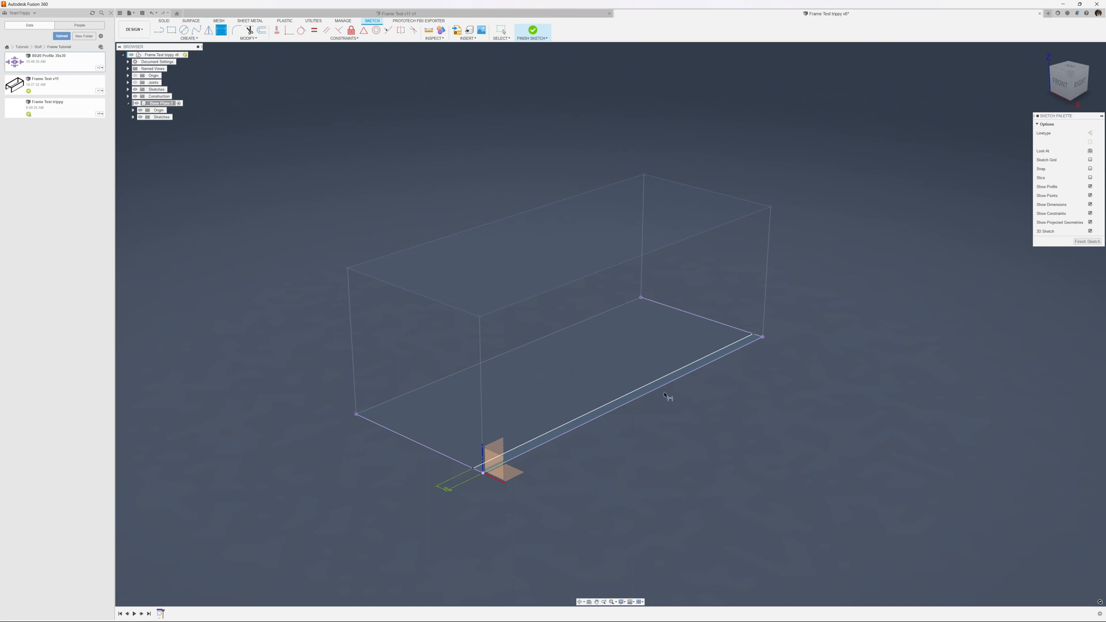
{"action": "mouse_move", "coordinate": [661, 405]}
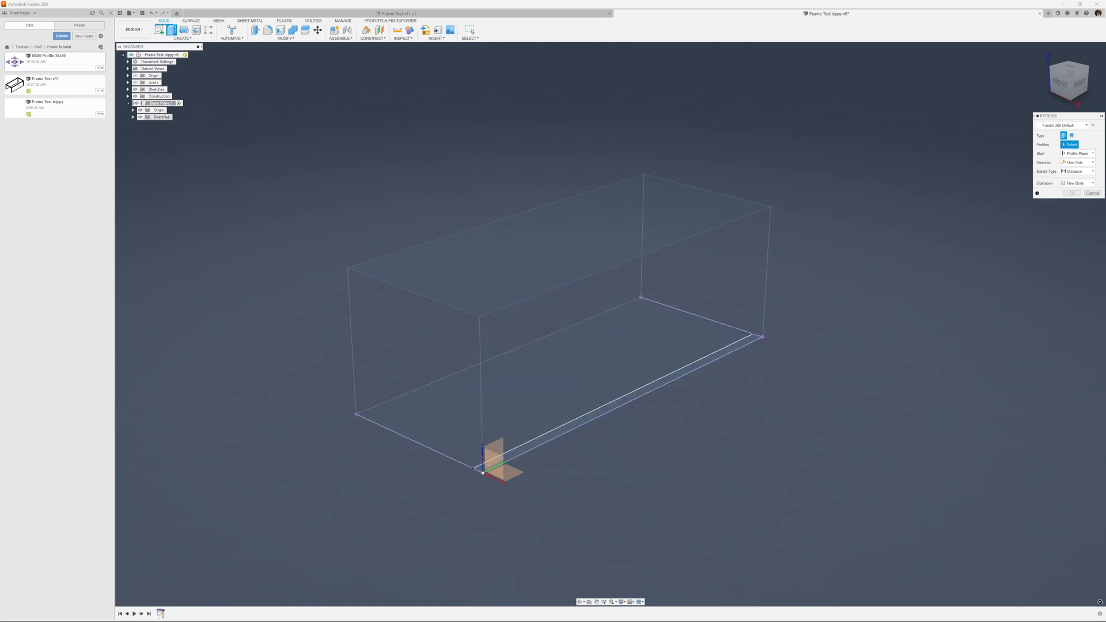
{"action": "left_click", "coordinate": [129, 89]}
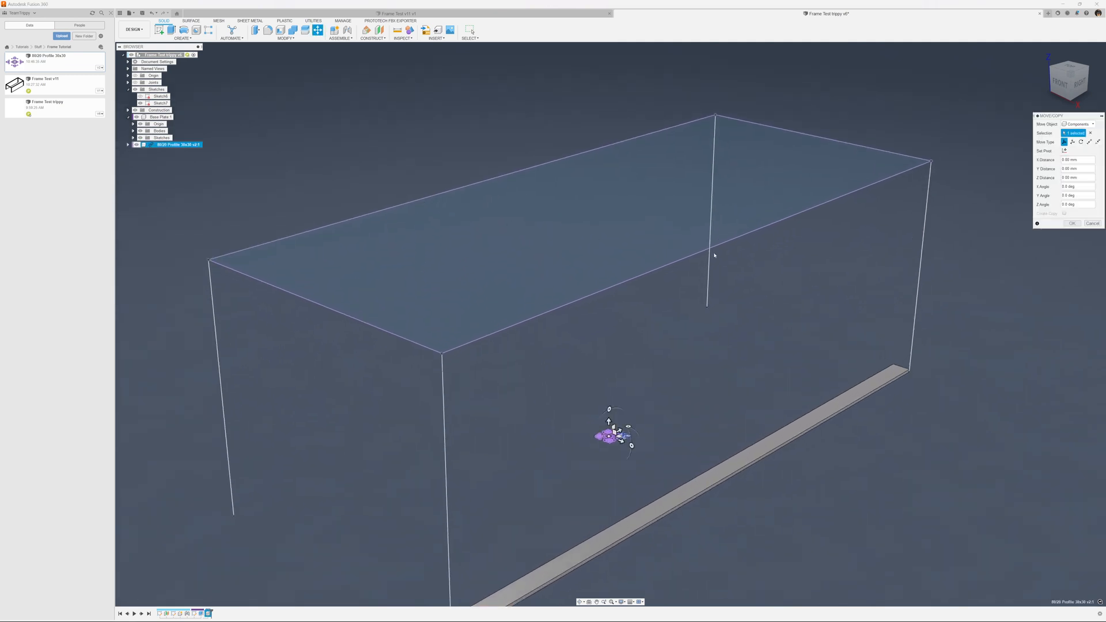
- Accept the inserted 30x30 profile's placement and joint it to a top corner of the outline
{"action": "left_click", "coordinate": [1092, 223]}
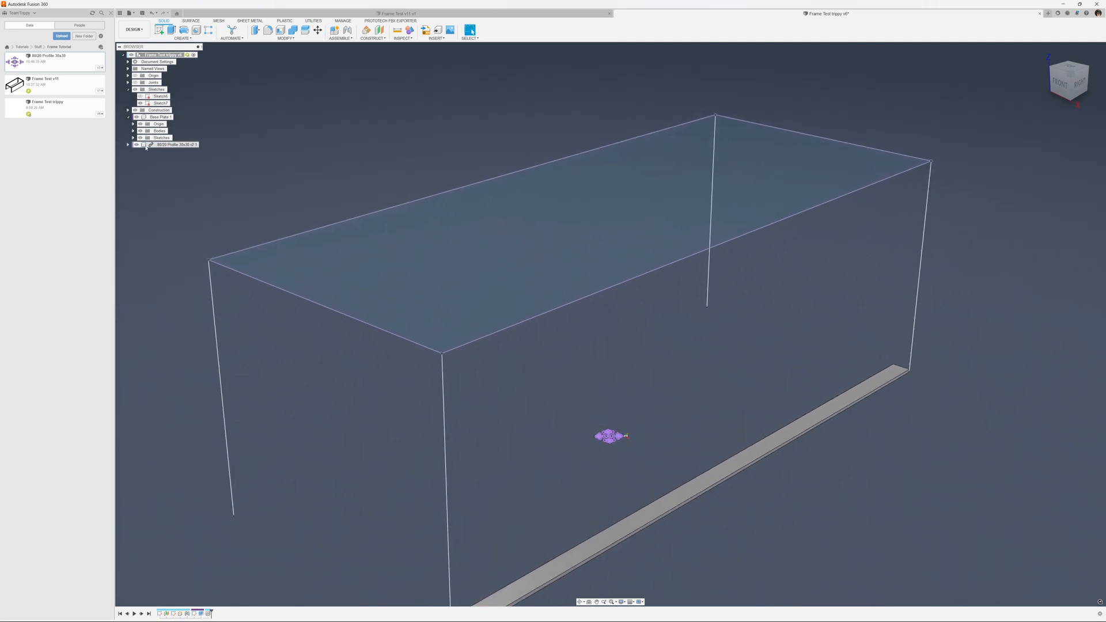
{"action": "right_click", "coordinate": [173, 145]}
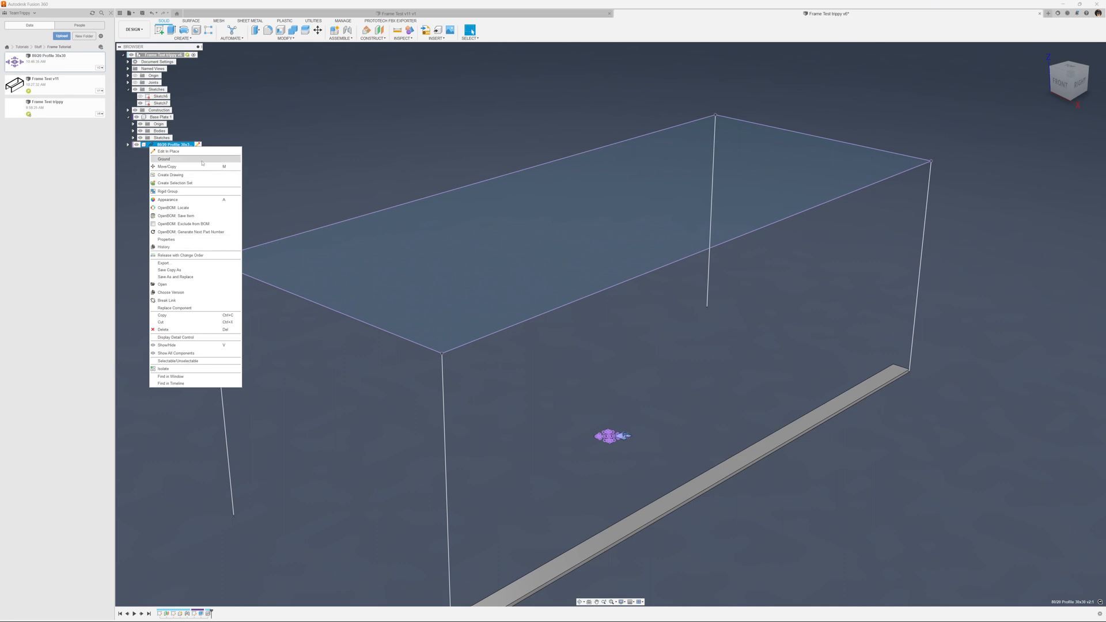
{"action": "left_click", "coordinate": [230, 280]}
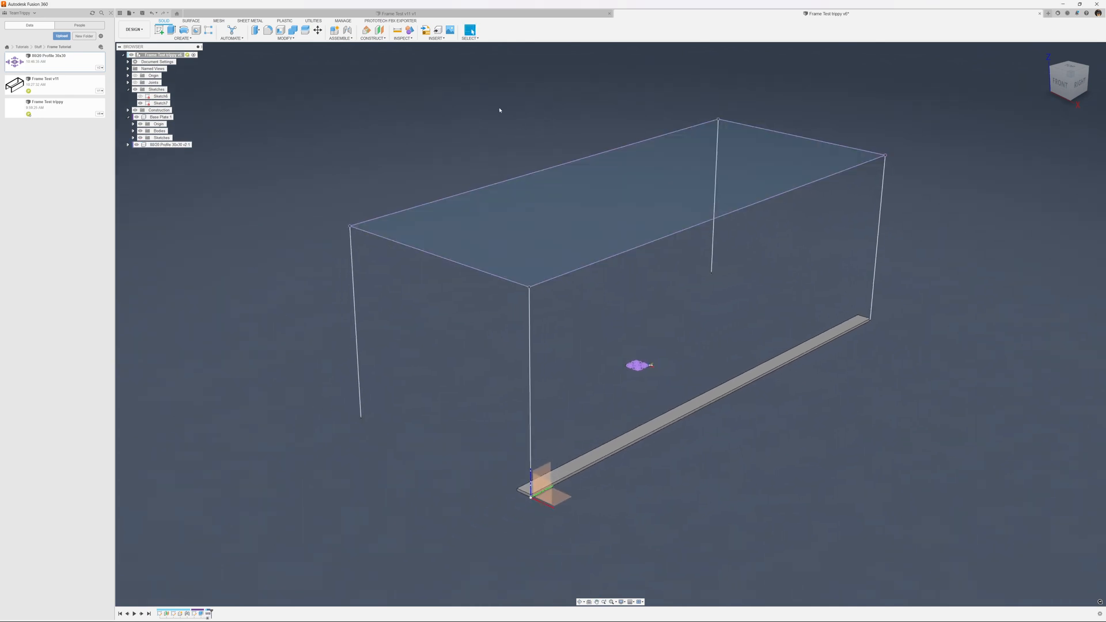
{"action": "left_click", "coordinate": [333, 29]}
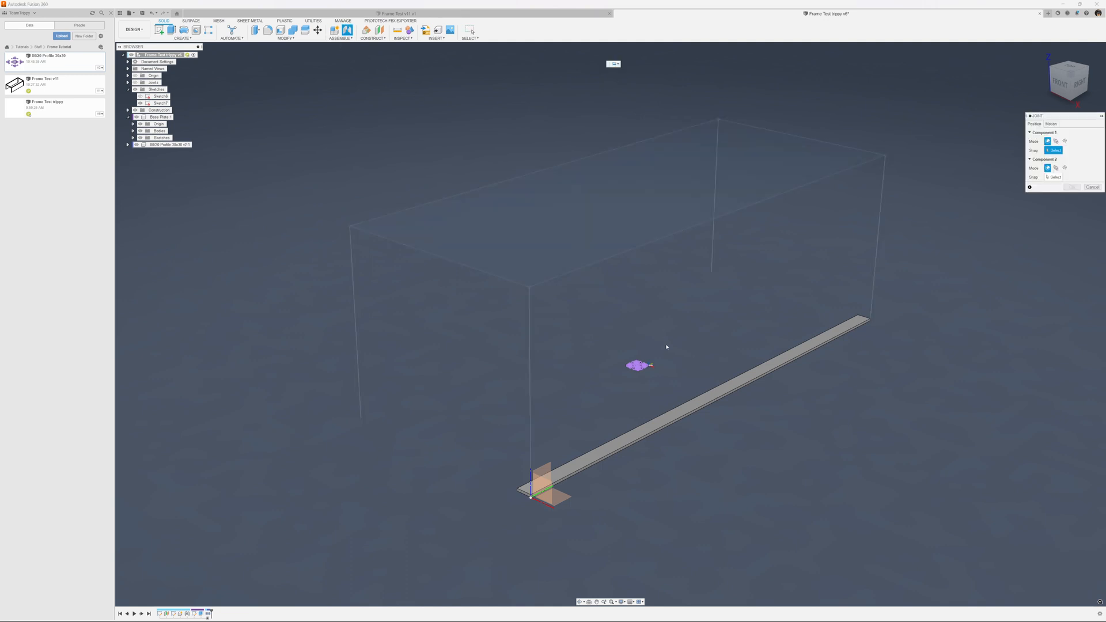
{"action": "left_click", "coordinate": [704, 223]}
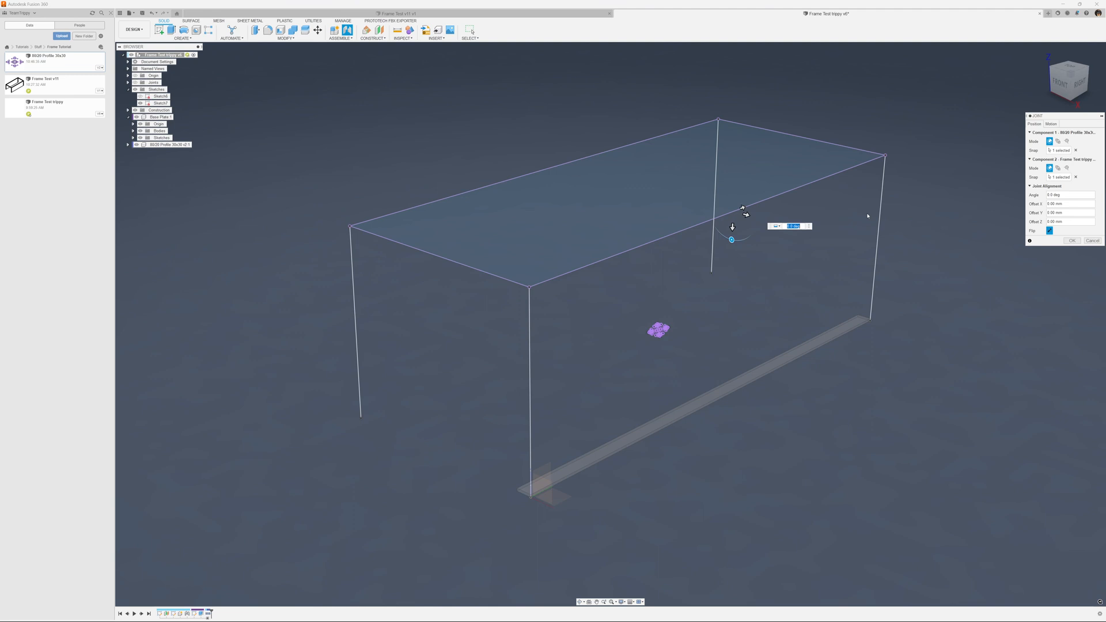
{"action": "left_click", "coordinate": [1071, 241]}
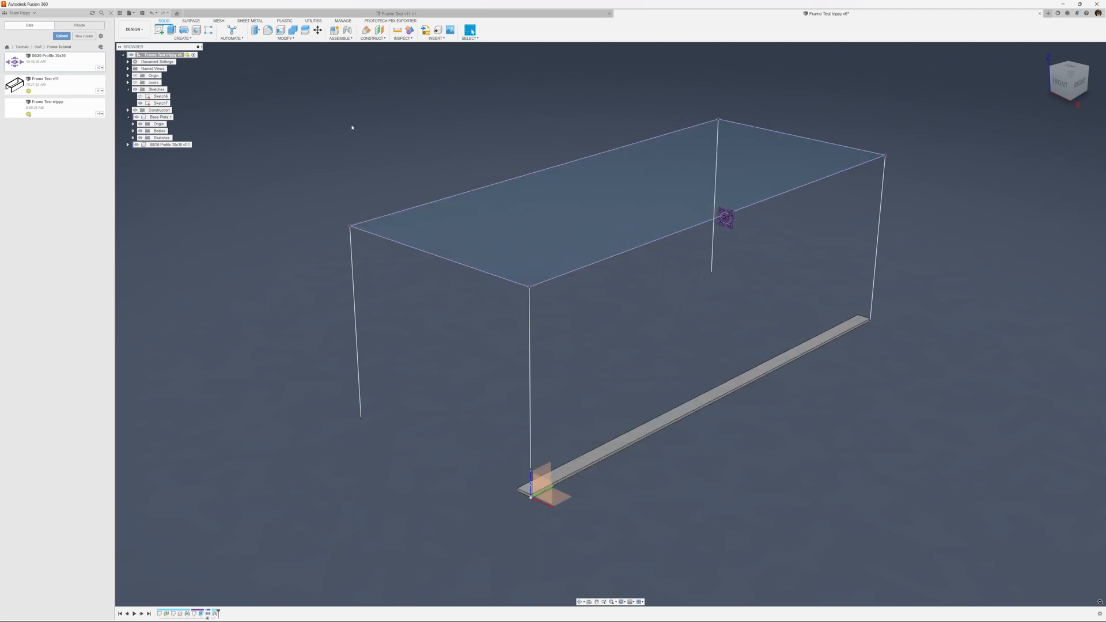
{"action": "left_click", "coordinate": [166, 145]}
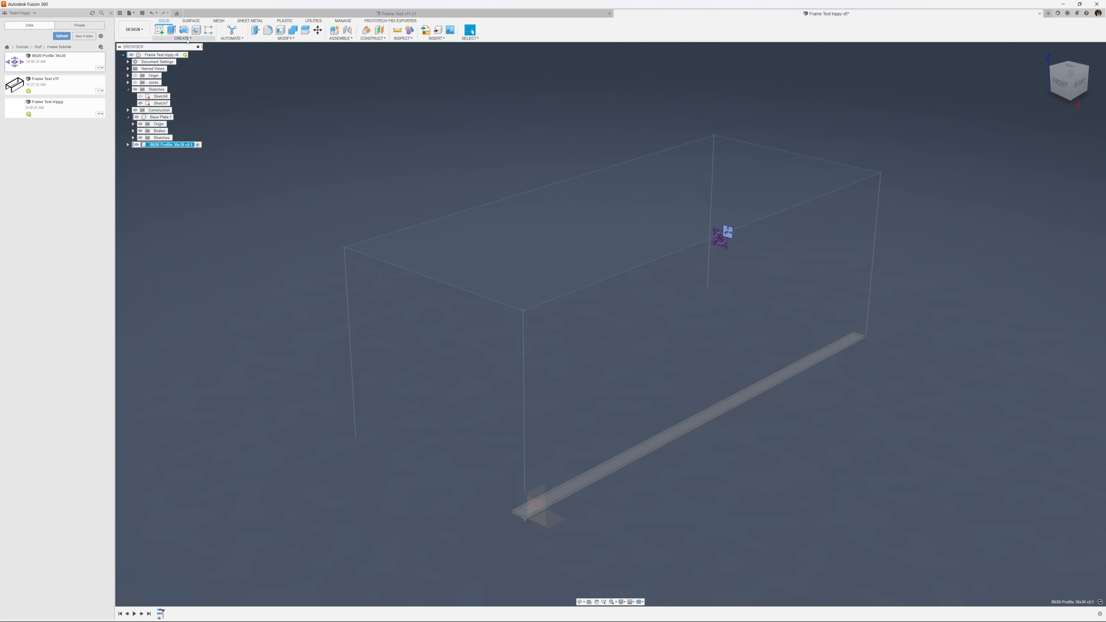
- Sweep the 30x30 profile sketch along the top front edge to form the first rail
{"action": "left_click", "coordinate": [184, 29]}
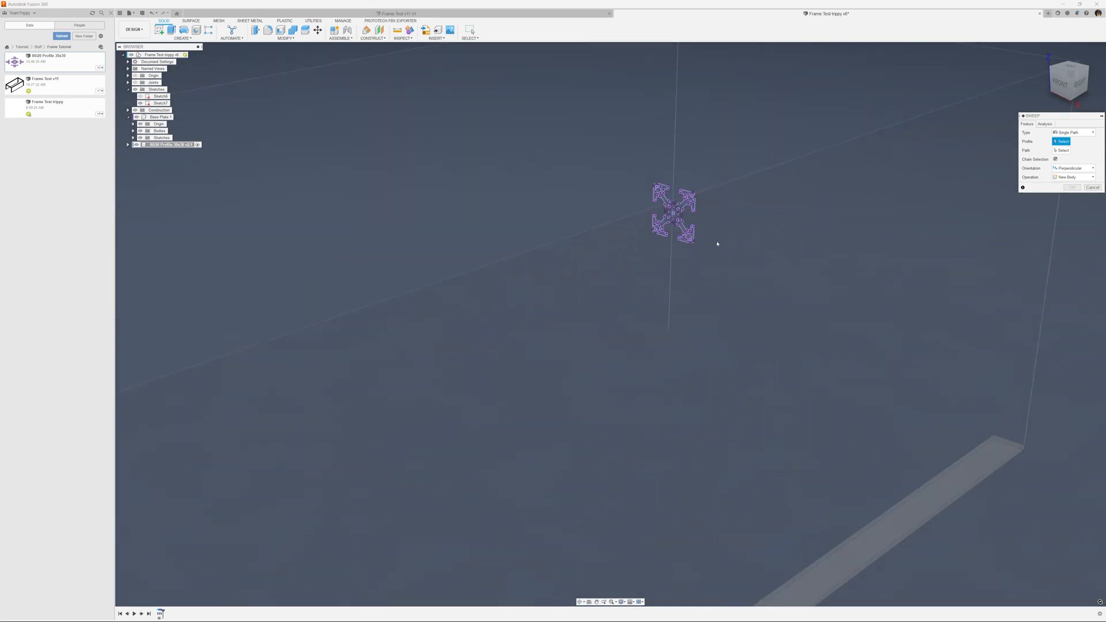
{"action": "left_click", "coordinate": [647, 209]}
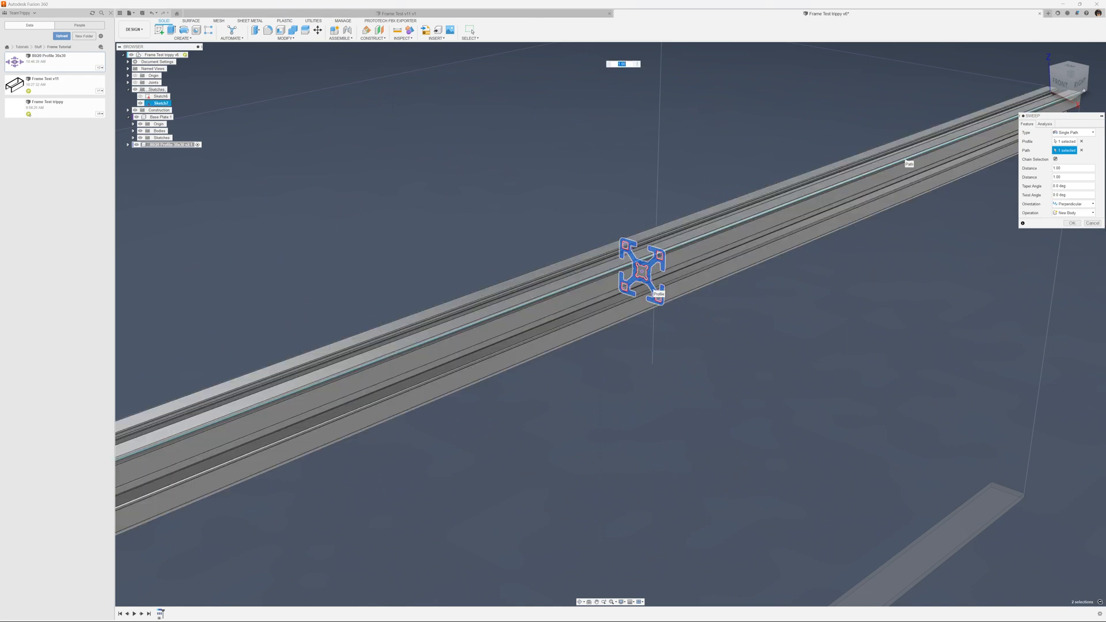
{"action": "left_click", "coordinate": [1071, 223]}
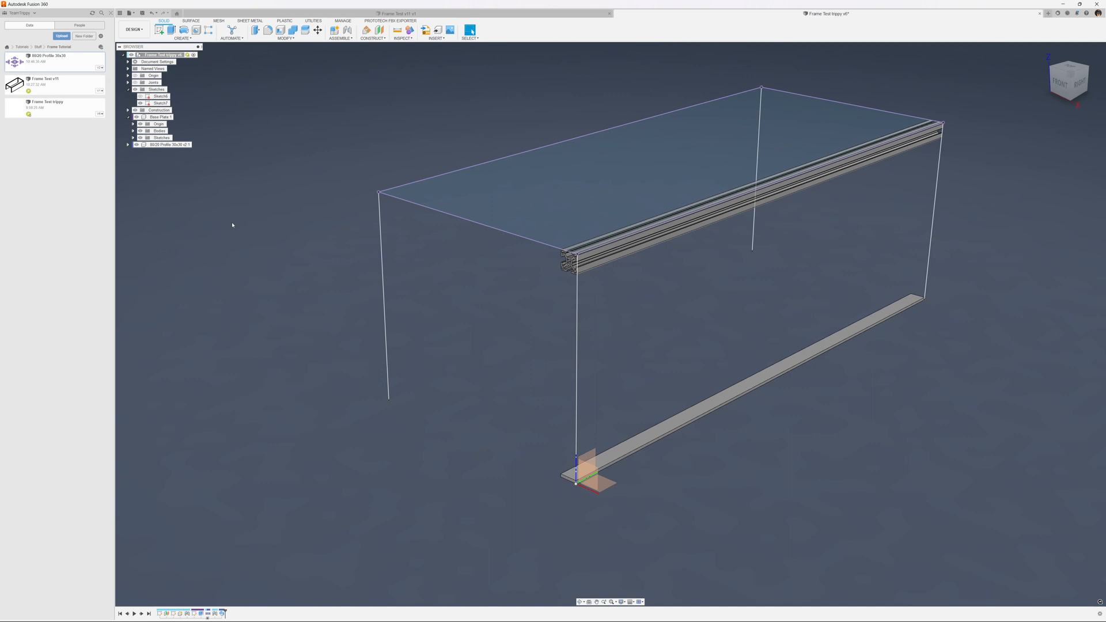
{"action": "left_click", "coordinate": [171, 144]}
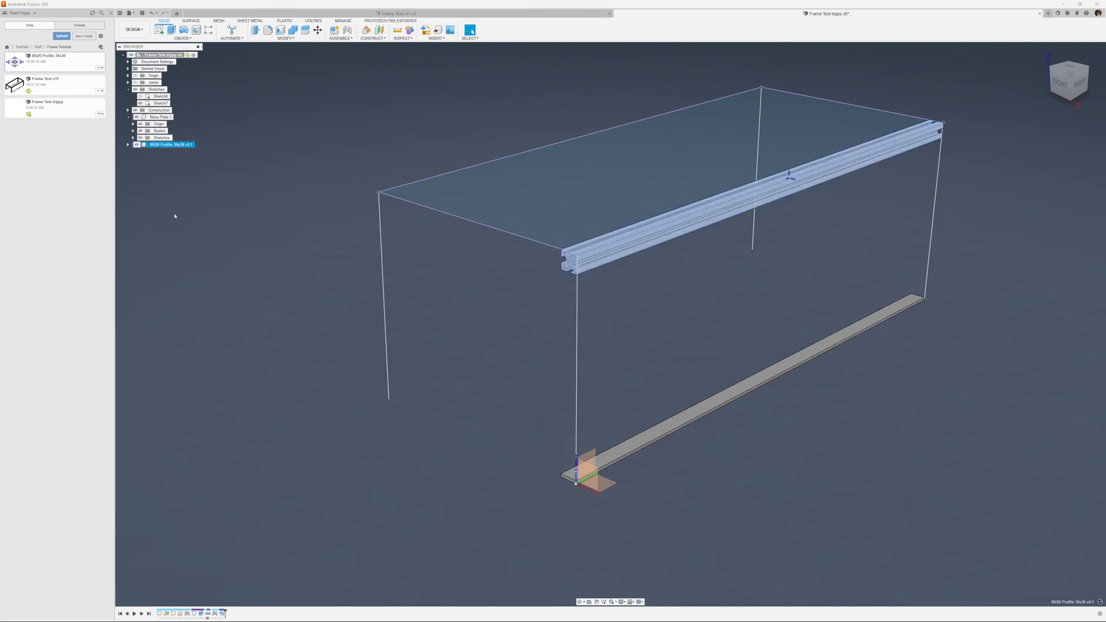
{"action": "mouse_move", "coordinate": [188, 220]}
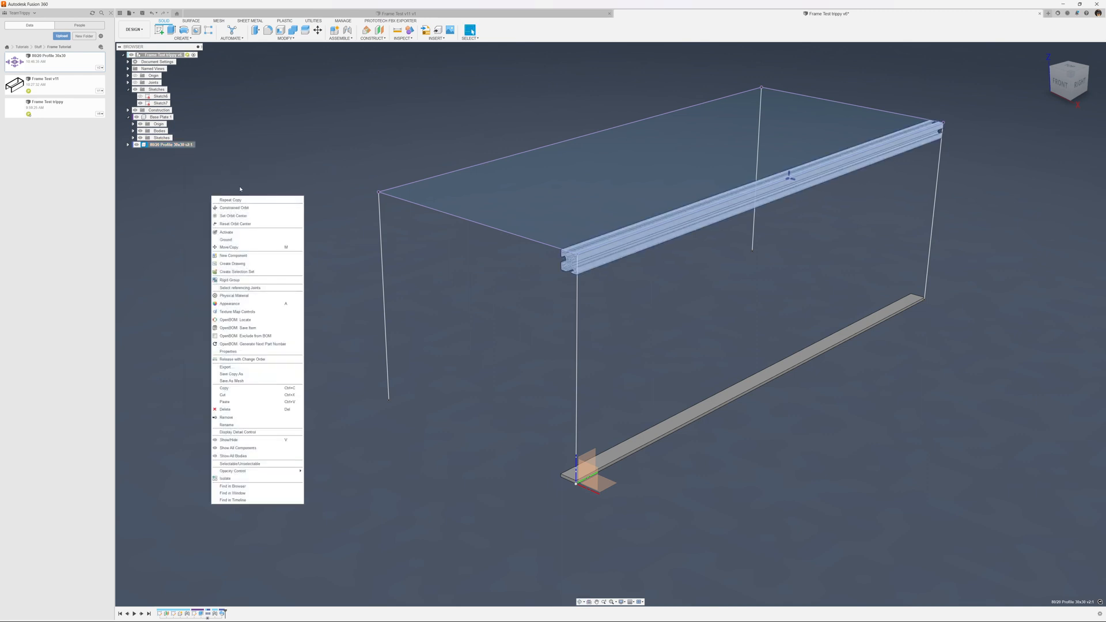
{"action": "mouse_move", "coordinate": [242, 374]}
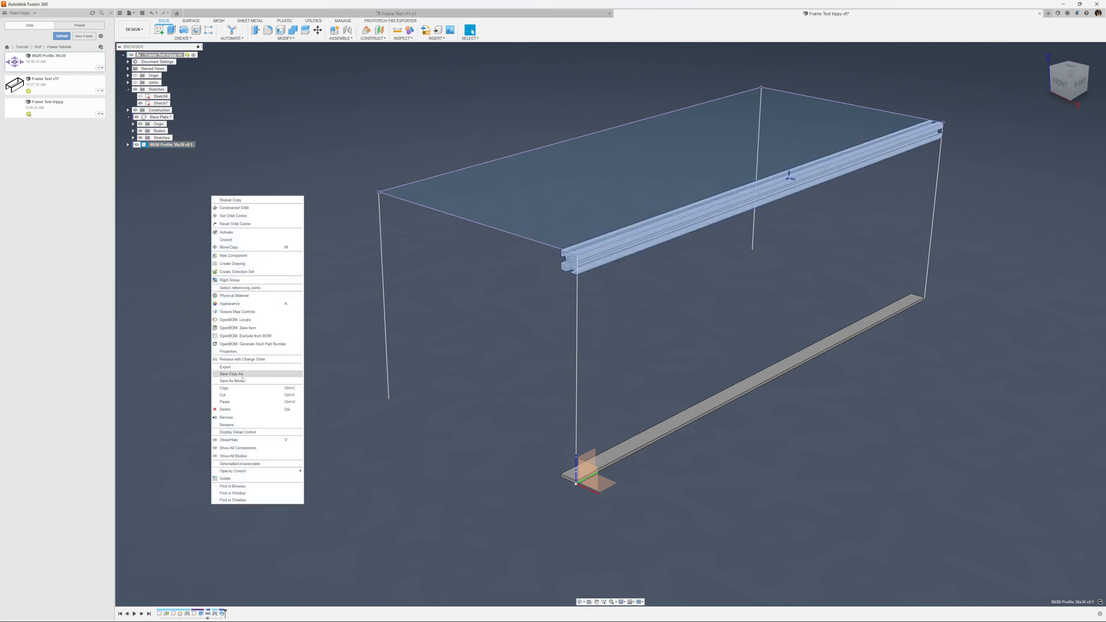
- Save a copy of the profile component and insert it as a second profile instance
{"action": "left_click", "coordinate": [232, 374]}
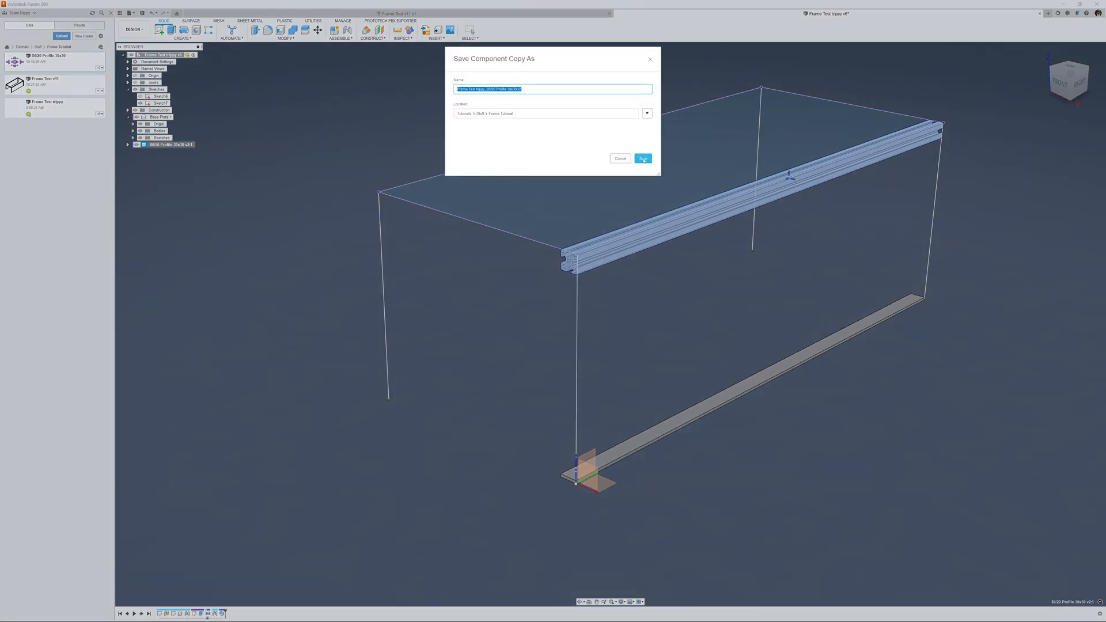
{"action": "left_click", "coordinate": [642, 157]}
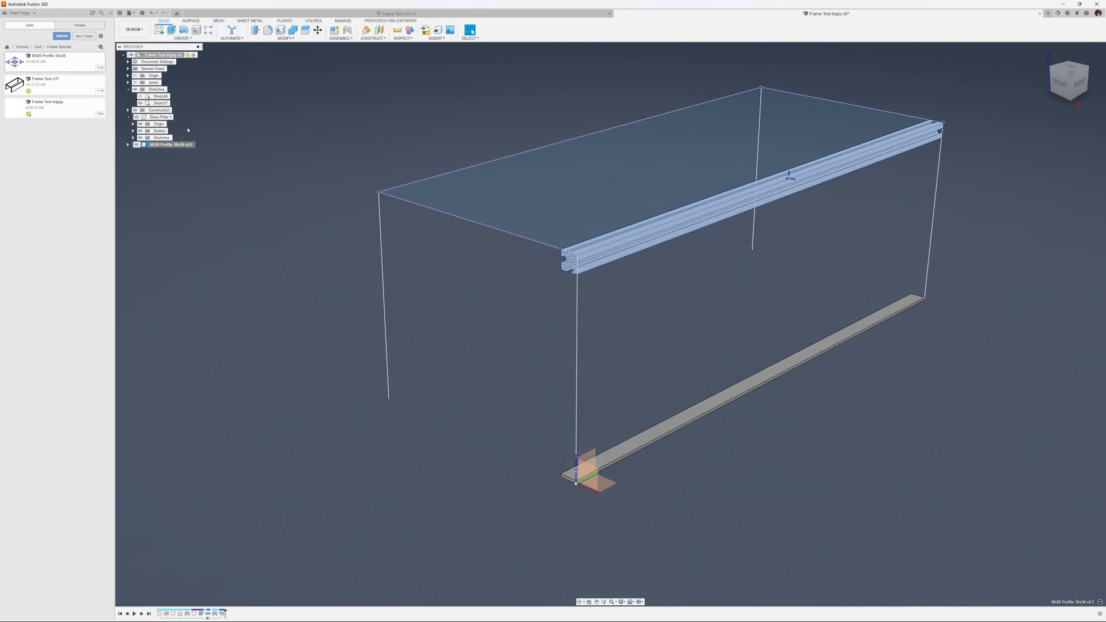
{"action": "right_click", "coordinate": [170, 144]}
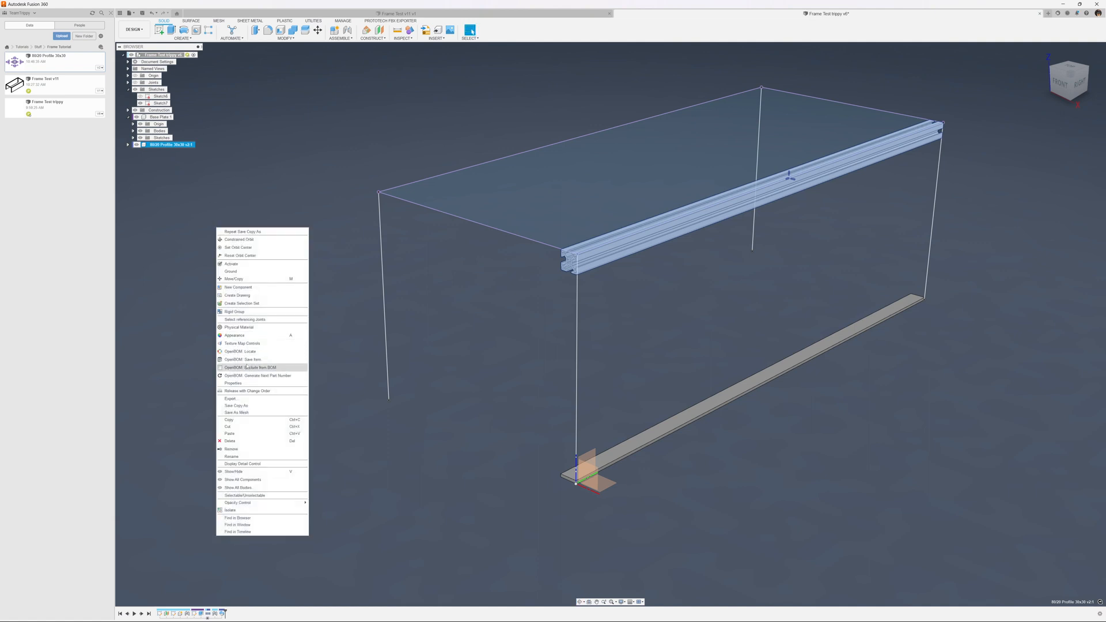
{"action": "left_click", "coordinate": [164, 232]}
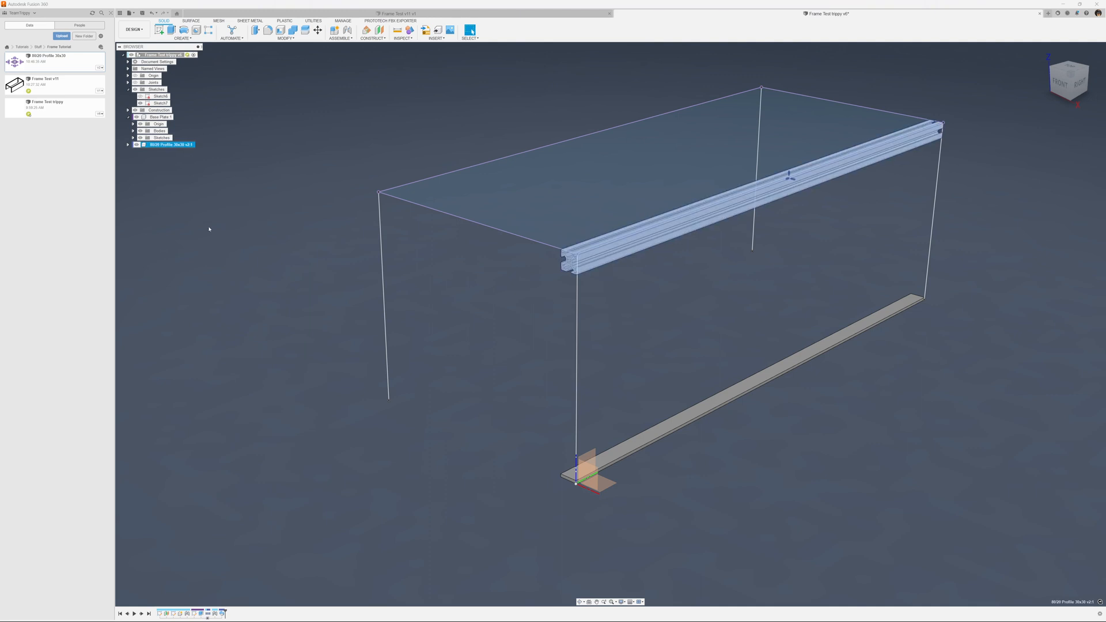
{"action": "right_click", "coordinate": [208, 229]}
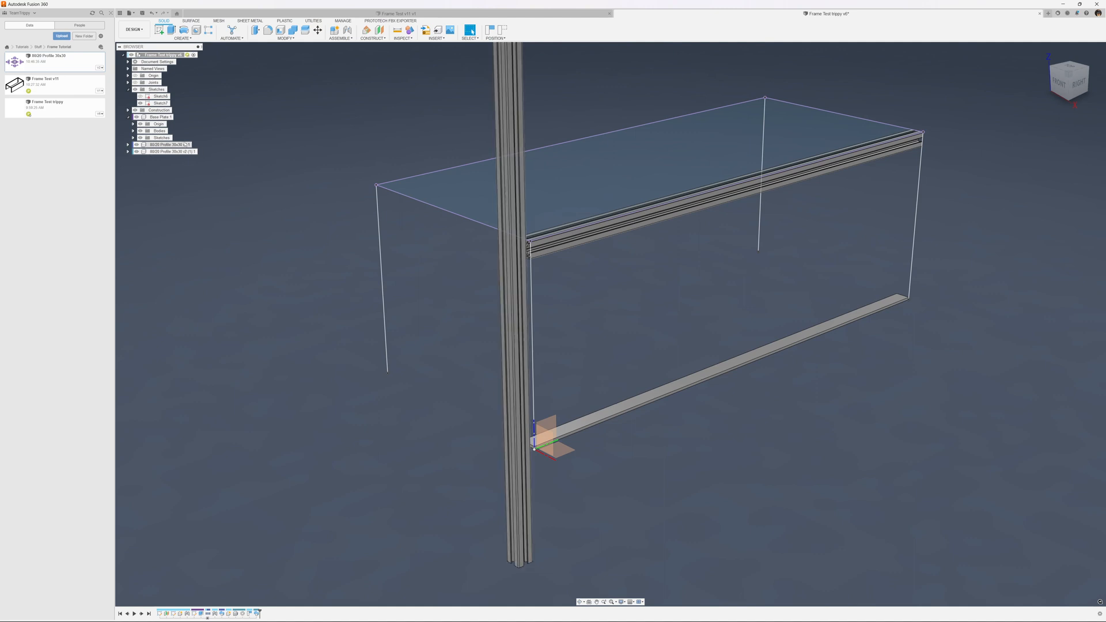
- Rename the profile components Top and Corner, expand Corner, and make it active
{"action": "left_click", "coordinate": [168, 144]}
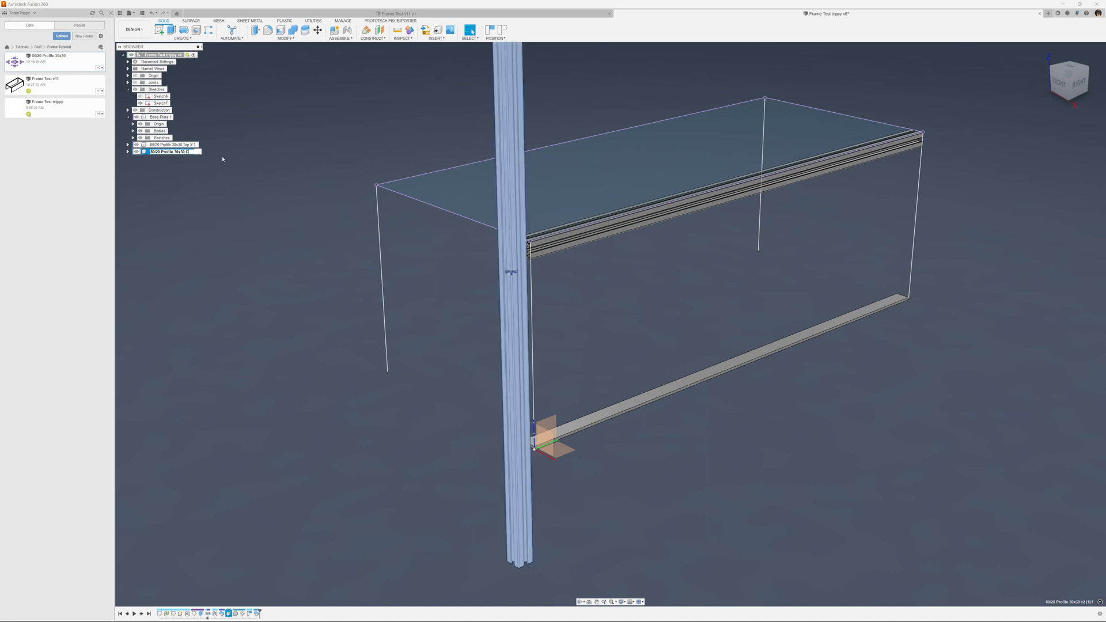
{"action": "left_click", "coordinate": [173, 151]}
{"action": "type", "text": "orner 1"}
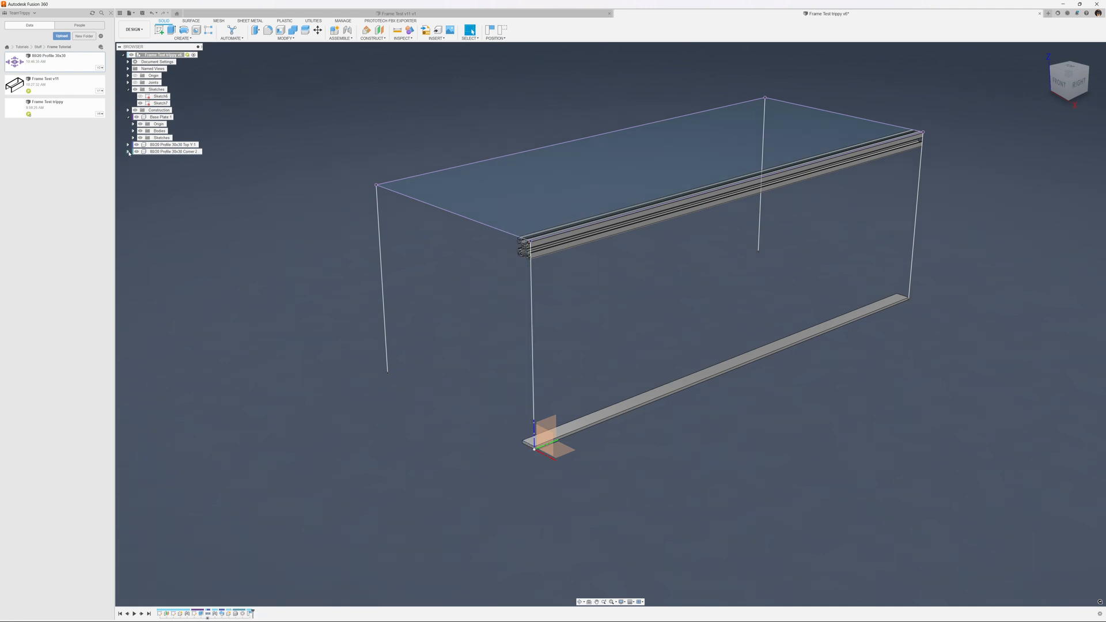
{"action": "left_click", "coordinate": [128, 152]}
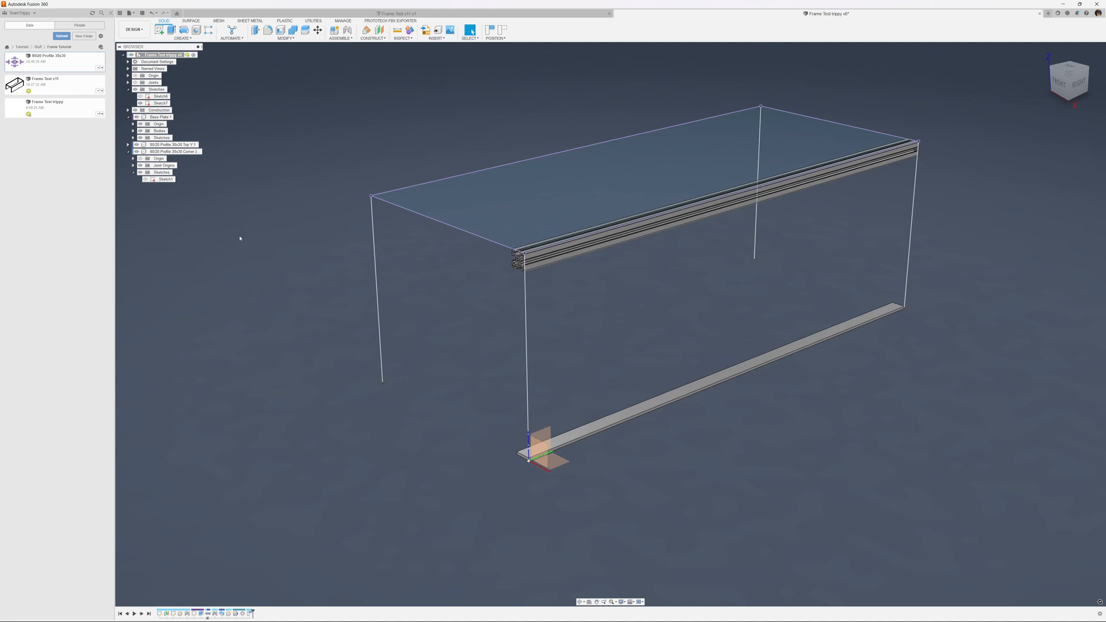
{"action": "mouse_move", "coordinate": [258, 217]}
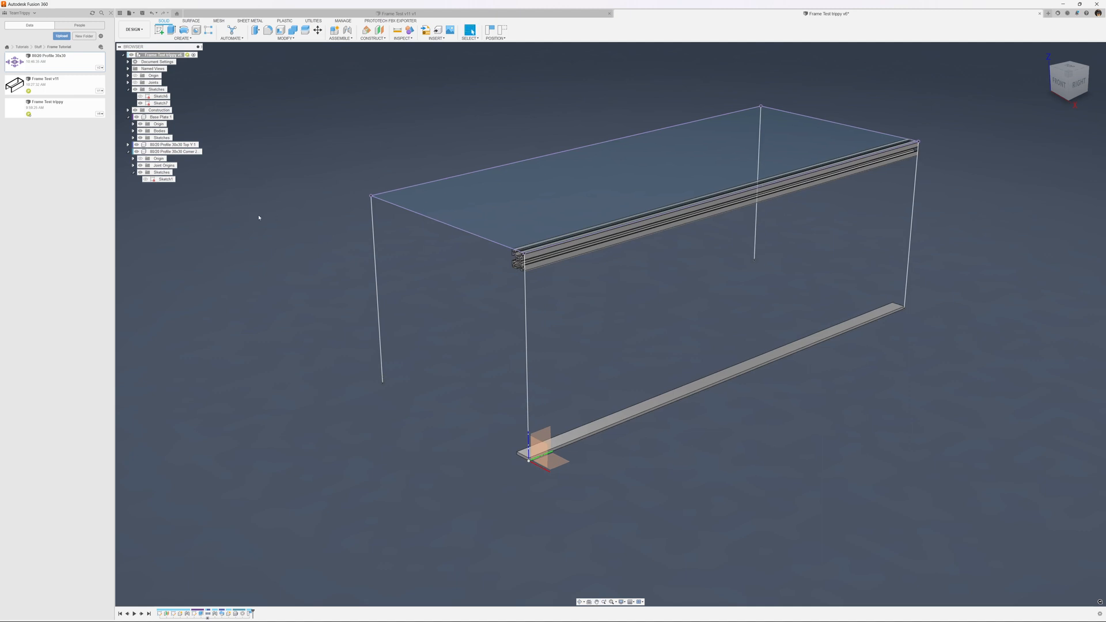
{"action": "mouse_move", "coordinate": [139, 185]}
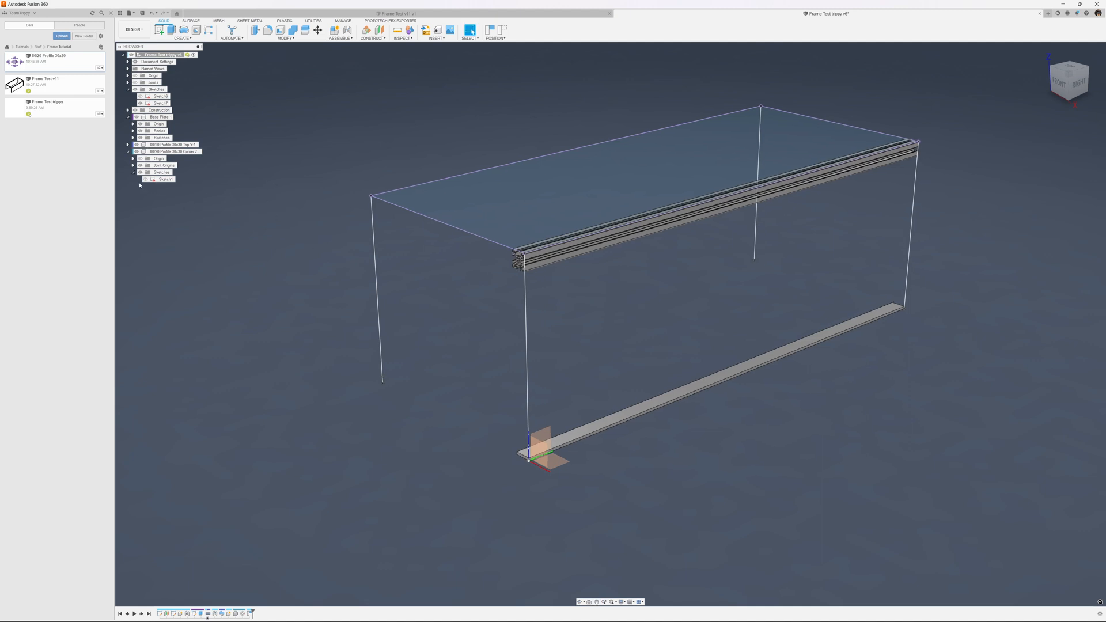
{"action": "left_click", "coordinate": [132, 165]}
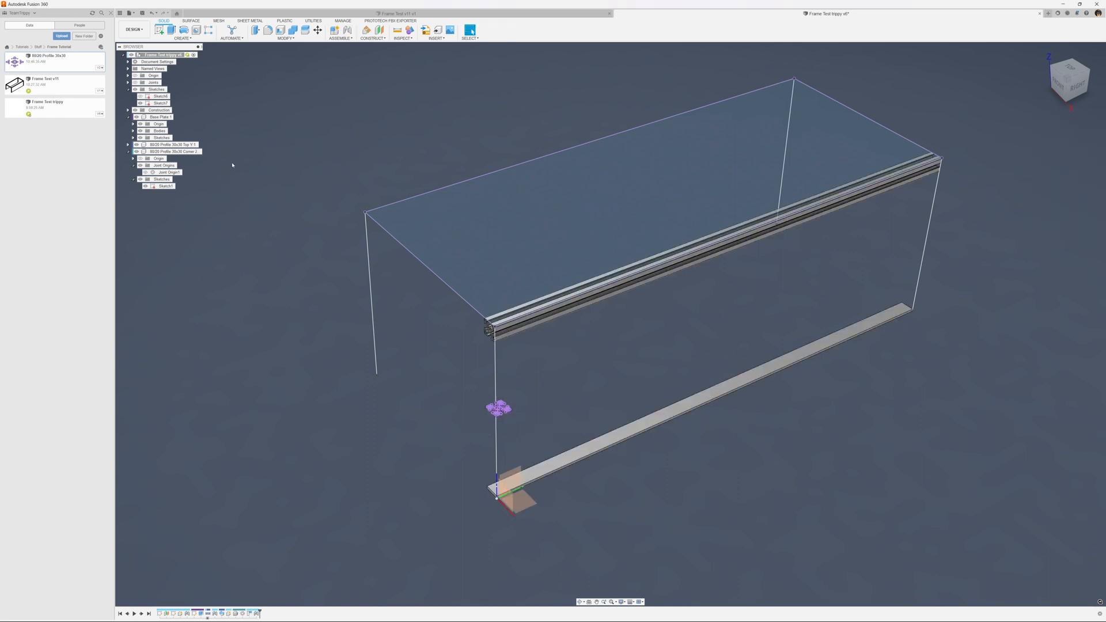
{"action": "left_click", "coordinate": [170, 151]}
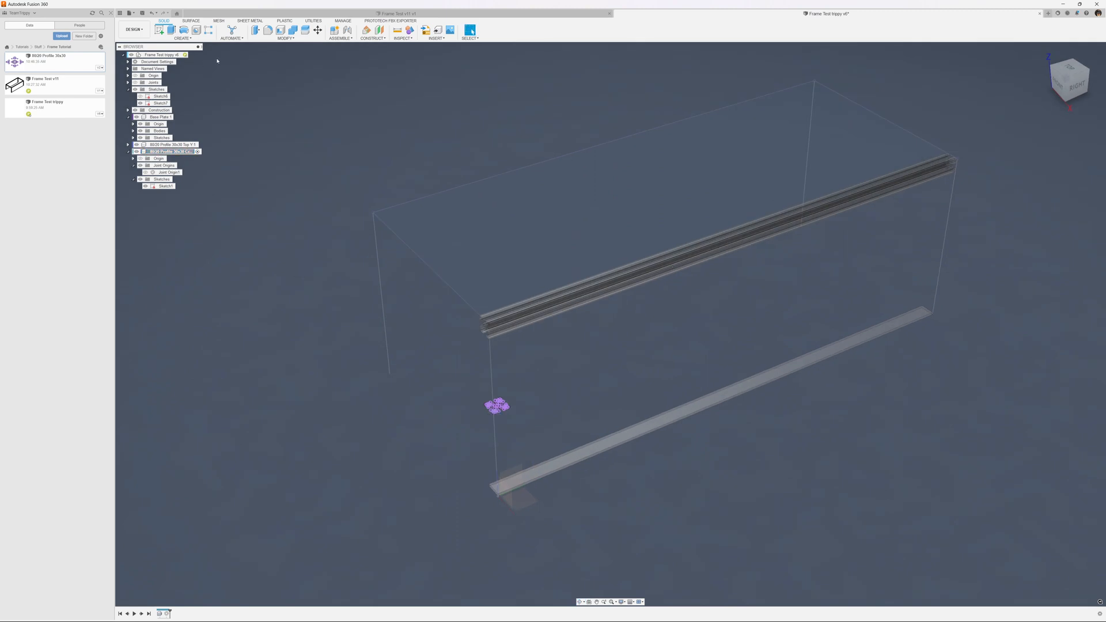
- Extrude the 8020 cross-section into a vertical 30x30 leg at the front corner
{"action": "left_click", "coordinate": [171, 30]}
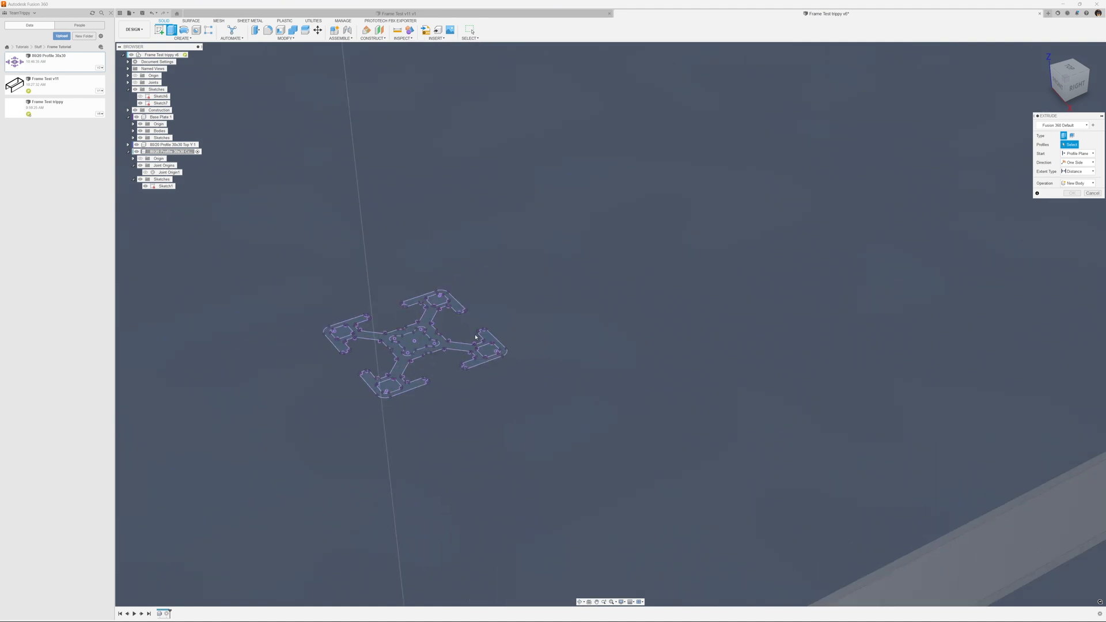
{"action": "left_click", "coordinate": [414, 340]}
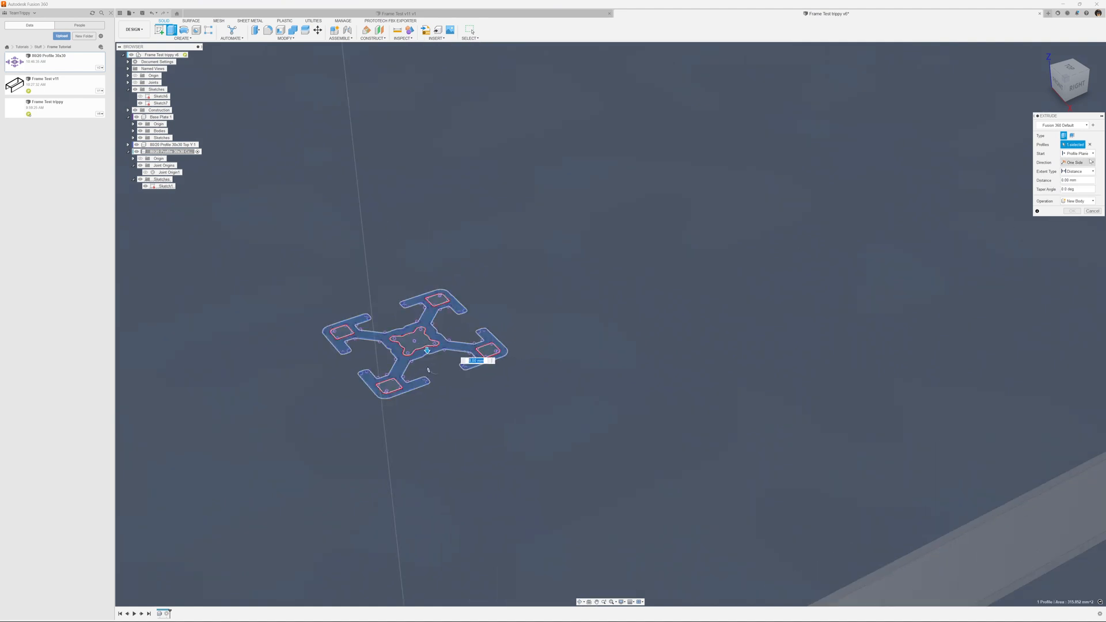
{"action": "left_click", "coordinate": [1084, 163]}
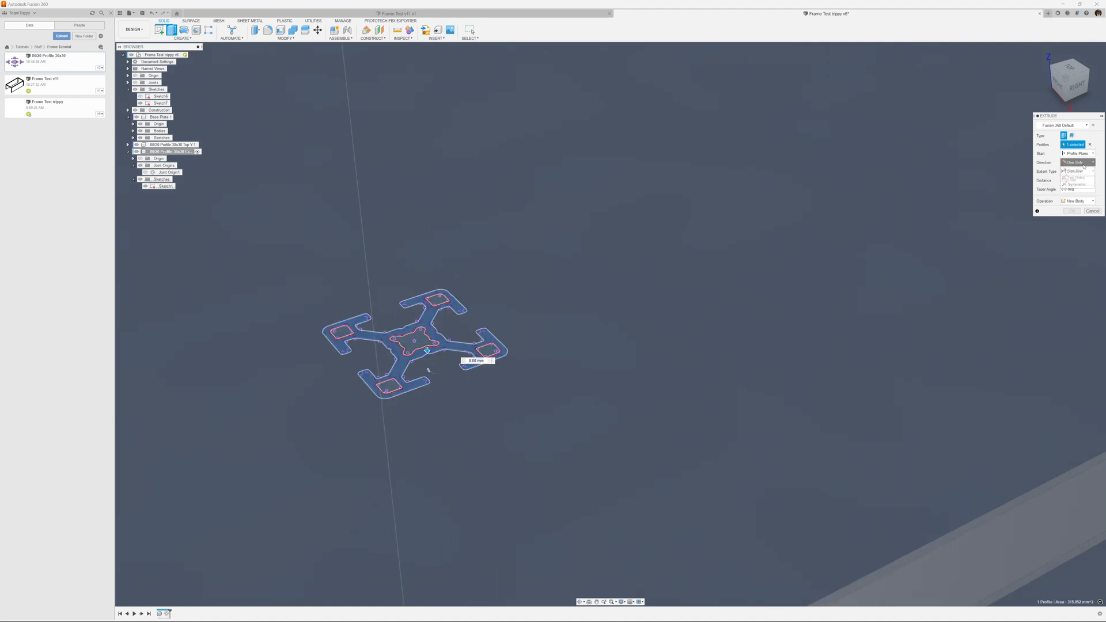
{"action": "left_click", "coordinate": [1077, 162]}
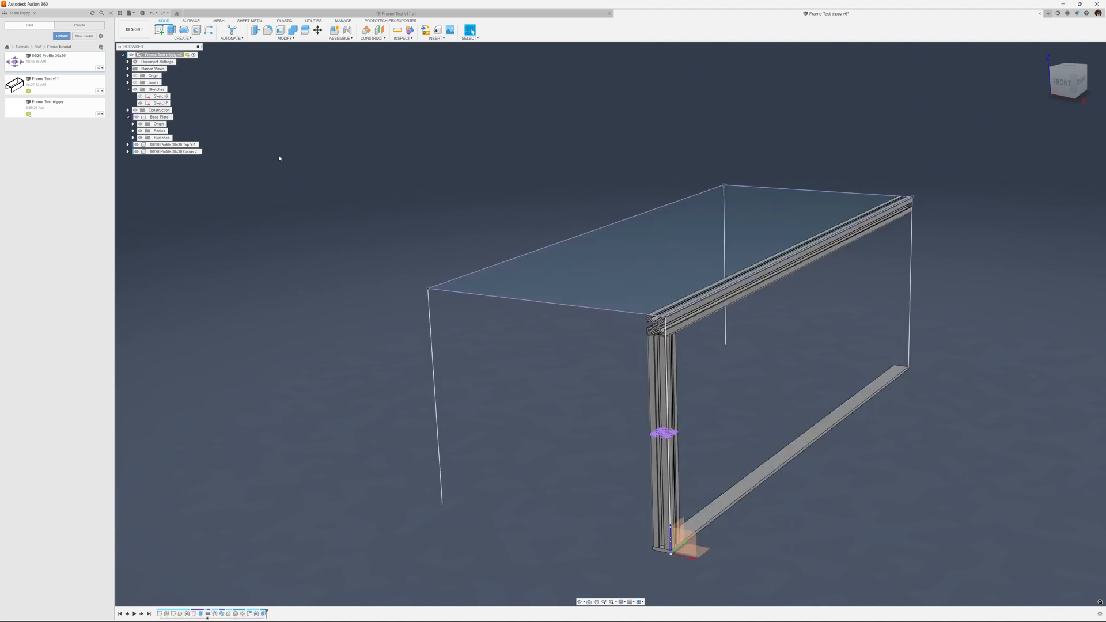
{"action": "left_click", "coordinate": [170, 151]}
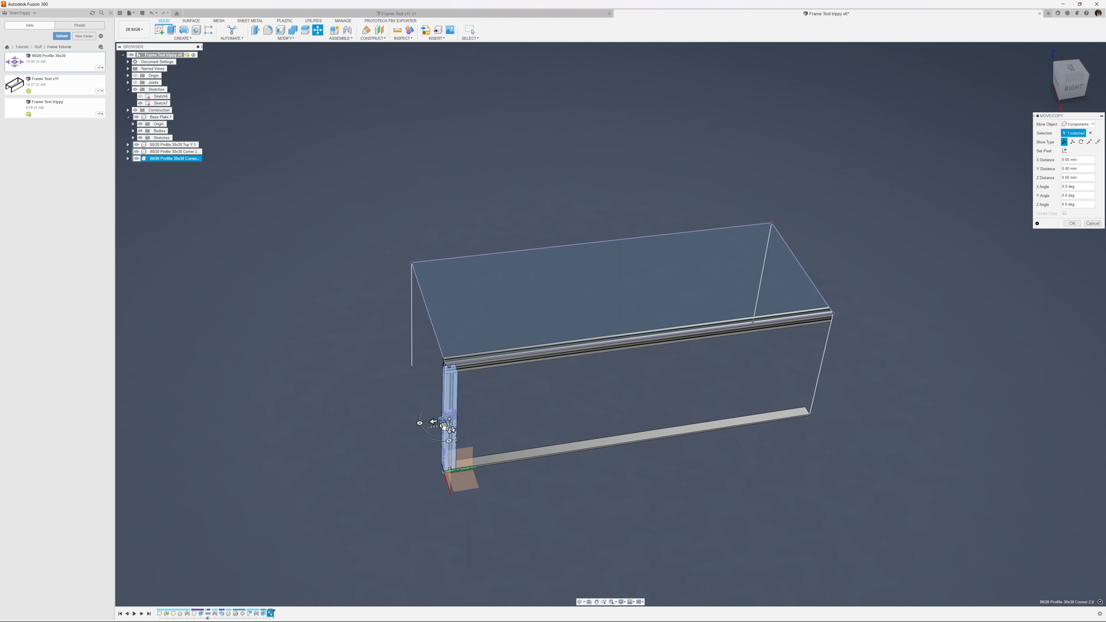
- Move the copied Corner leg aside, joint it to the rail's far end, rotated -90°
{"action": "left_click_drag", "start_coordinate": [449, 416], "coordinate": [892, 367]}
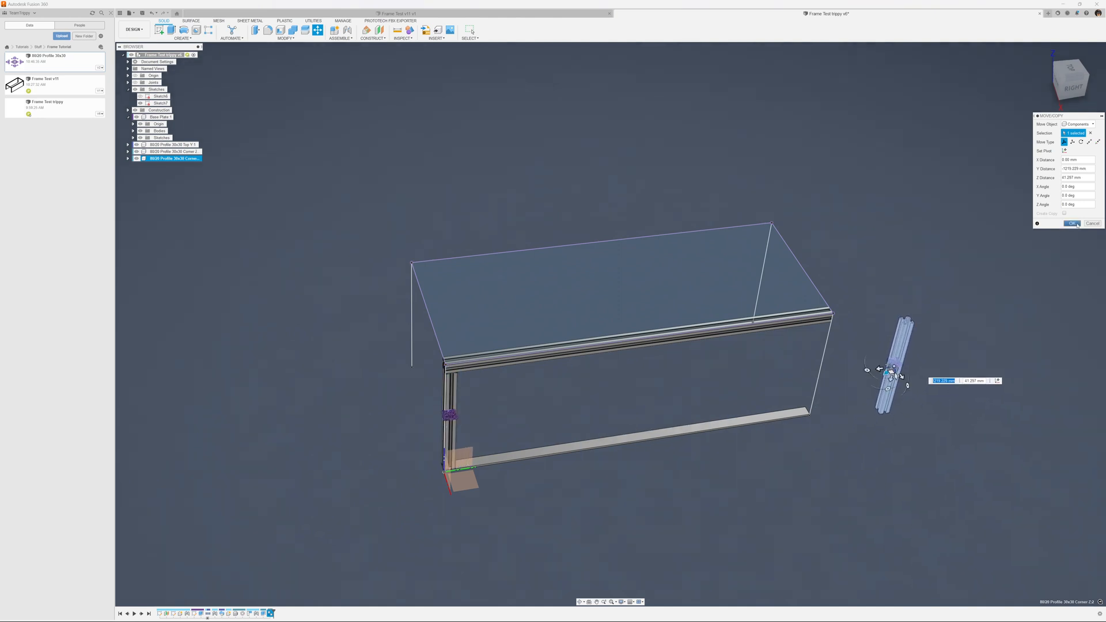
{"action": "left_click", "coordinate": [1072, 223]}
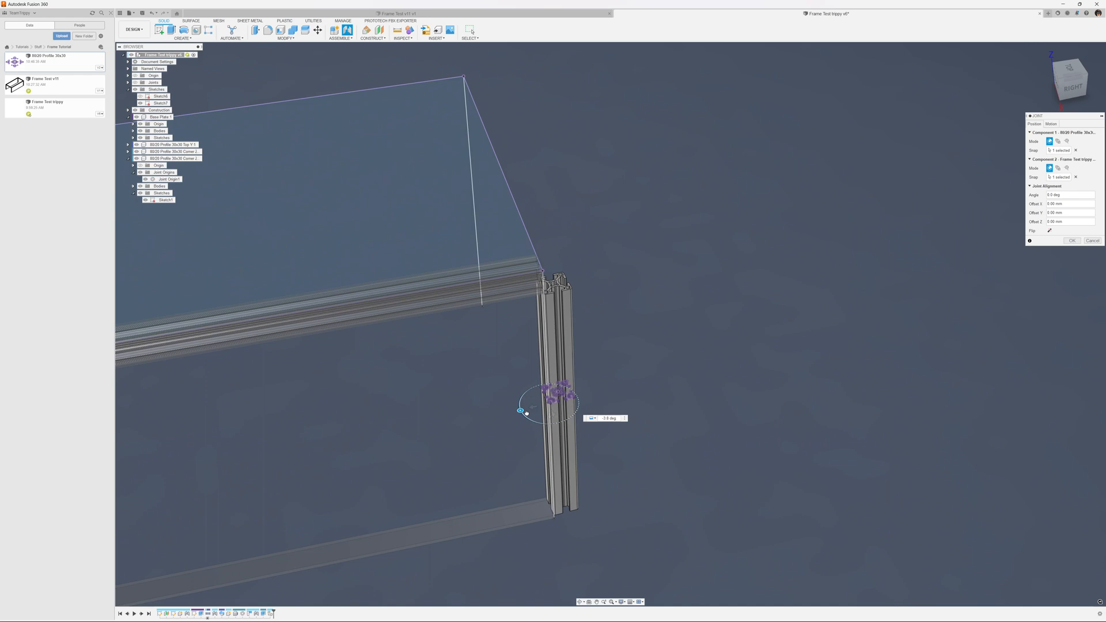
{"action": "left_click_drag", "start_coordinate": [521, 411], "coordinate": [559, 416]}
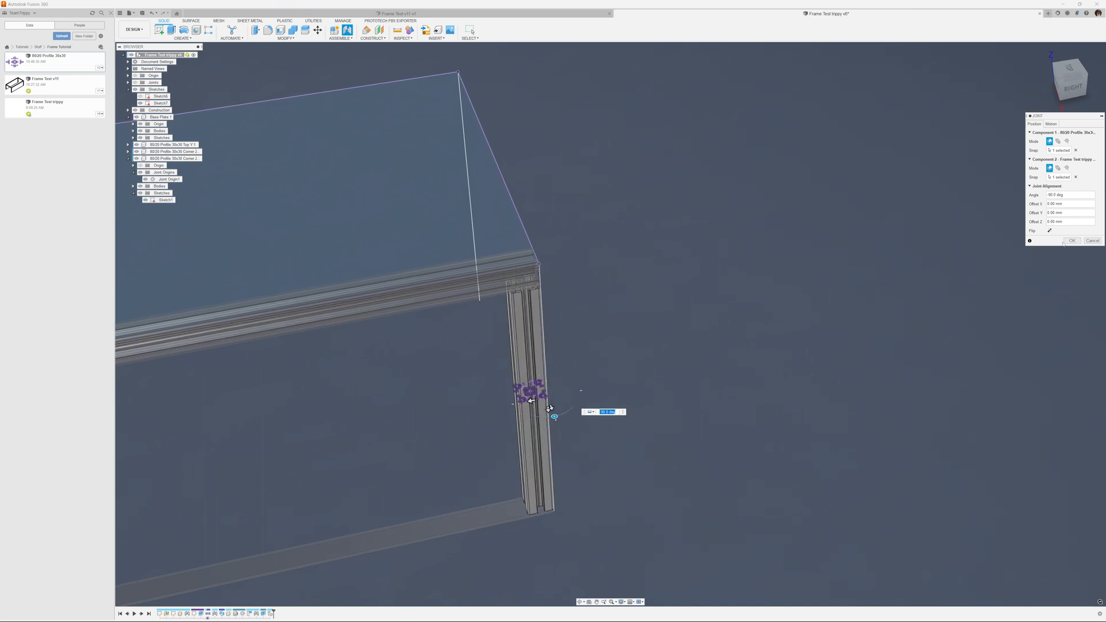
{"action": "left_click", "coordinate": [1072, 241]}
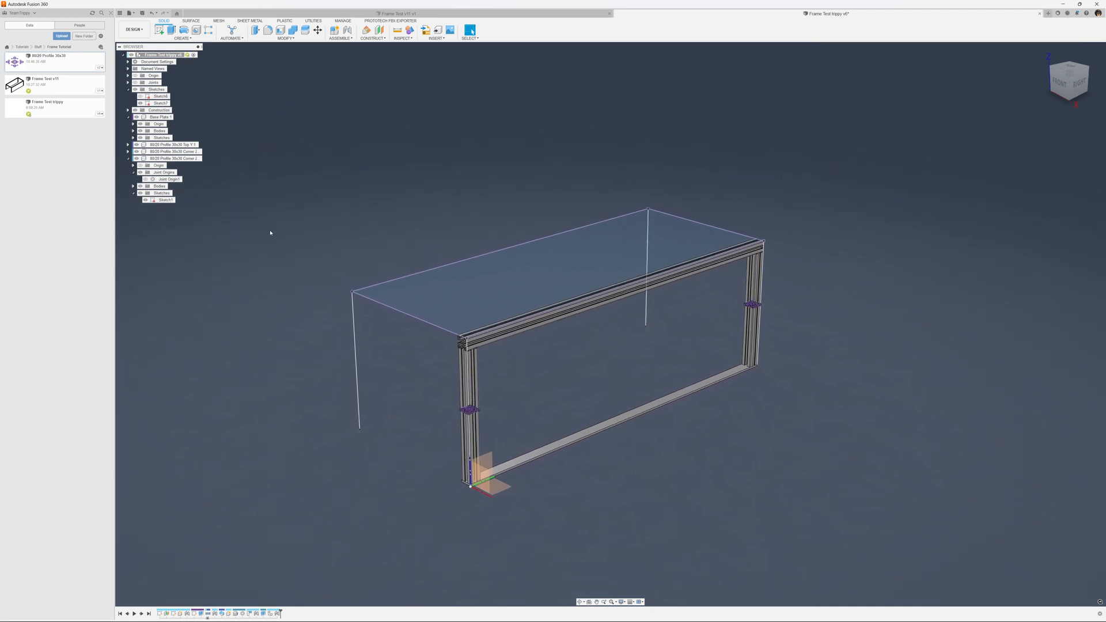
- Preview a mirror of the front rail and legs across the mid plane
{"action": "left_click", "coordinate": [182, 34]}
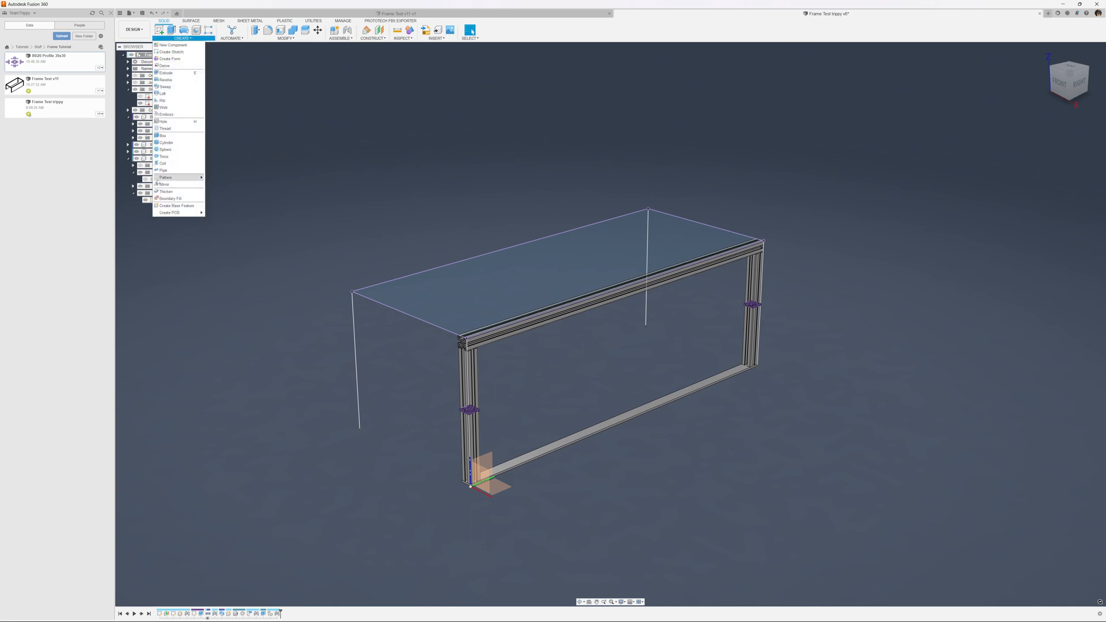
{"action": "left_click", "coordinate": [164, 184]}
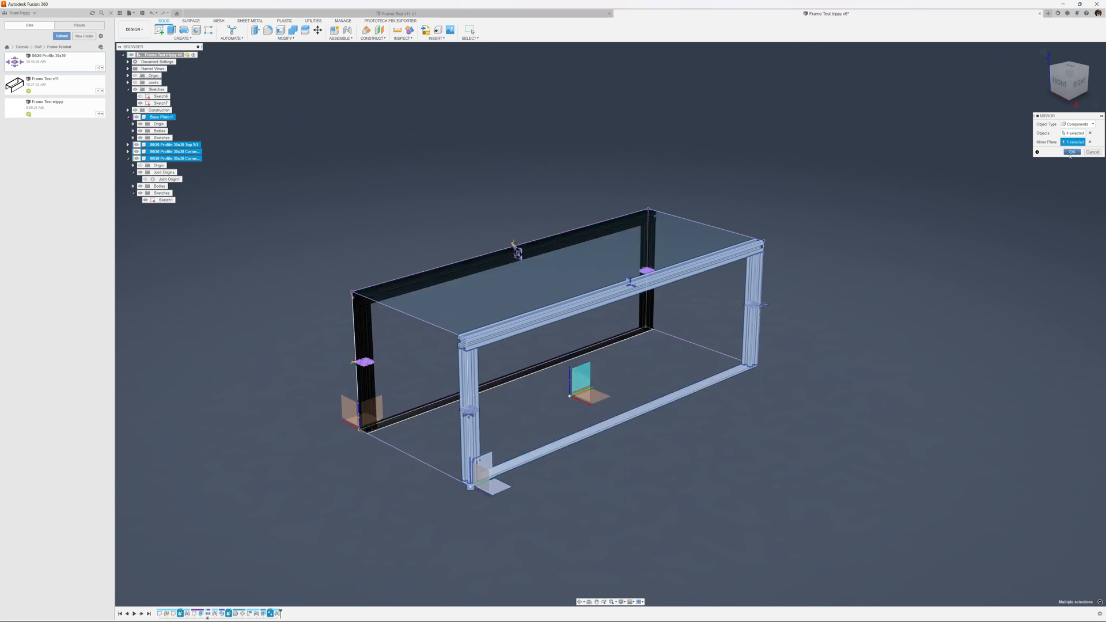
{"action": "left_click", "coordinate": [1072, 151]}
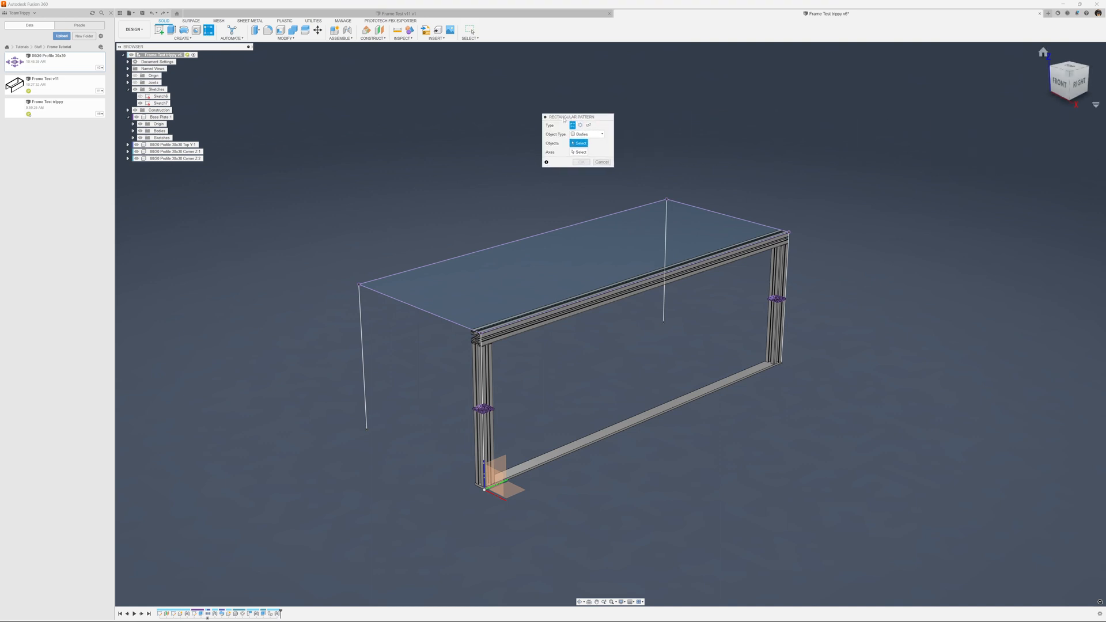
- Circular-pattern the rail and both legs as components, quantity 2, about the centre axis
{"action": "left_click", "coordinate": [581, 125]}
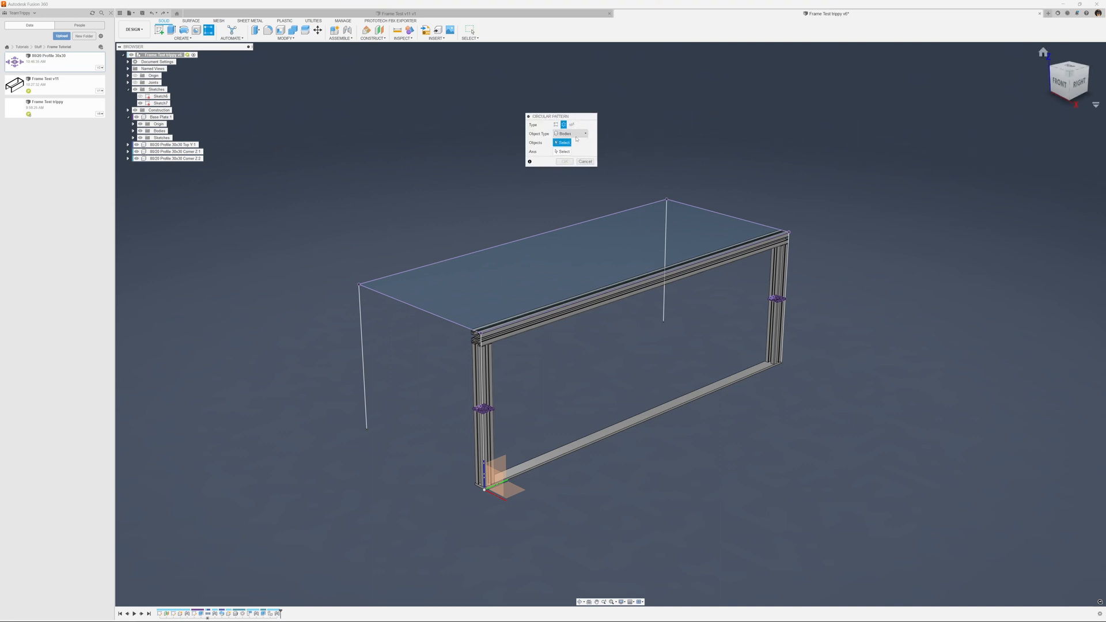
{"action": "left_click", "coordinate": [569, 133]}
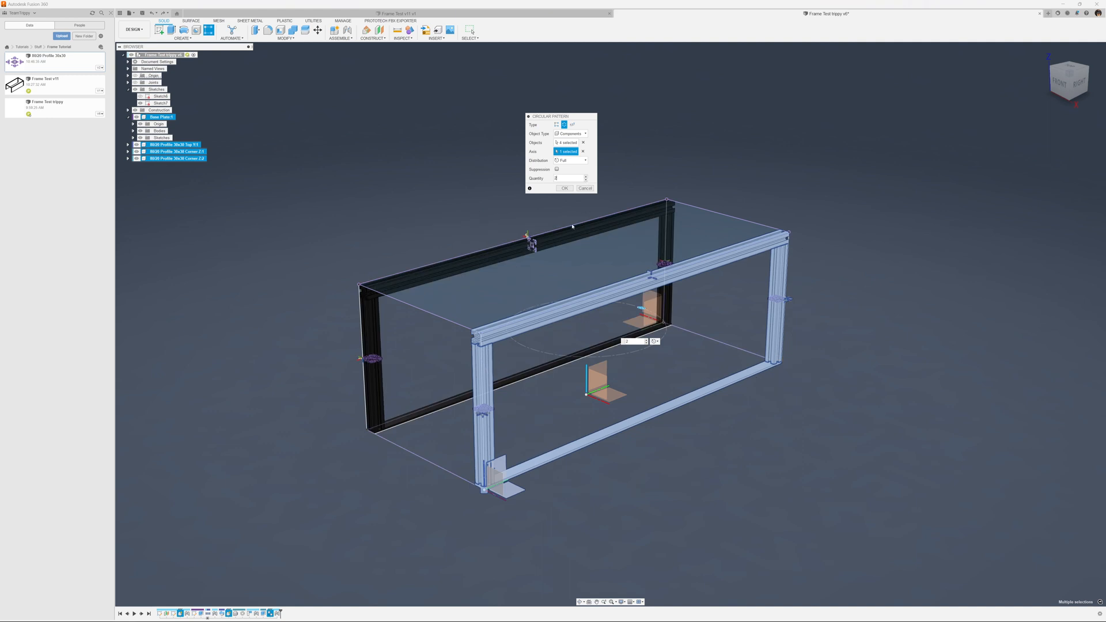
{"action": "left_click", "coordinate": [564, 188]}
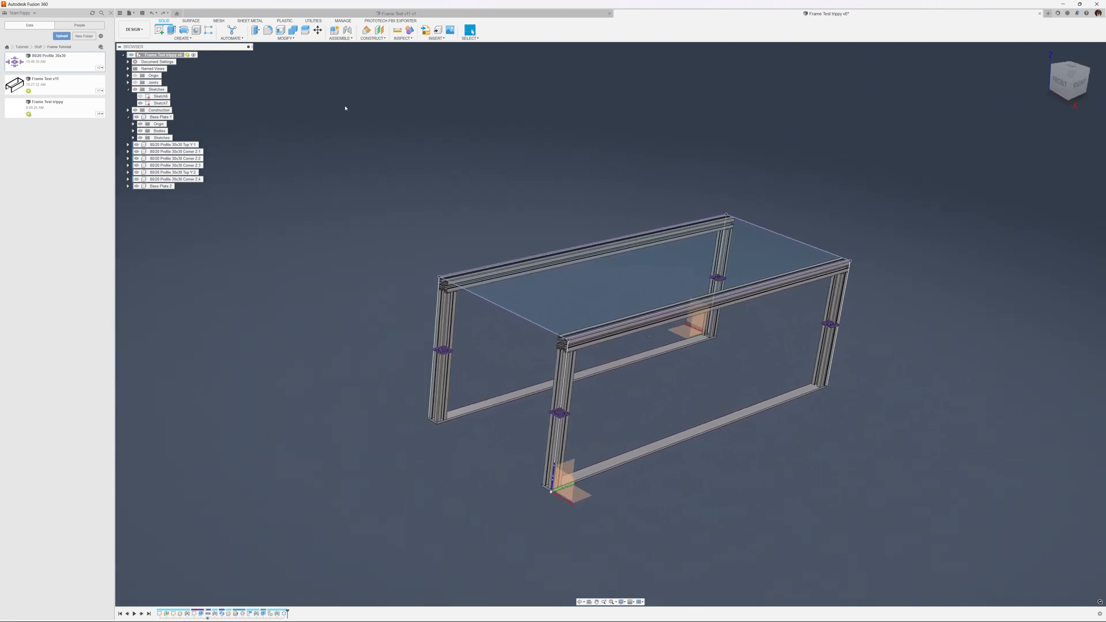
- Lock the copied back rail, its two legs and plate into a rigid group
{"action": "left_click", "coordinate": [340, 32]}
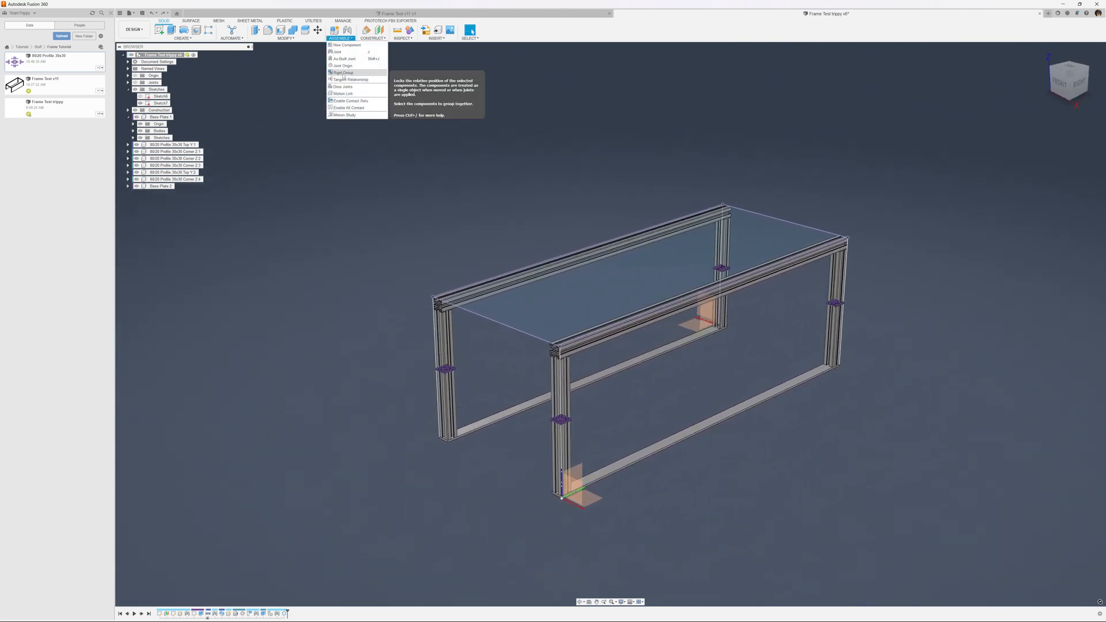
{"action": "left_click", "coordinate": [344, 72]}
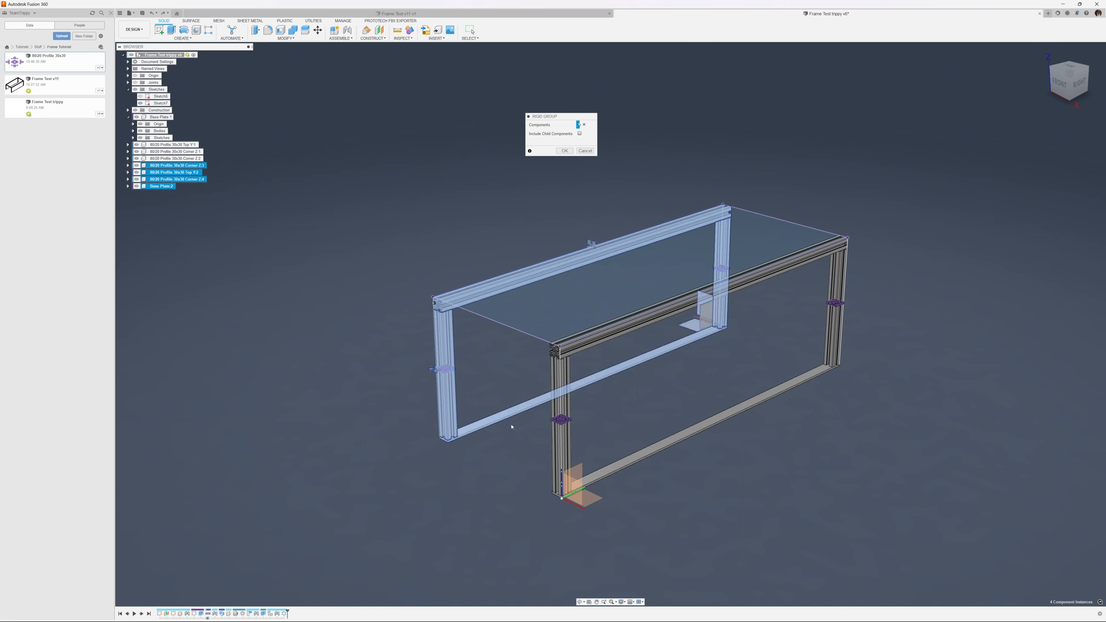
{"action": "mouse_move", "coordinate": [368, 148]}
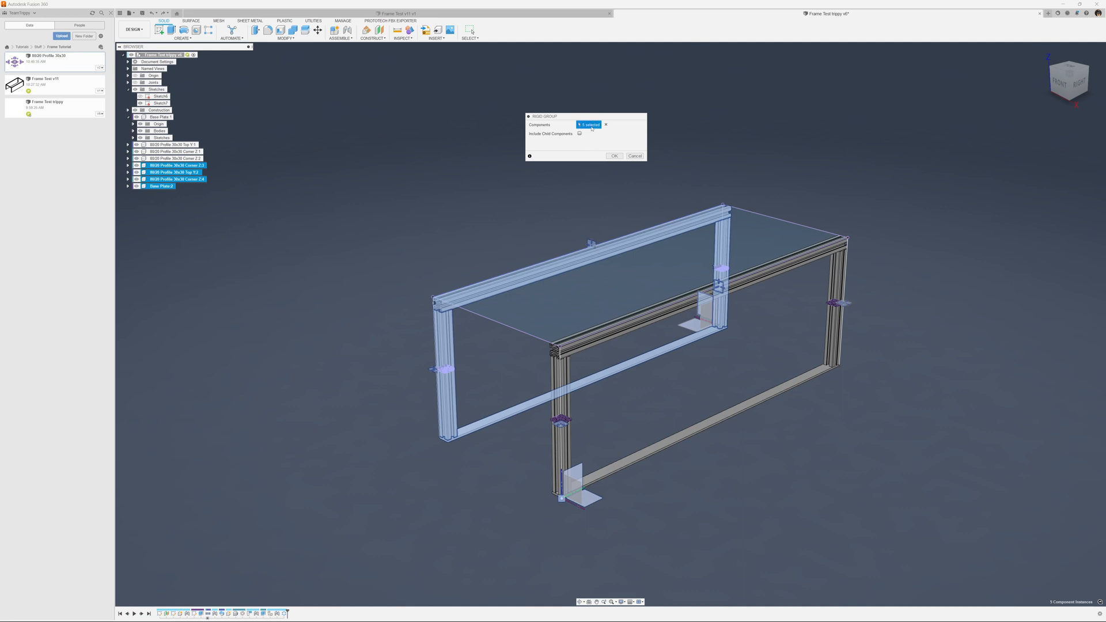
{"action": "left_click", "coordinate": [613, 155]}
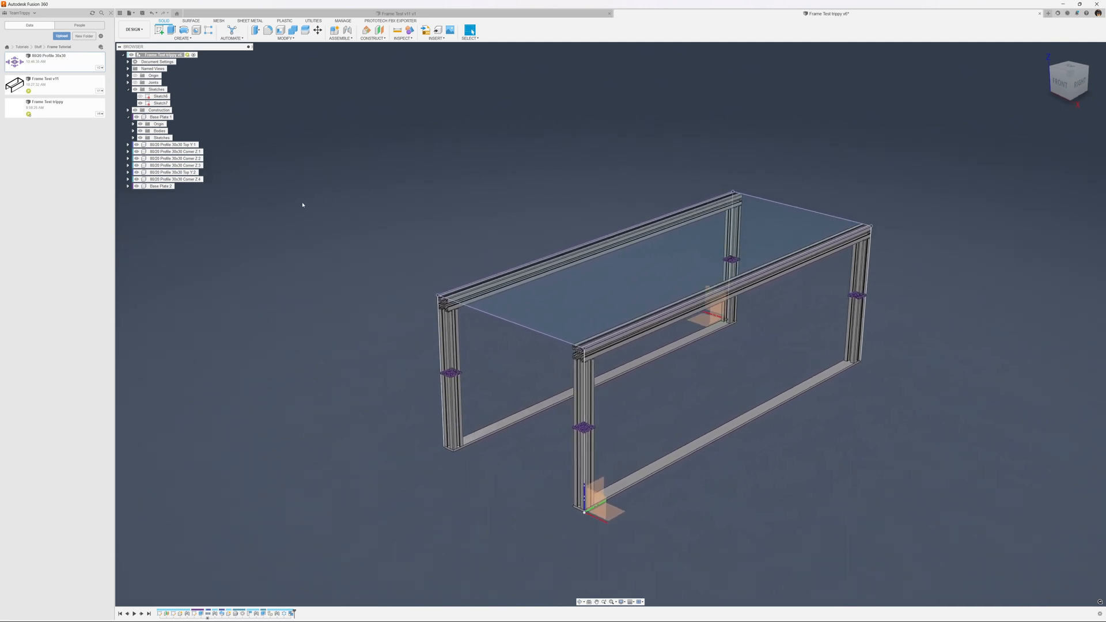
- Copy and paste the Top Y rail as a new component, rotating the copy -90°
{"action": "left_click", "coordinate": [172, 145]}
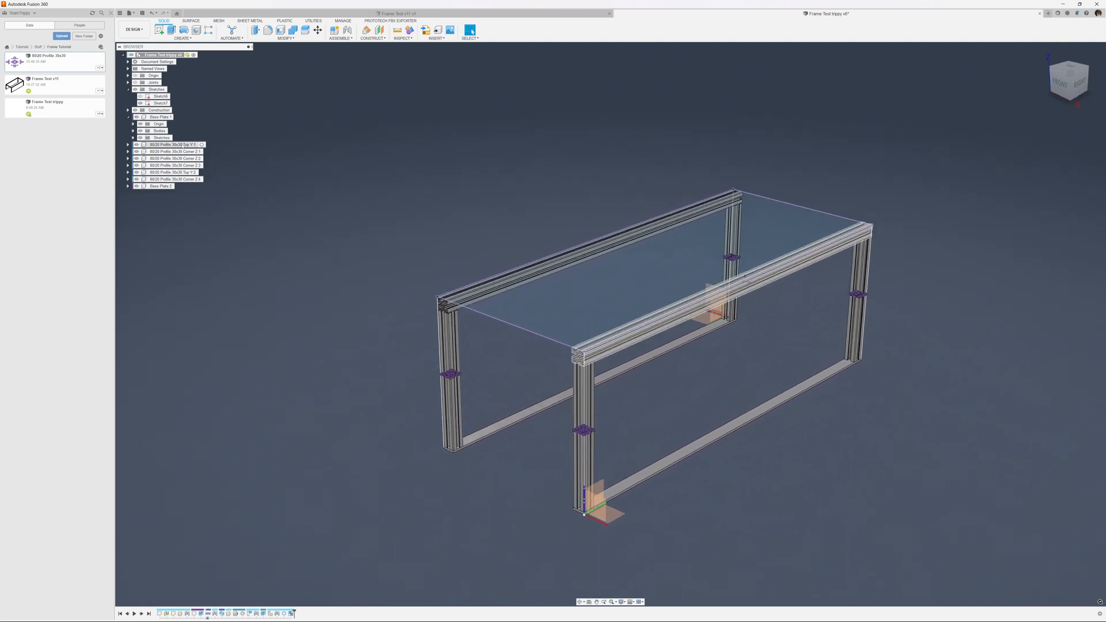
{"action": "left_click", "coordinate": [173, 144]}
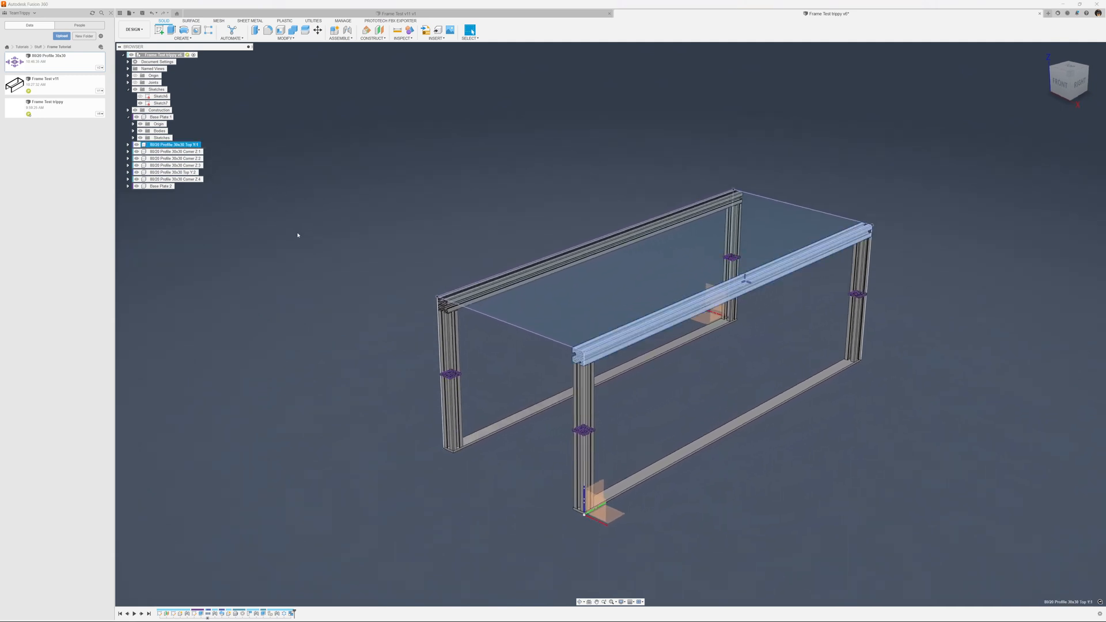
{"action": "right_click", "coordinate": [297, 235]}
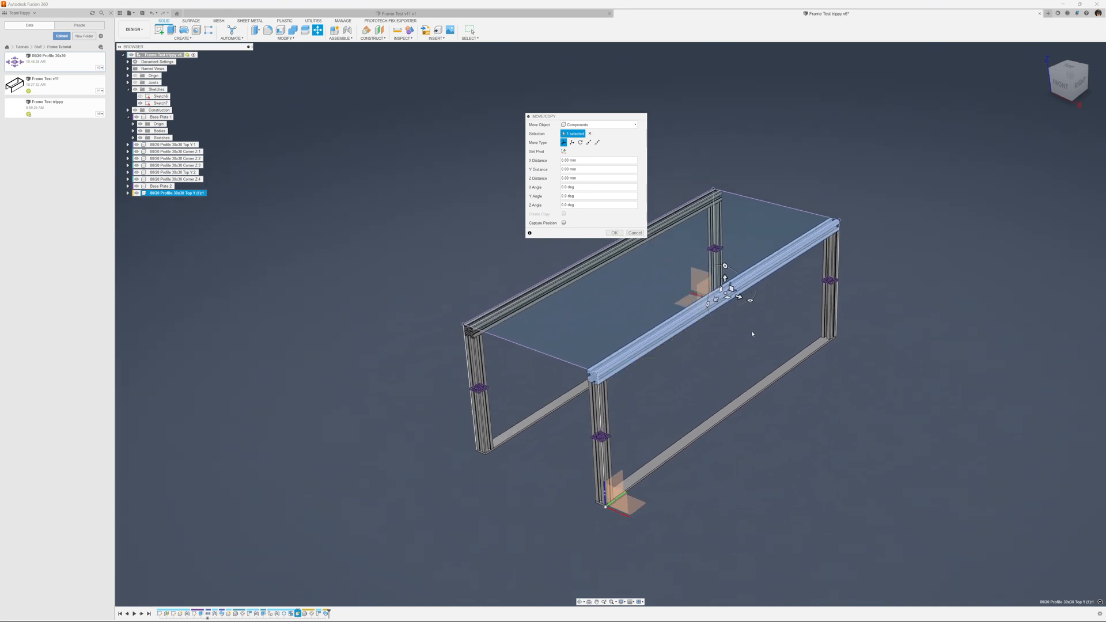
{"action": "left_click_drag", "start_coordinate": [727, 285], "coordinate": [737, 315]}
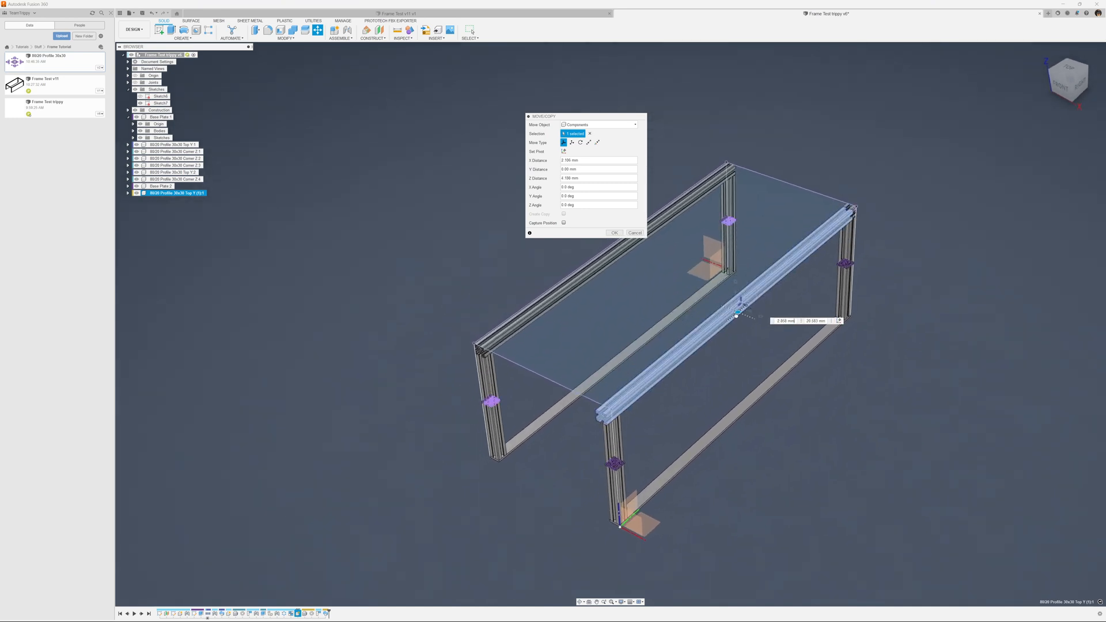
{"action": "left_click_drag", "start_coordinate": [737, 316], "coordinate": [471, 455]}
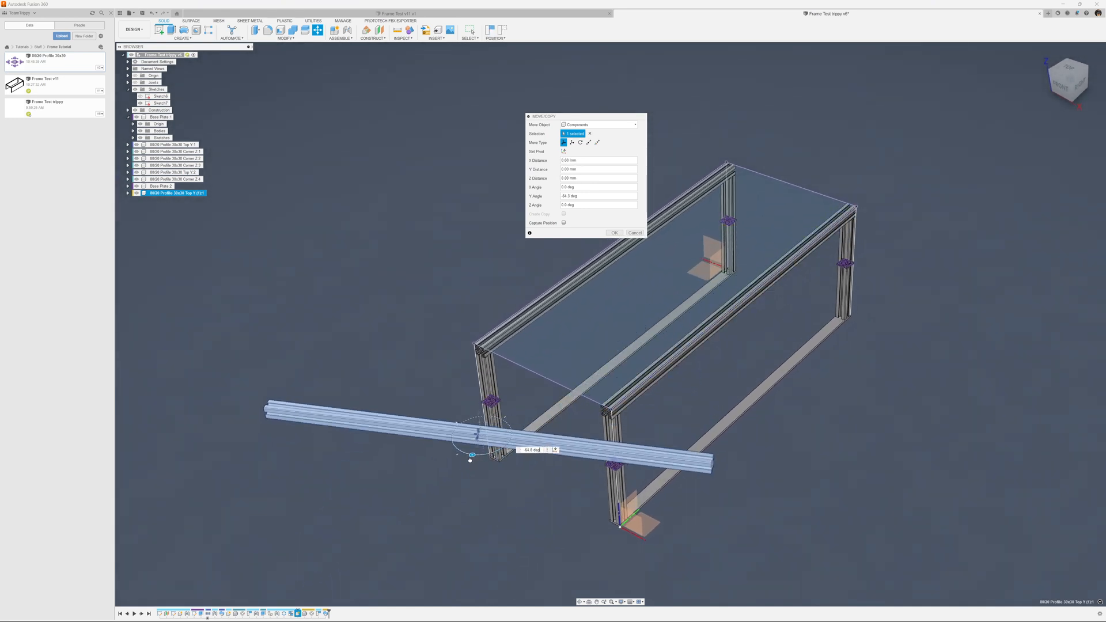
{"action": "left_click_drag", "start_coordinate": [471, 455], "coordinate": [459, 452]}
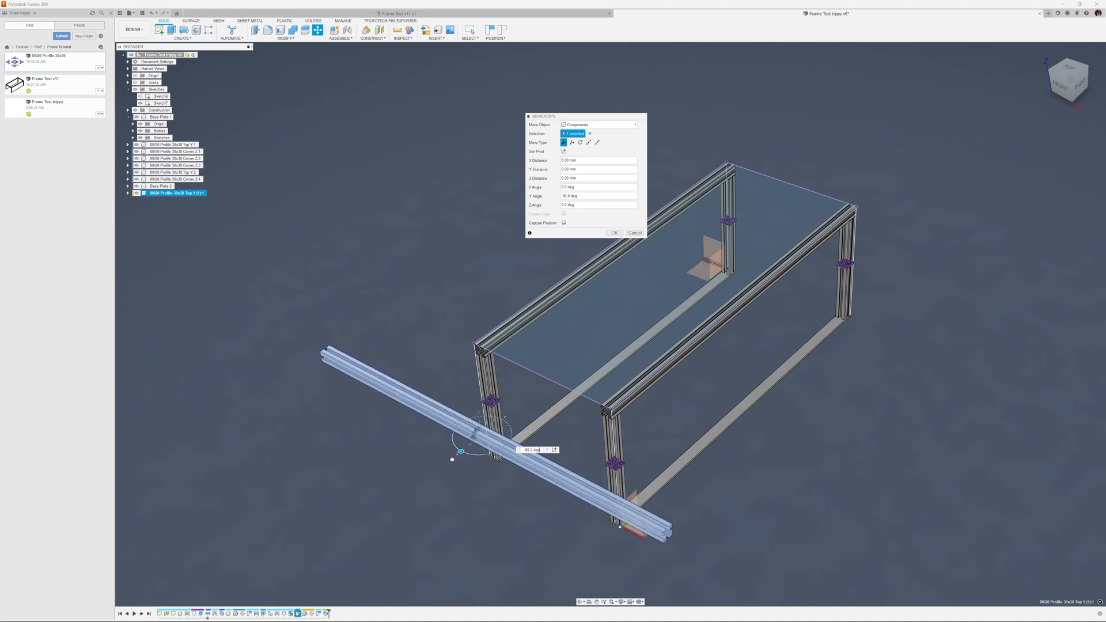
{"action": "left_click_drag", "start_coordinate": [459, 451], "coordinate": [464, 452]}
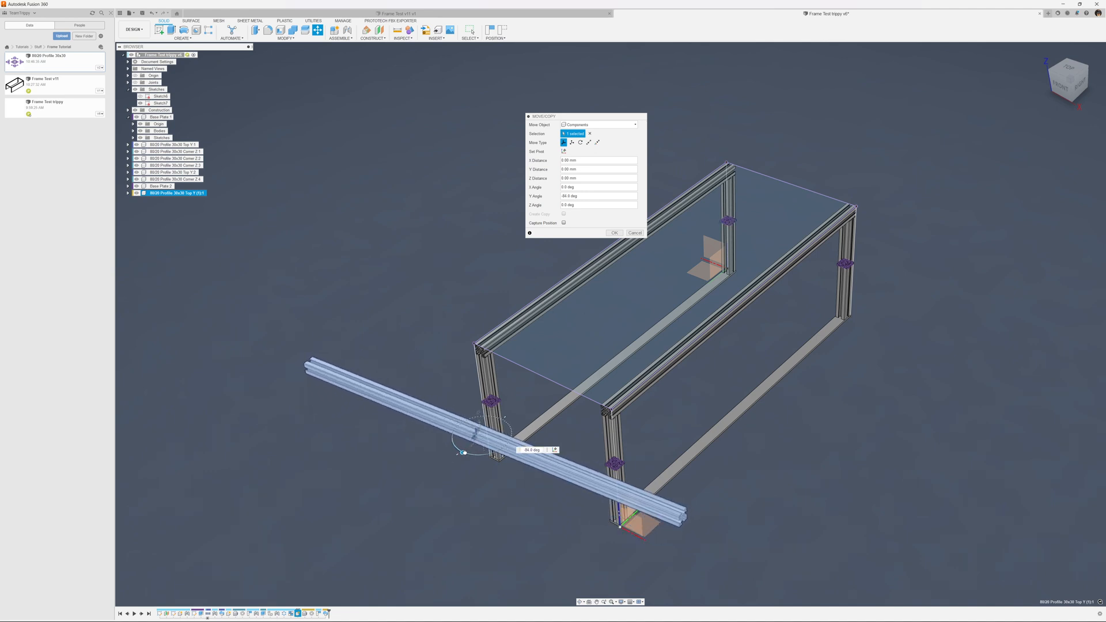
{"action": "left_click_drag", "start_coordinate": [463, 452], "coordinate": [480, 424]}
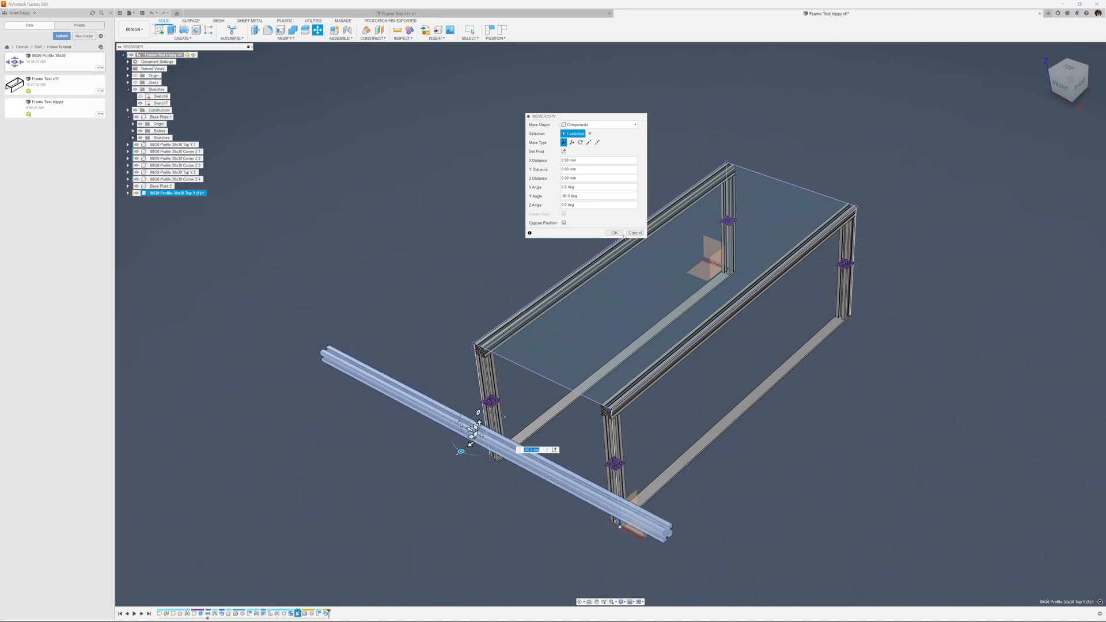
{"action": "left_click", "coordinate": [613, 233]}
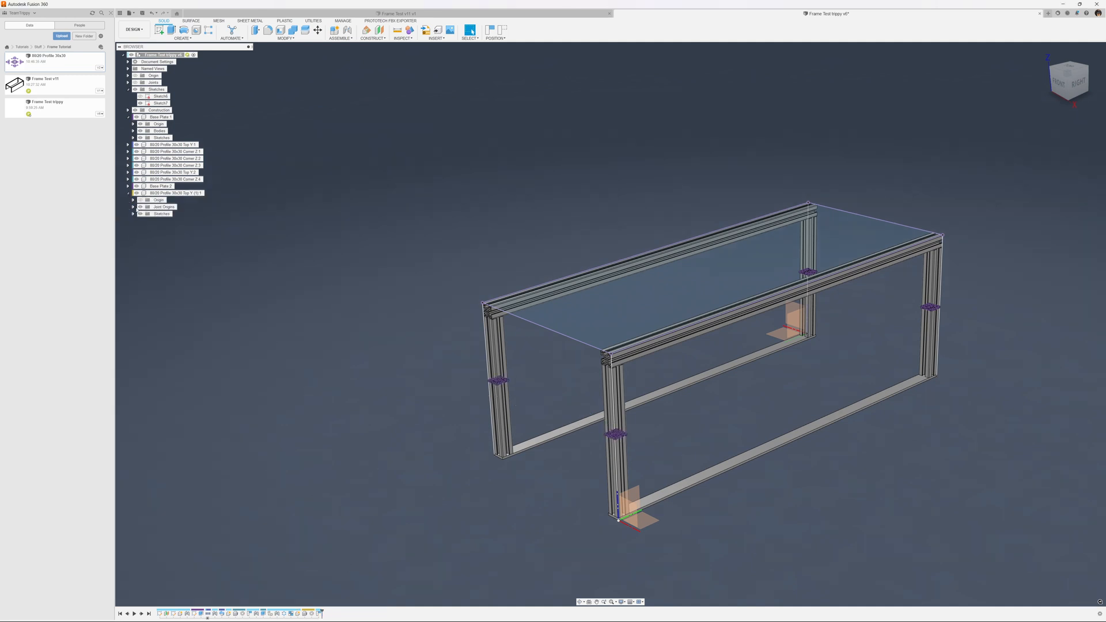
- Joint the copied rail's profile sketch to the frame corner at a 90° angle
{"action": "left_click", "coordinate": [132, 214]}
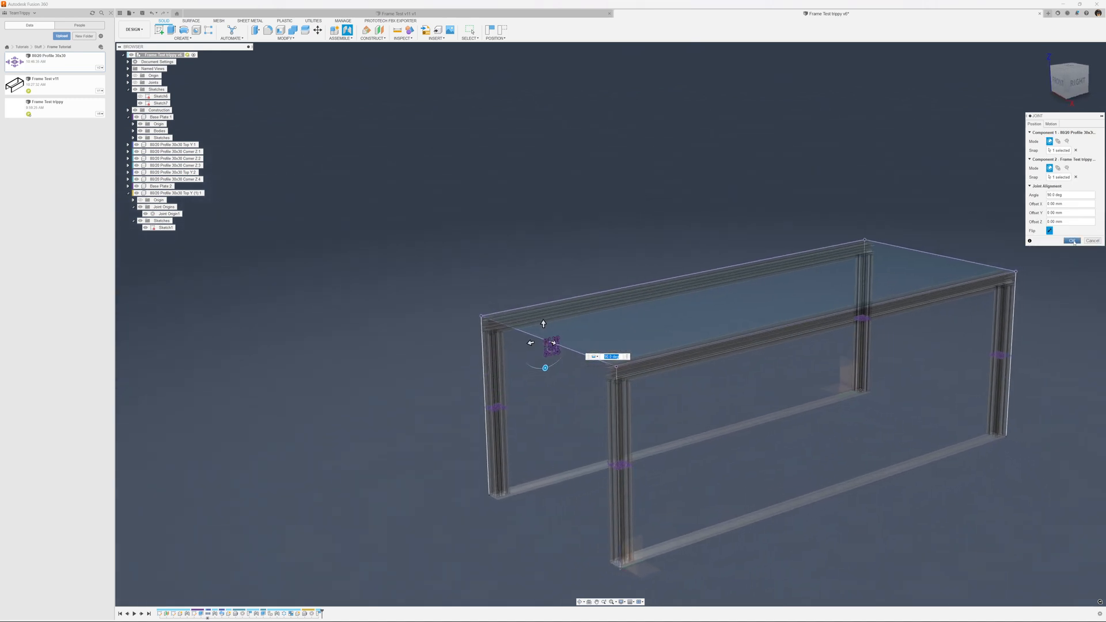
{"action": "left_click", "coordinate": [1071, 240]}
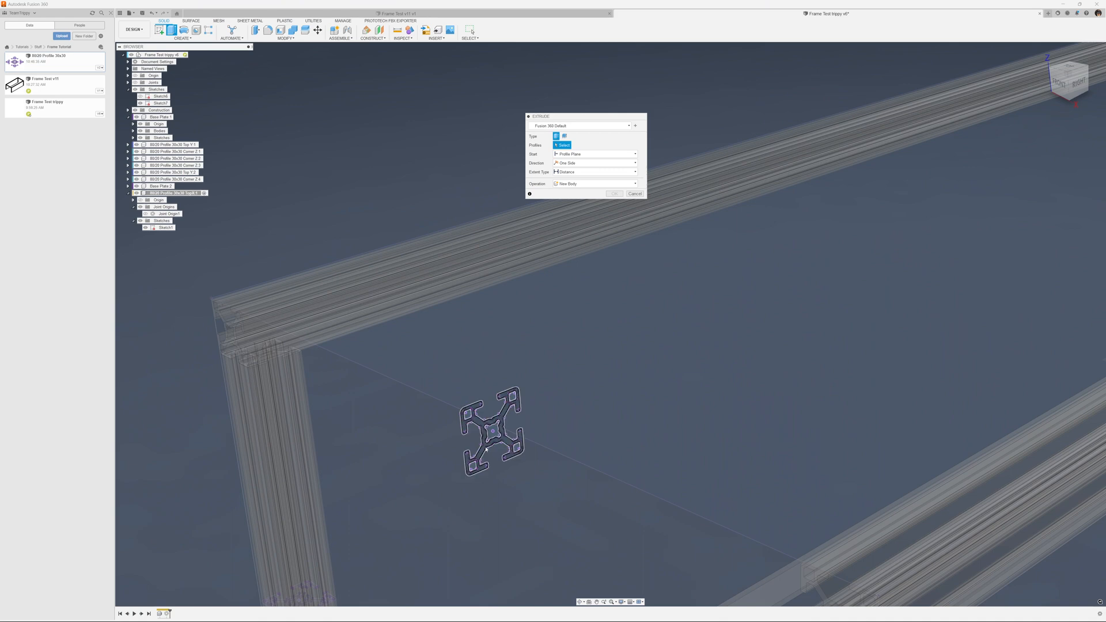
- Extrude the 30x30 rail profile two-sided, extending to the long rails on both sides
{"action": "left_click", "coordinate": [493, 431]}
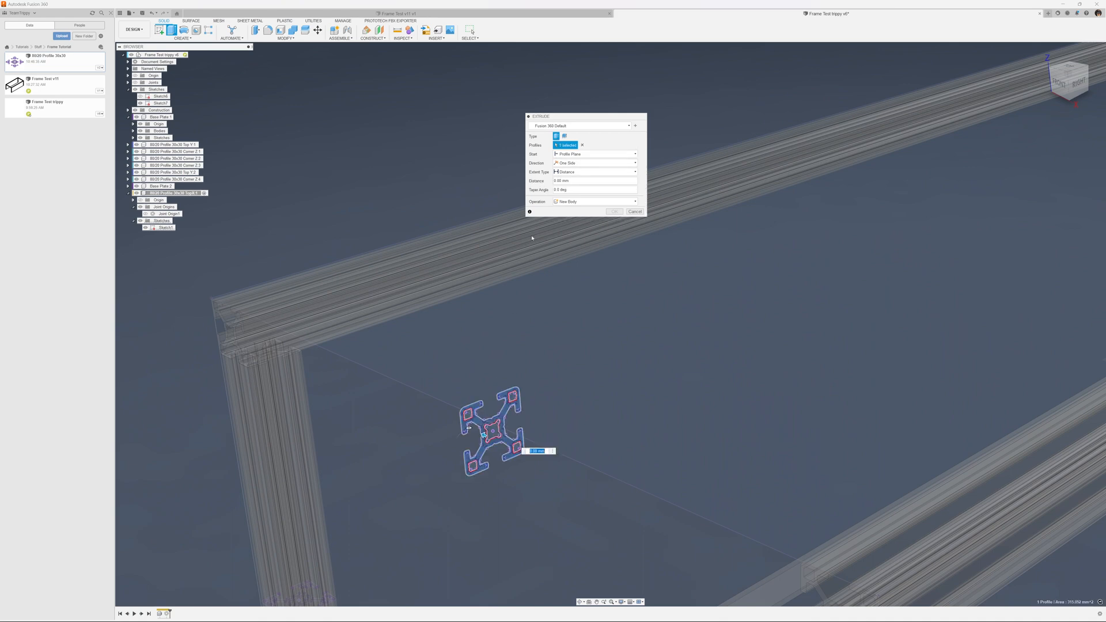
{"action": "left_click", "coordinate": [595, 163]}
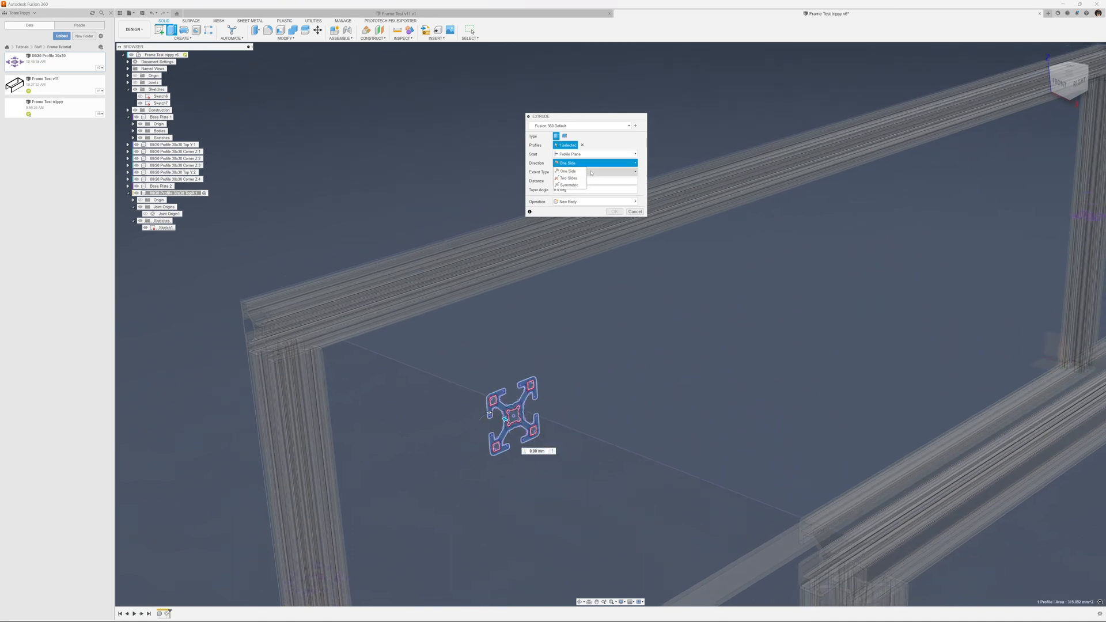
{"action": "left_click", "coordinate": [566, 178]}
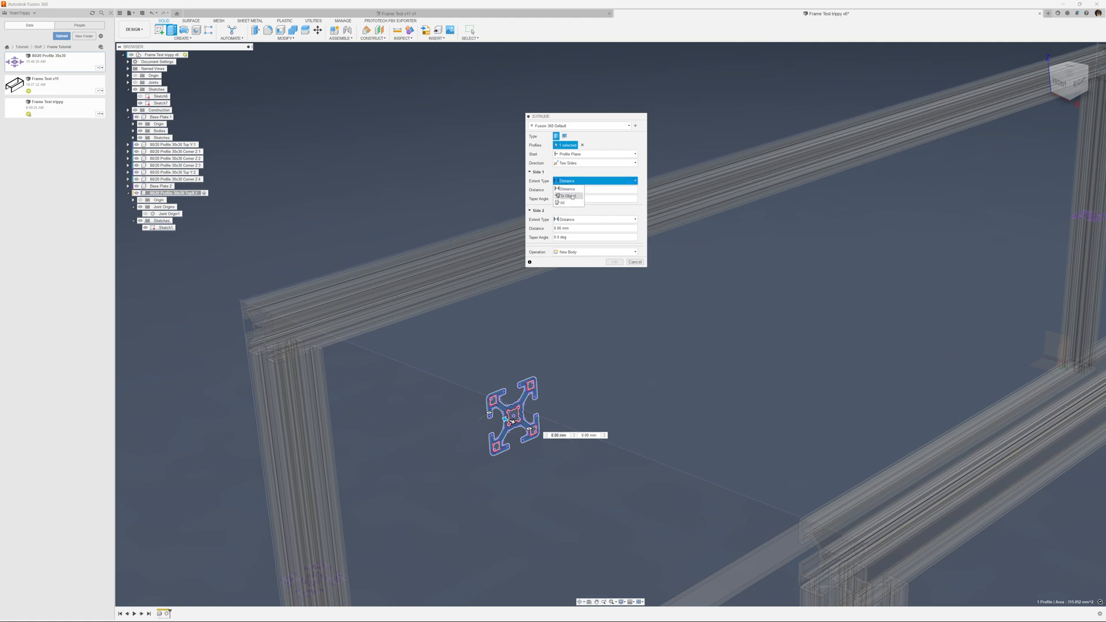
{"action": "left_click", "coordinate": [565, 195]}
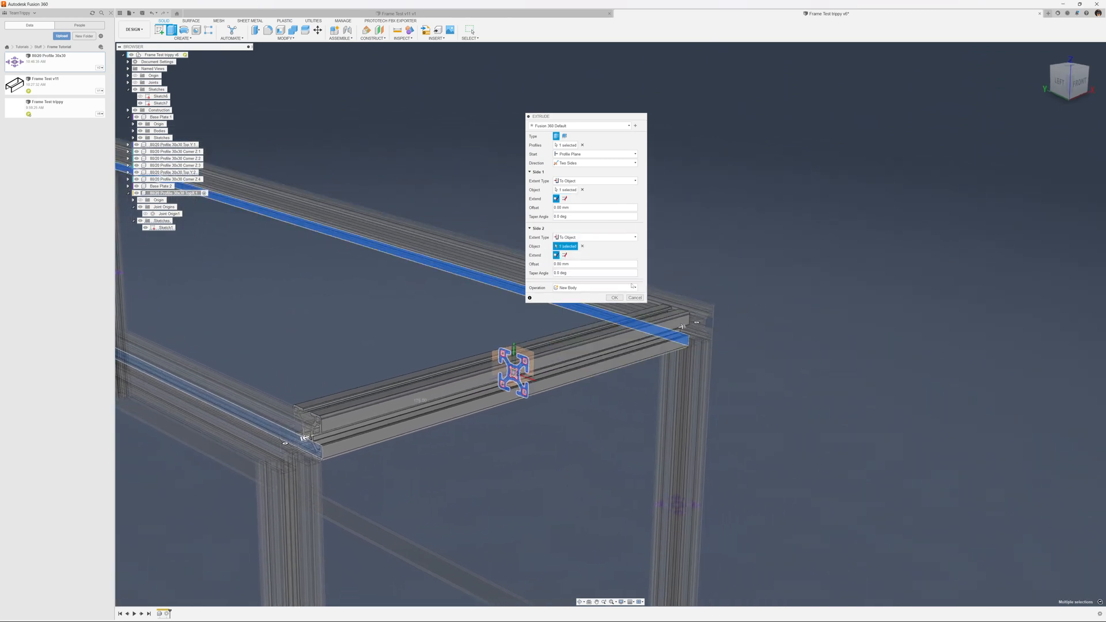
{"action": "left_click", "coordinate": [614, 297]}
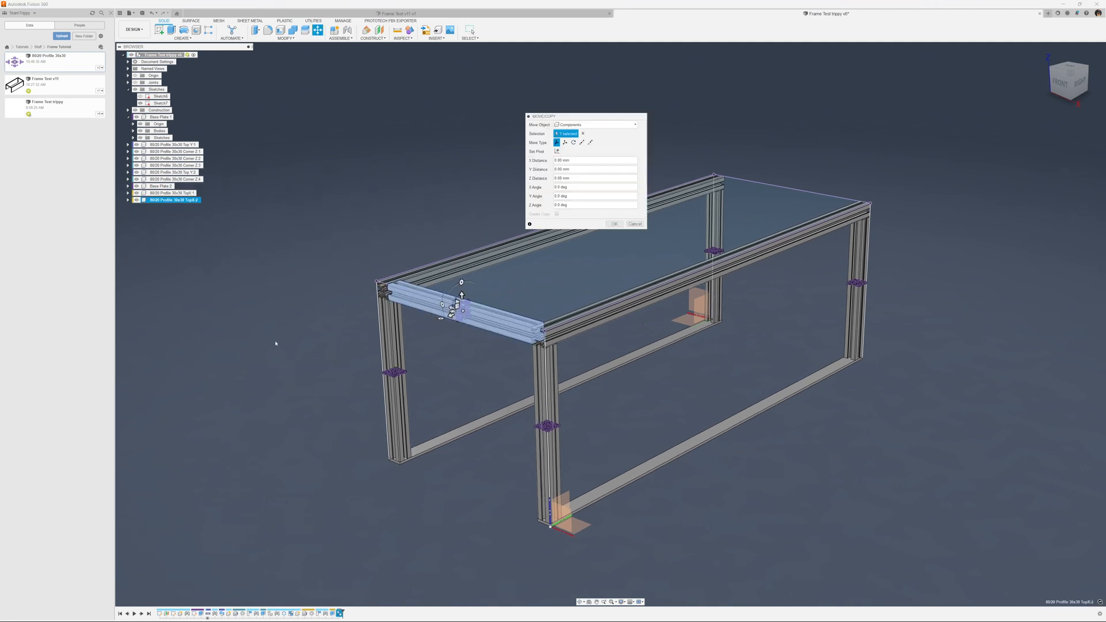
- Move the rail copy to the frame's far end and rotate it into line with the frame
{"action": "left_click_drag", "start_coordinate": [462, 296], "coordinate": [741, 211]}
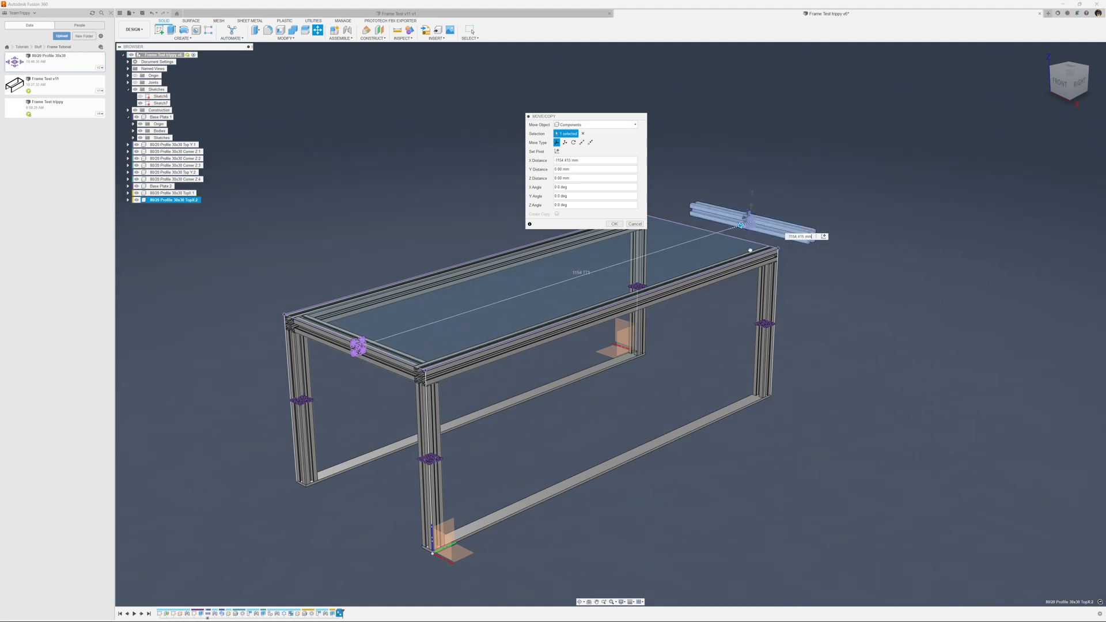
{"action": "left_click", "coordinate": [613, 224]}
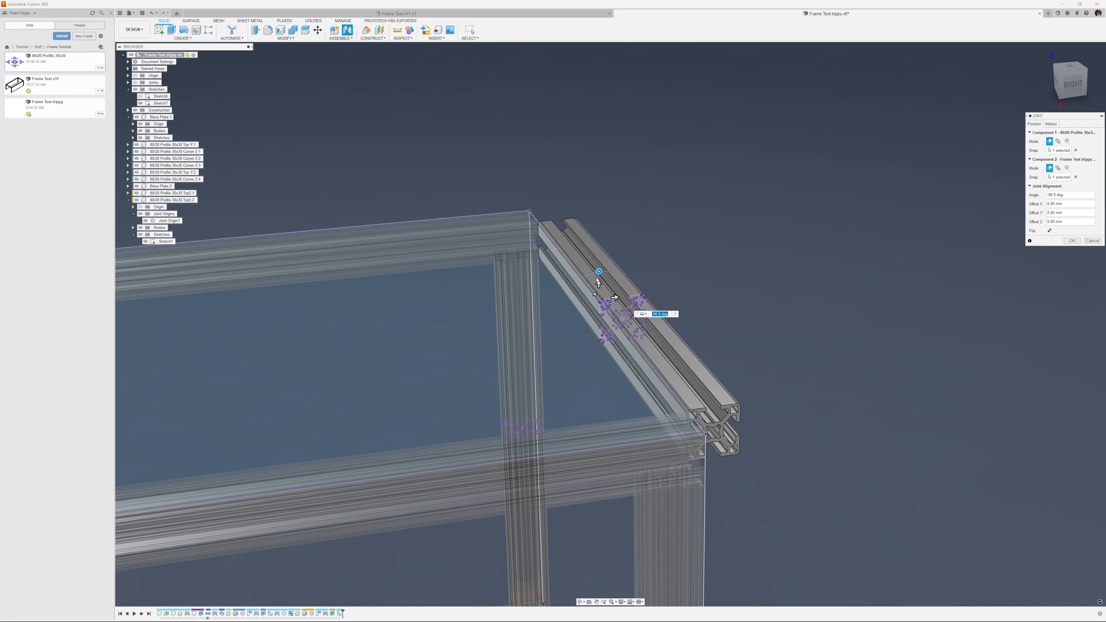
{"action": "left_click_drag", "start_coordinate": [598, 272], "coordinate": [628, 293]}
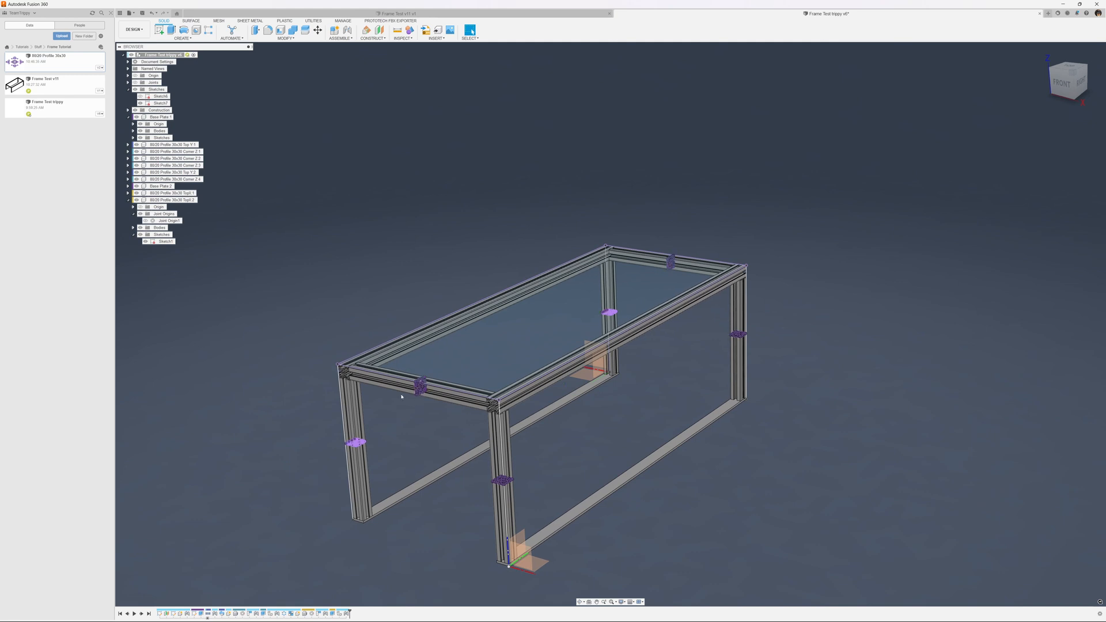
{"action": "mouse_move", "coordinate": [309, 347]}
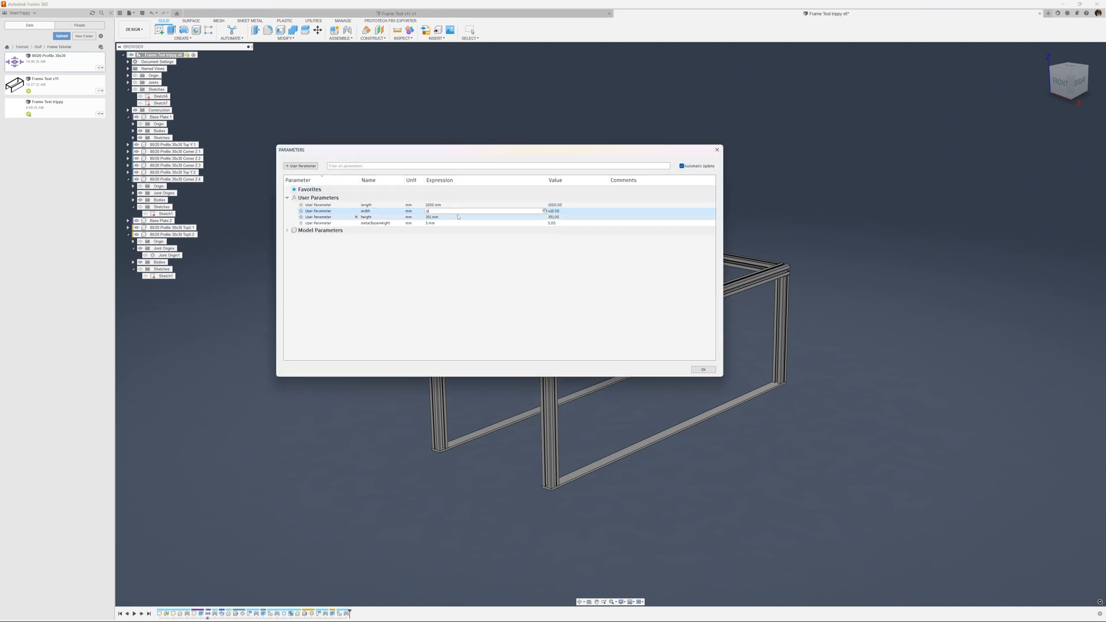
- Change the width parameter to 600 mm, apply it, and orbit to view the regenerated frame
{"action": "type", "text": "600 mm"}
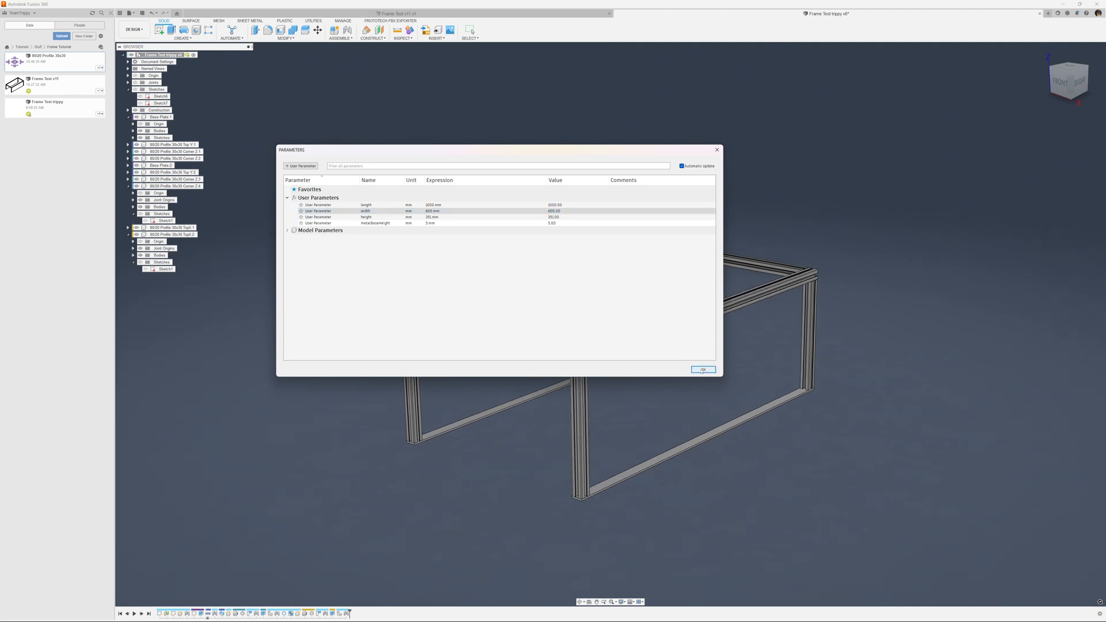
{"action": "left_click", "coordinate": [701, 370]}
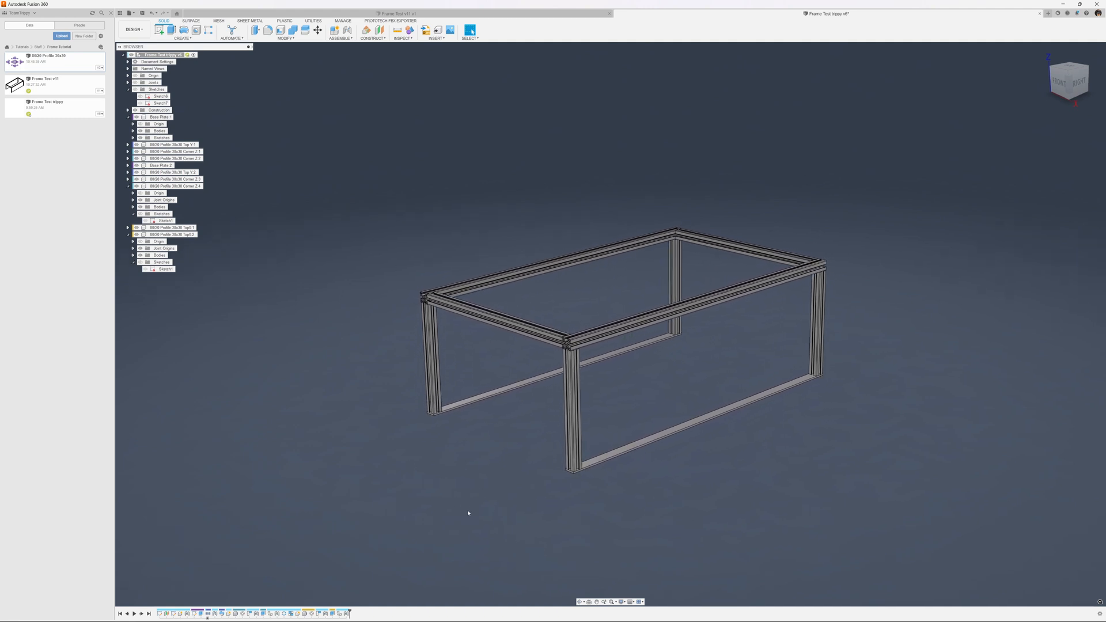
{"action": "left_click_drag", "start_coordinate": [468, 513], "coordinate": [563, 474]}
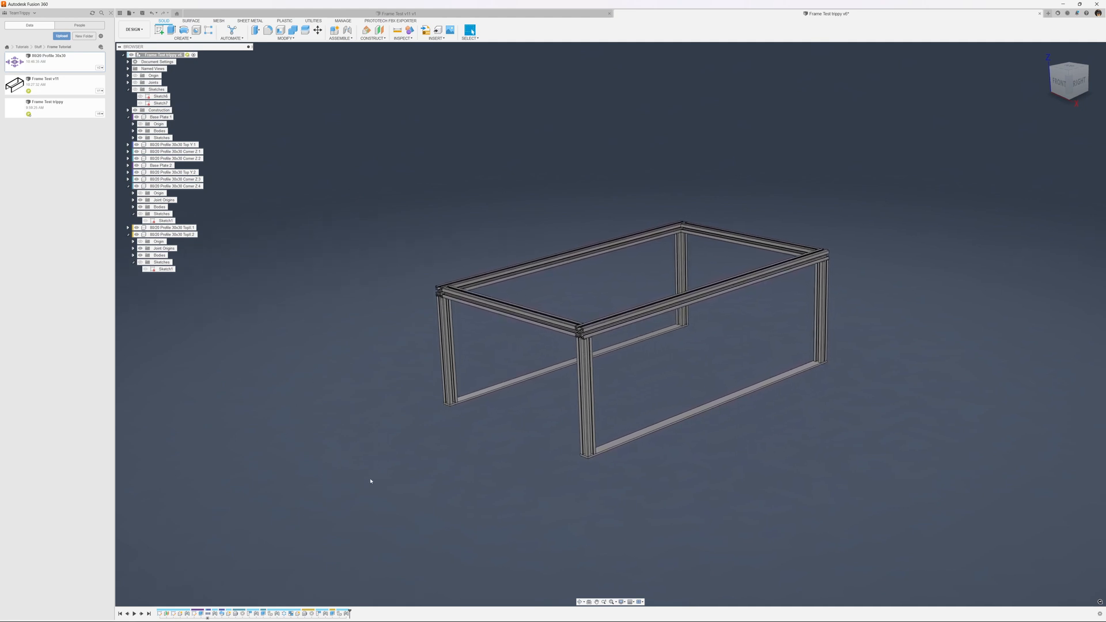
{"action": "left_click", "coordinate": [508, 310]}
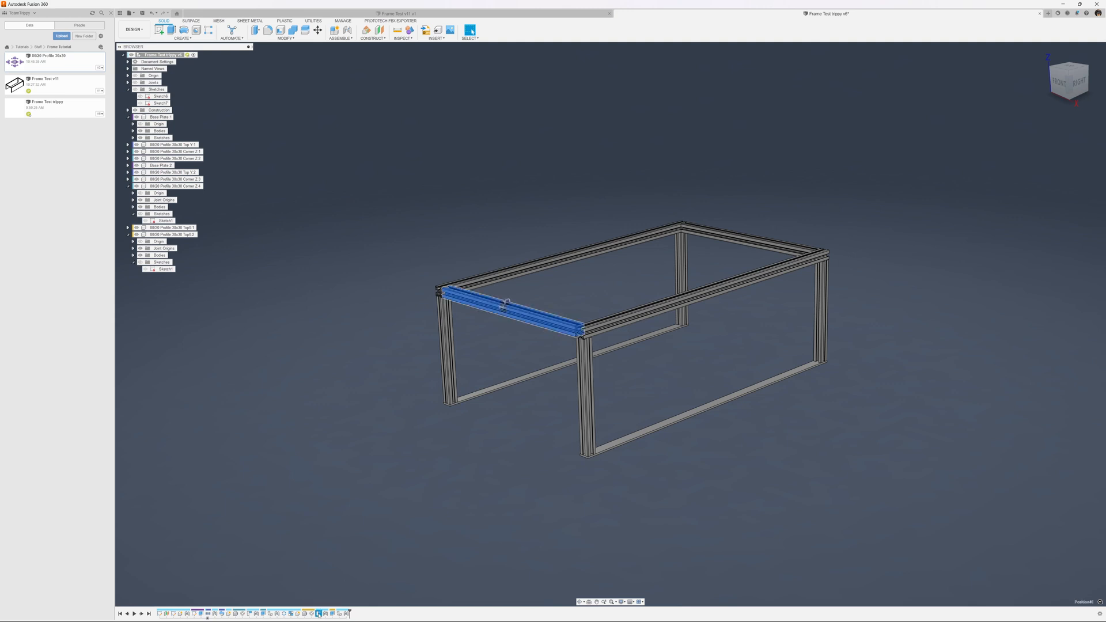
{"action": "left_click", "coordinate": [585, 388]}
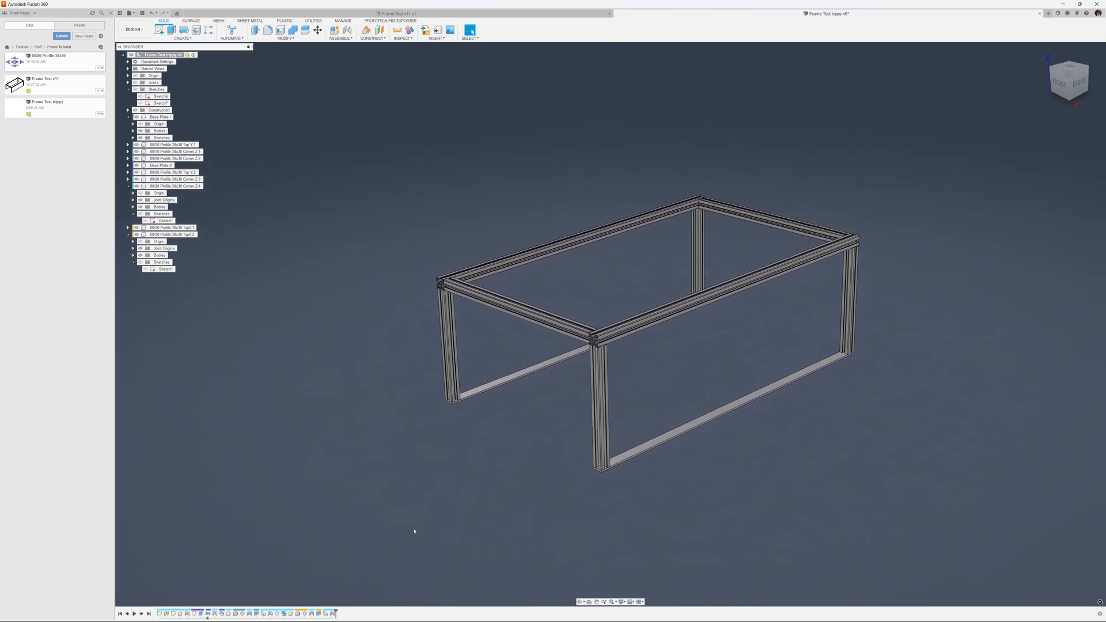
{"action": "left_click_drag", "start_coordinate": [414, 530], "coordinate": [514, 482]}
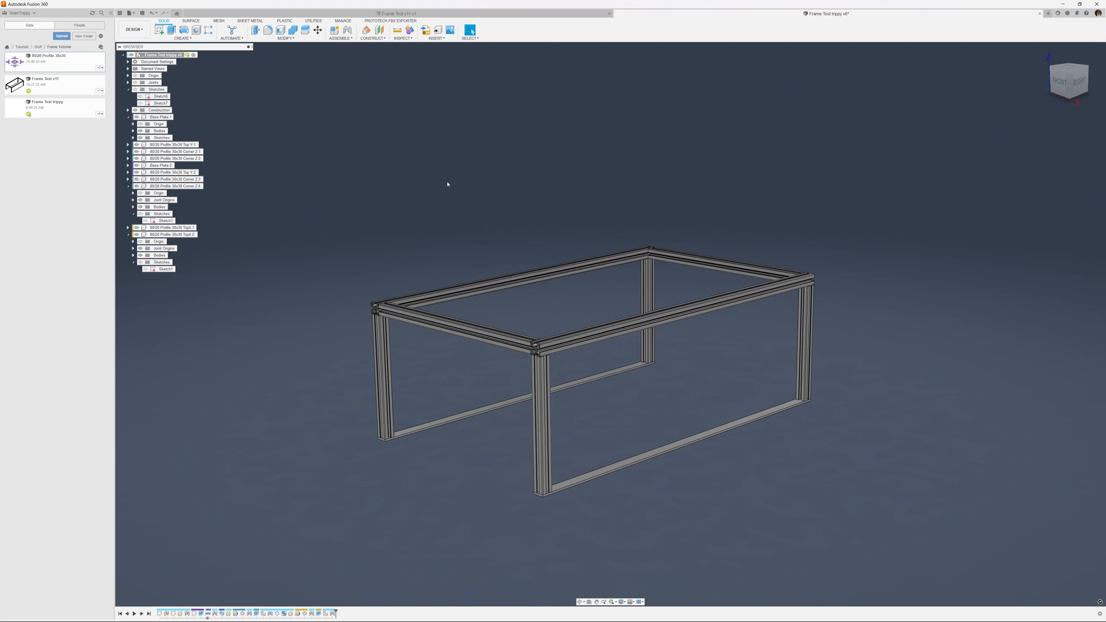
{"action": "mouse_move", "coordinate": [294, 152]}
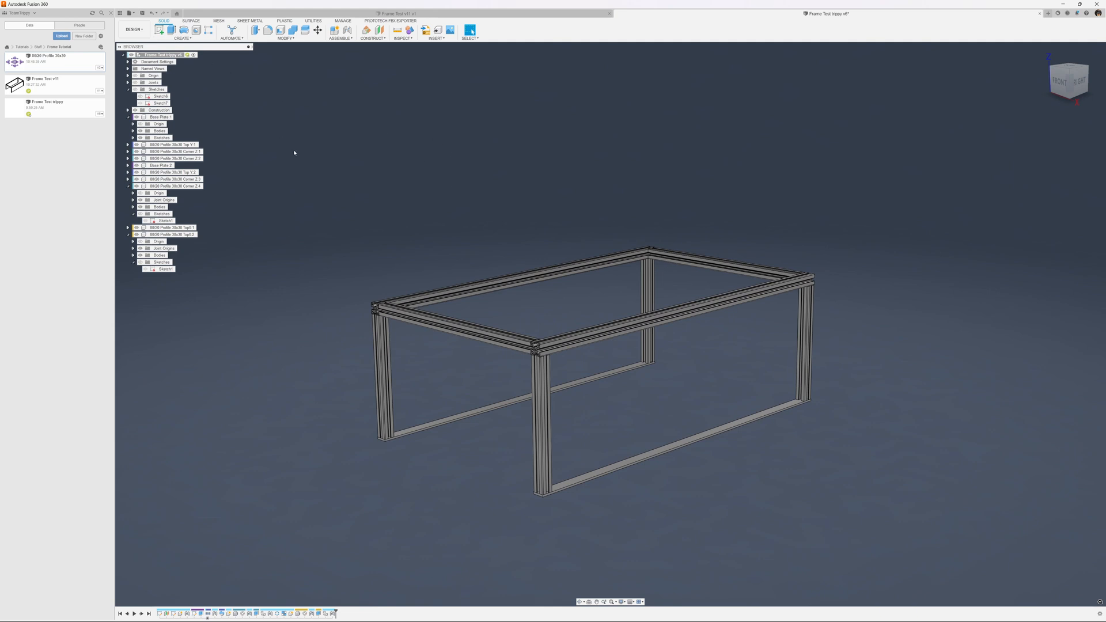